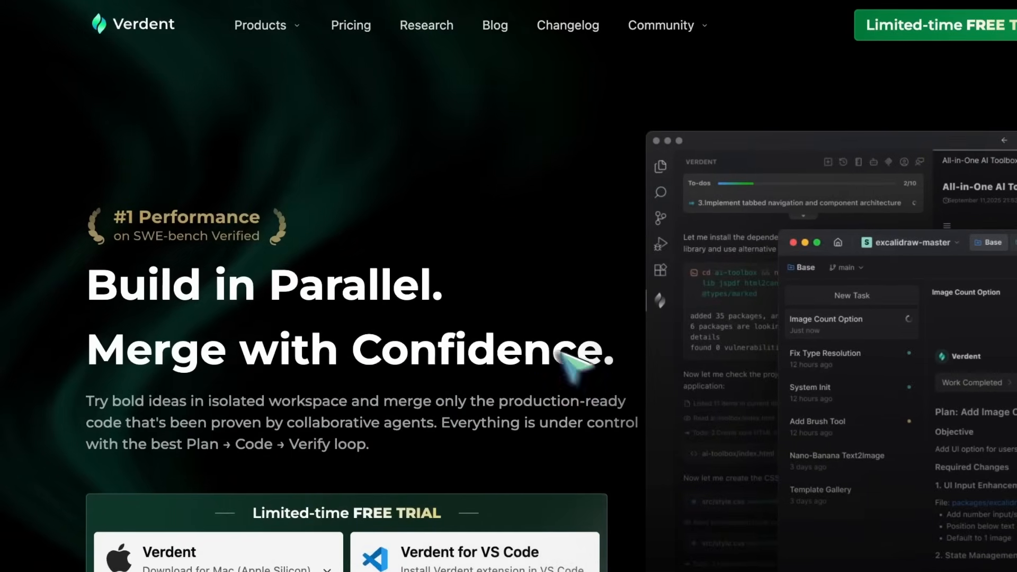
pyautogui.moveTo(281, 340)
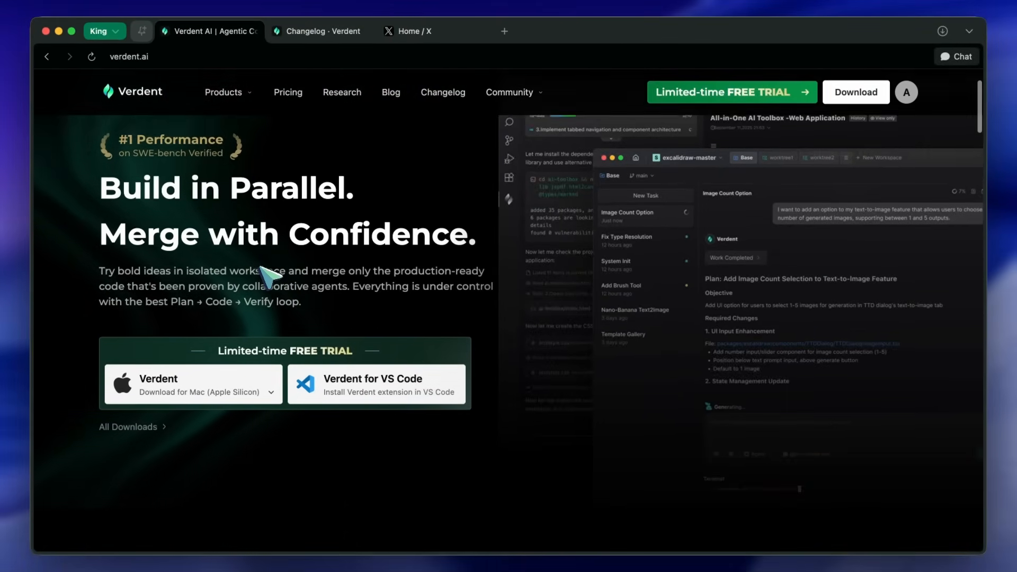
# In the homepage demo, view the canvas-rewrite workspace's 'Add zoom & pan controls' task and its full plan preview
pyautogui.scroll(-3)
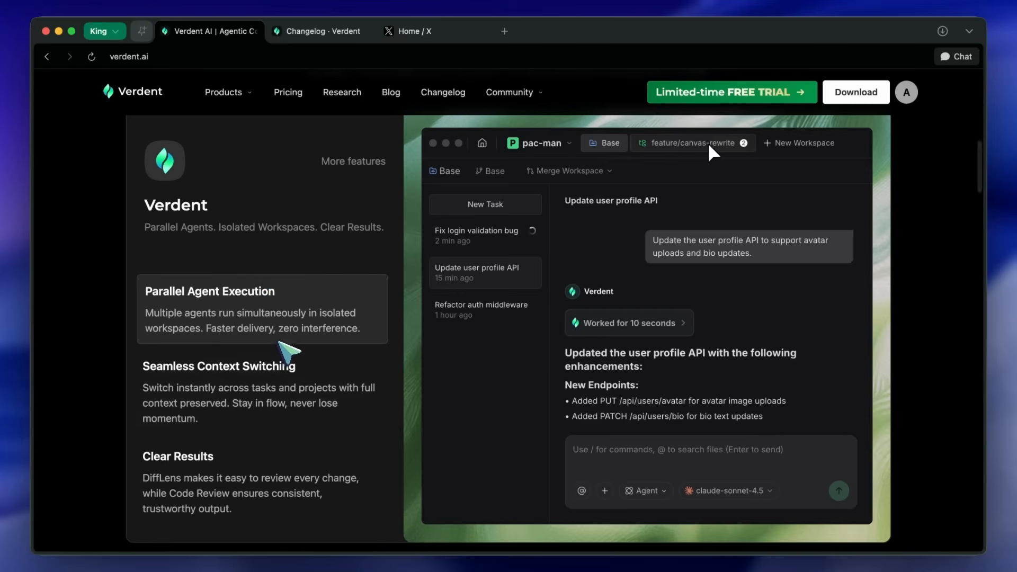
pyautogui.click(685, 143)
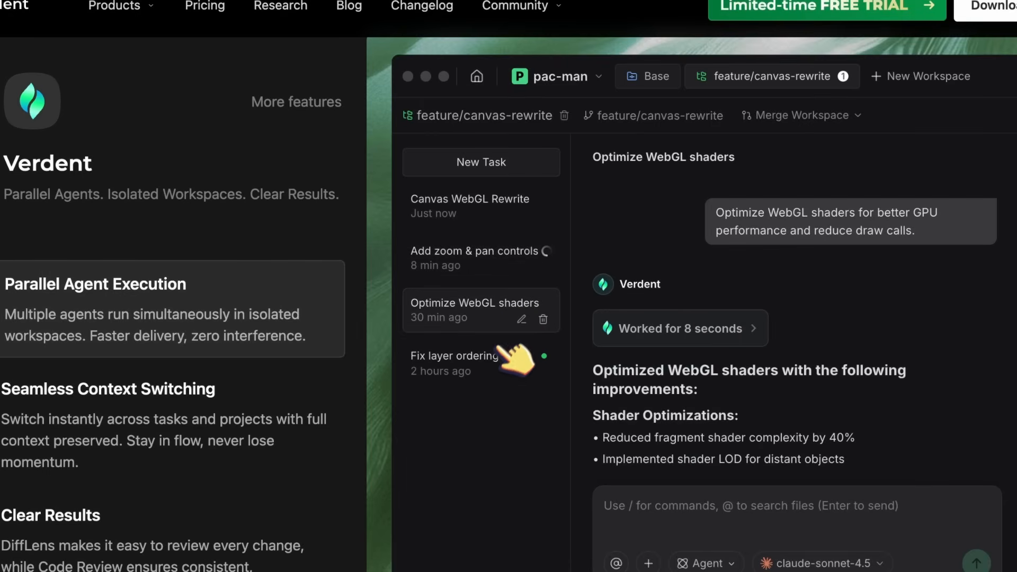
pyautogui.click(476, 258)
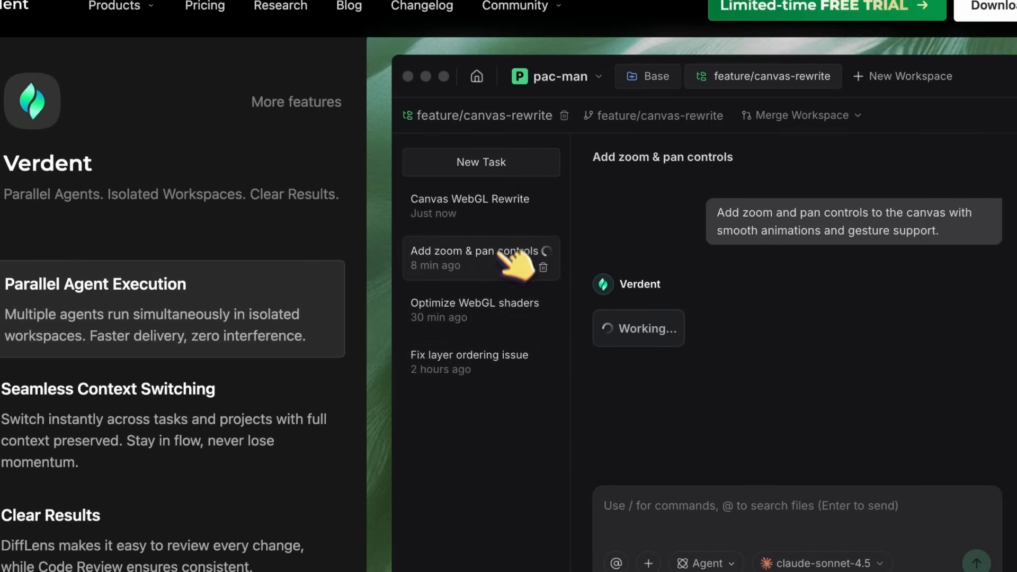
pyautogui.scroll(-3)
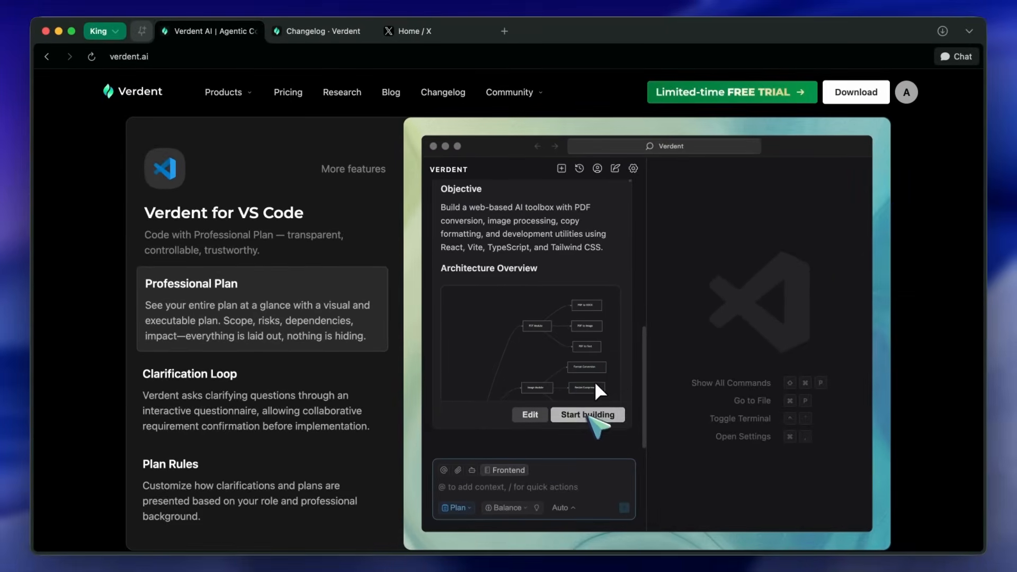
pyautogui.click(586, 414)
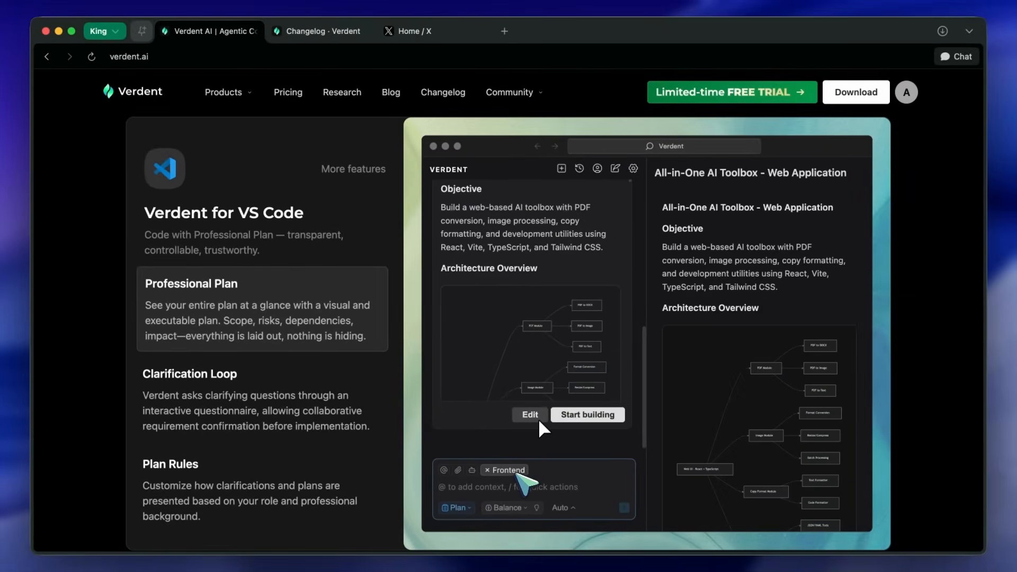
pyautogui.moveTo(457, 507)
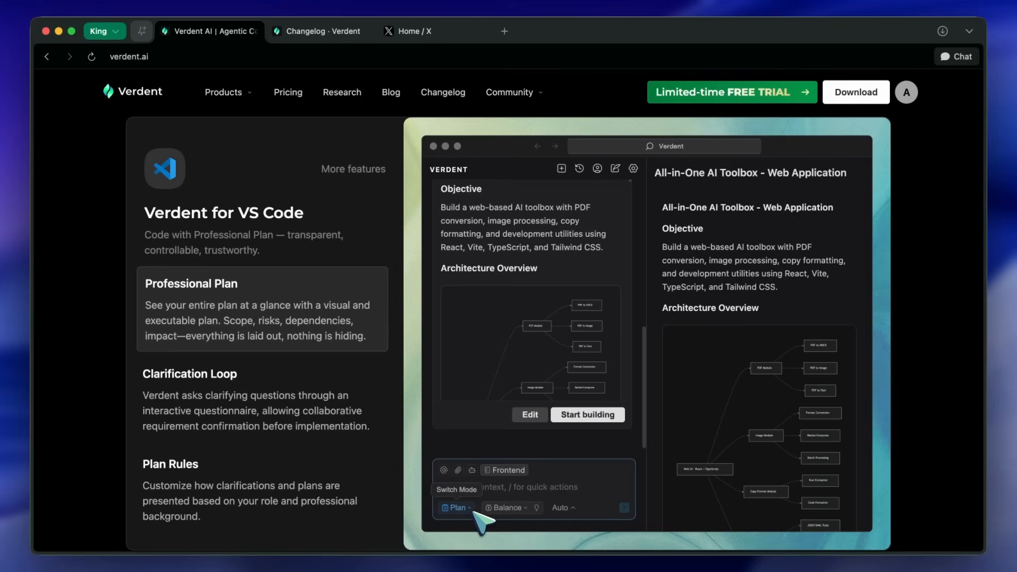
# Scroll past the feature sections to the SWE-bench Verified results chart
pyautogui.scroll(-3)
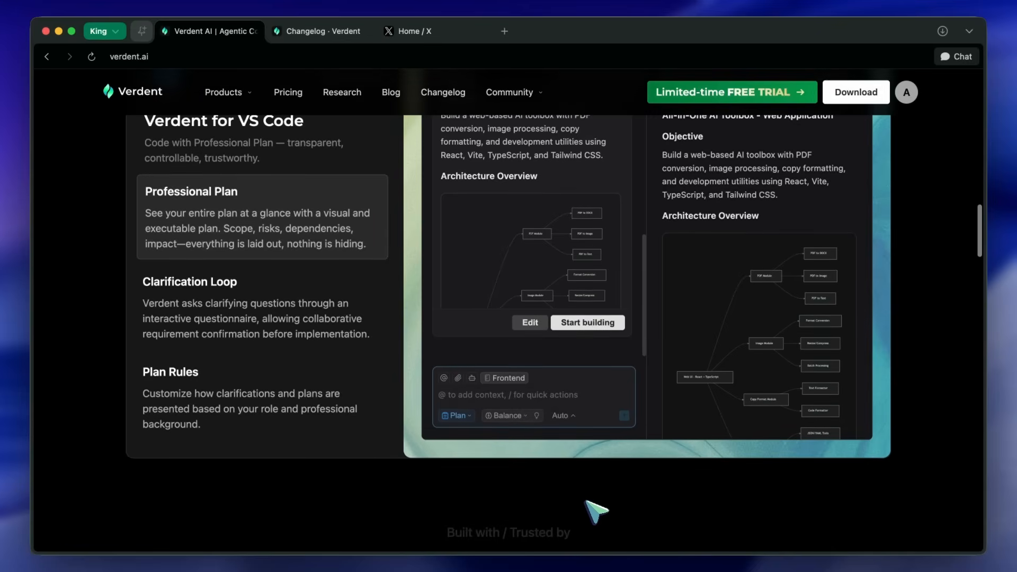
pyautogui.scroll(-3)
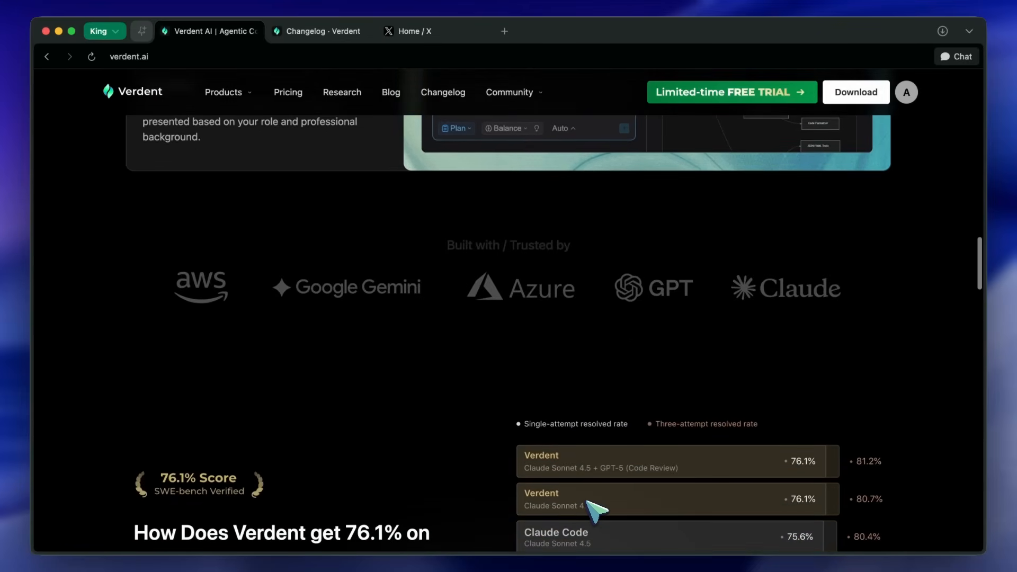
pyautogui.scroll(-3)
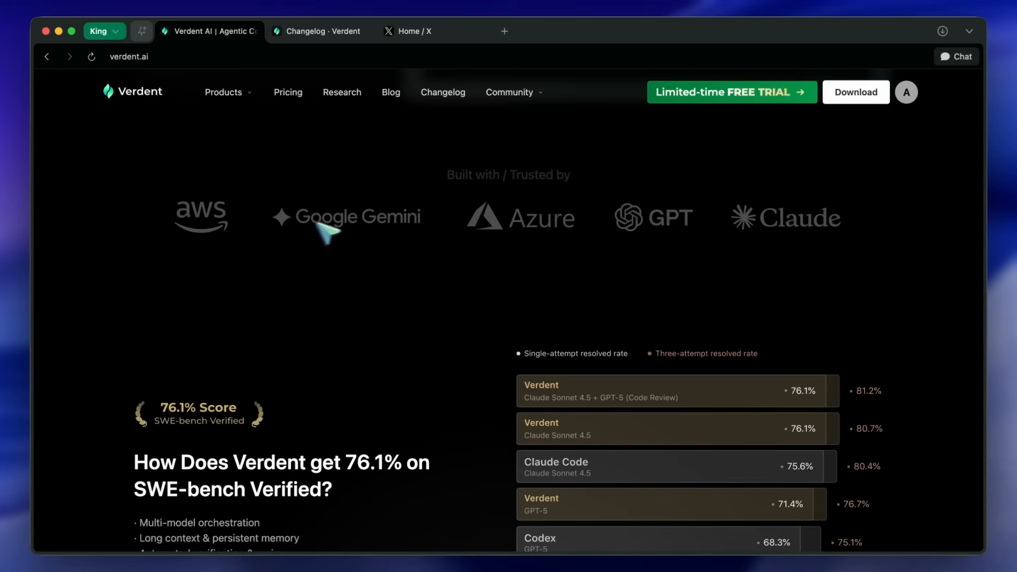
pyautogui.scroll(-3)
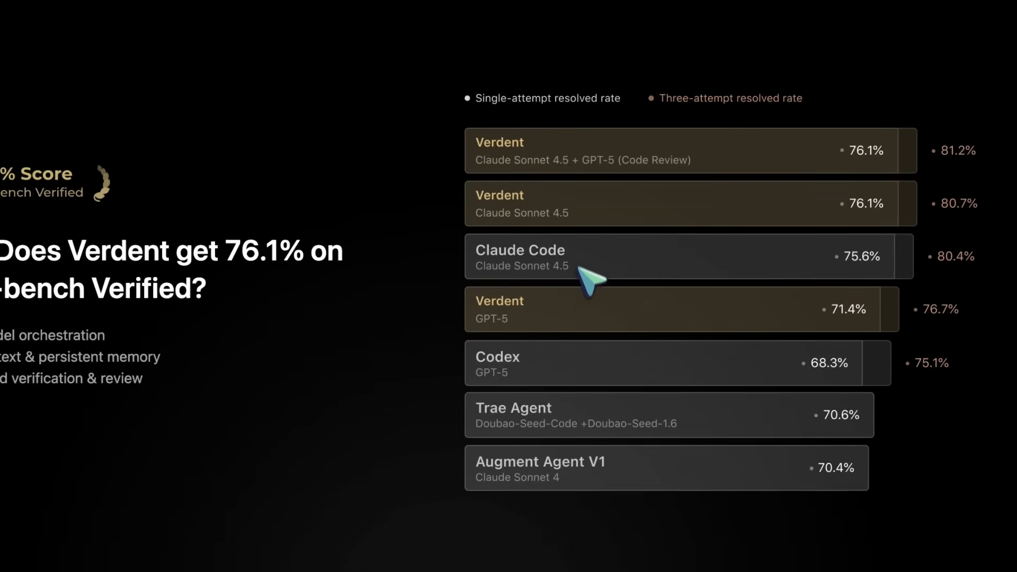
pyautogui.moveTo(593, 510)
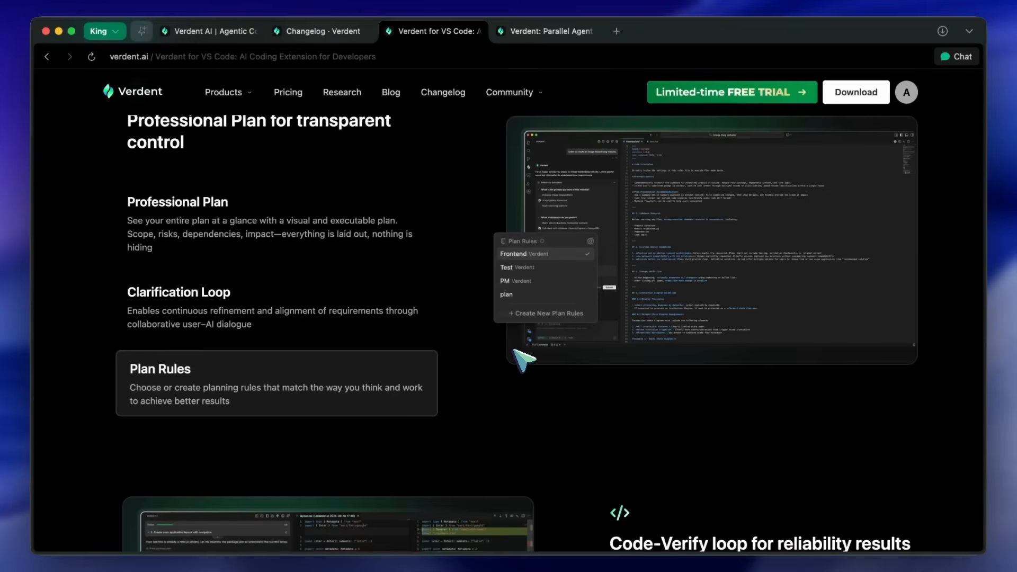
# Scroll through the VS Code page's Professional Plan, Plan Rules and Code-Verify loop sections
pyautogui.scroll(-3)
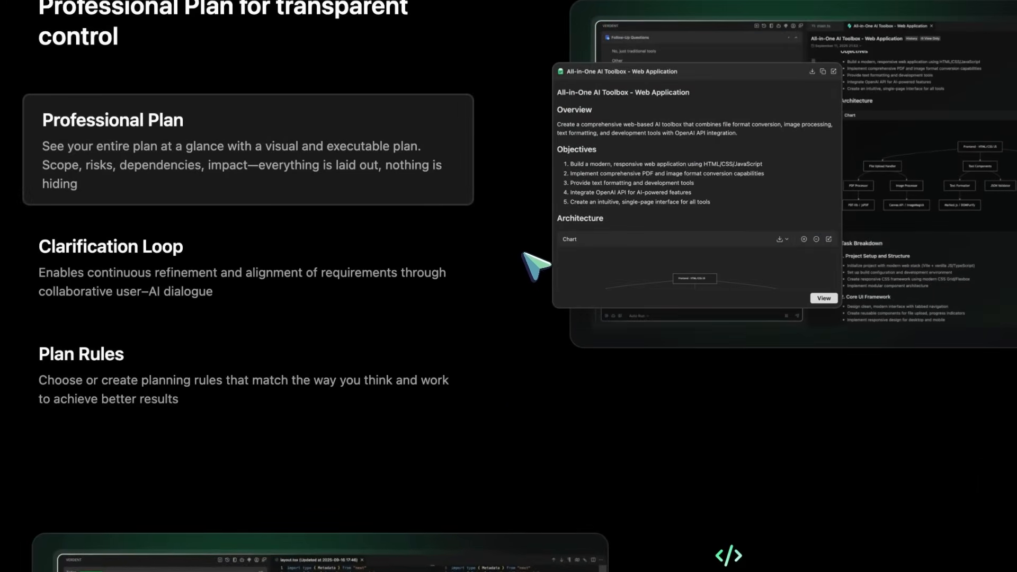
pyautogui.moveTo(438, 300)
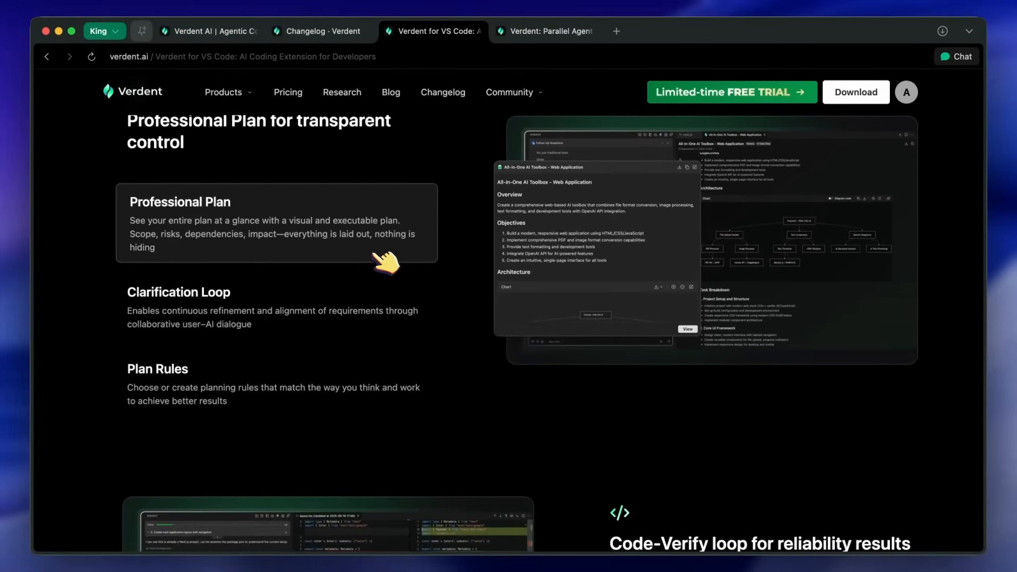
pyautogui.moveTo(394, 280)
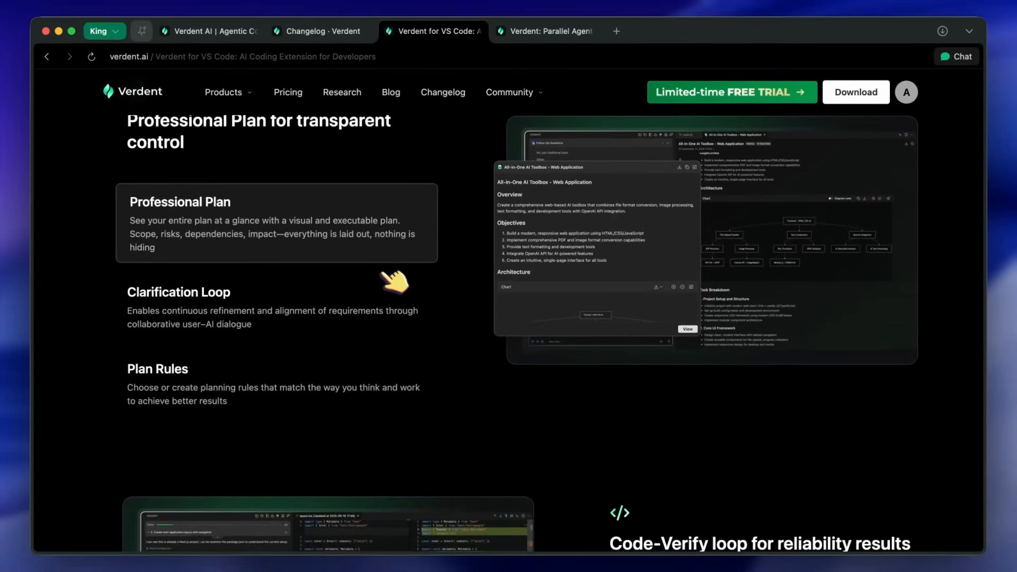
pyautogui.moveTo(376, 288)
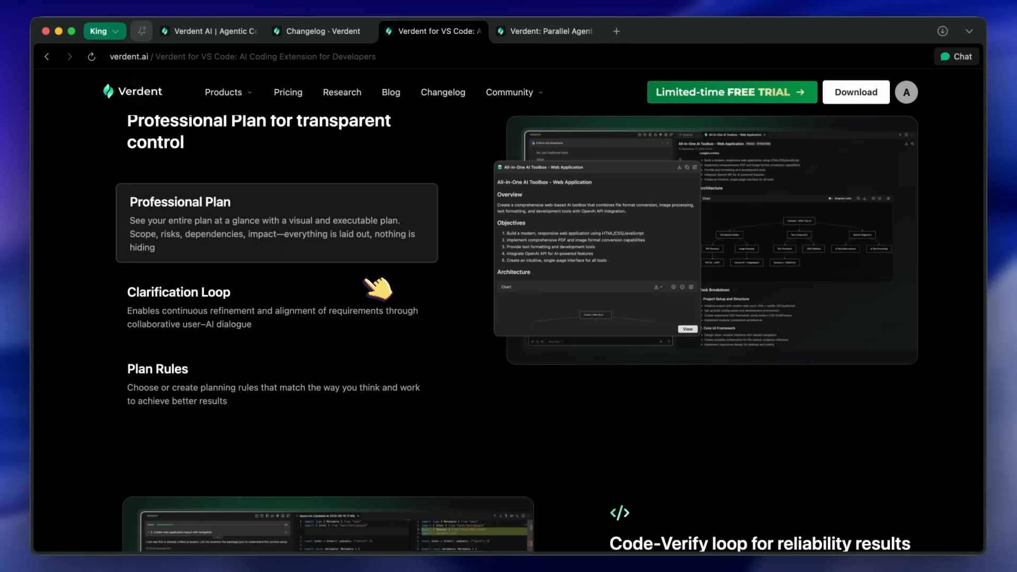
pyautogui.moveTo(419, 285)
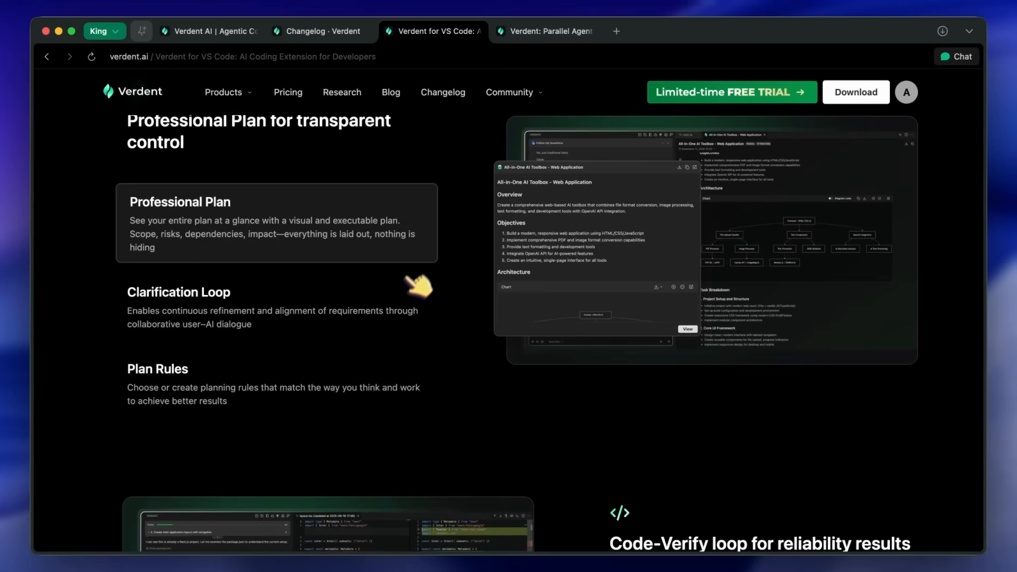
pyautogui.moveTo(477, 178)
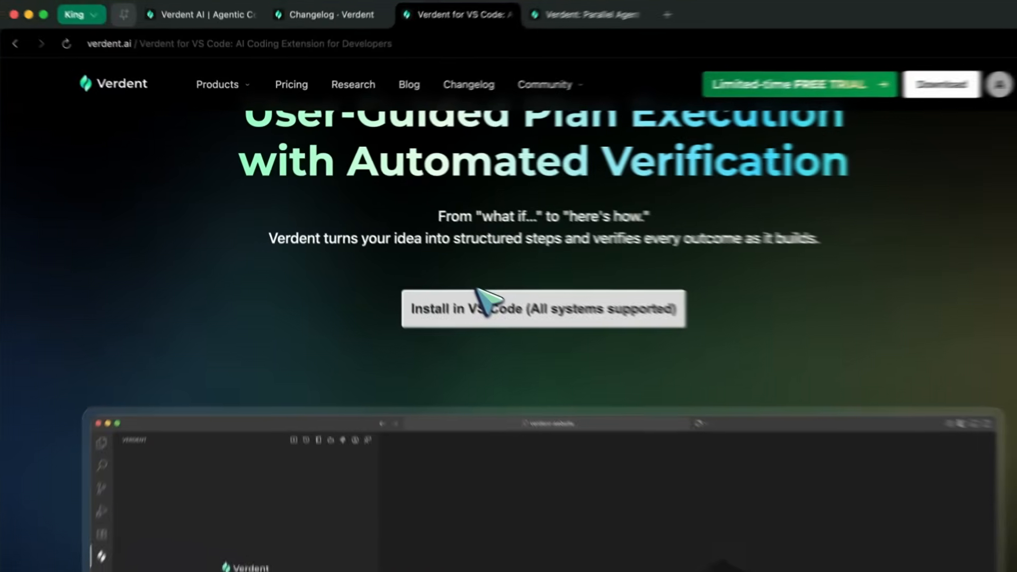
pyautogui.scroll(-3)
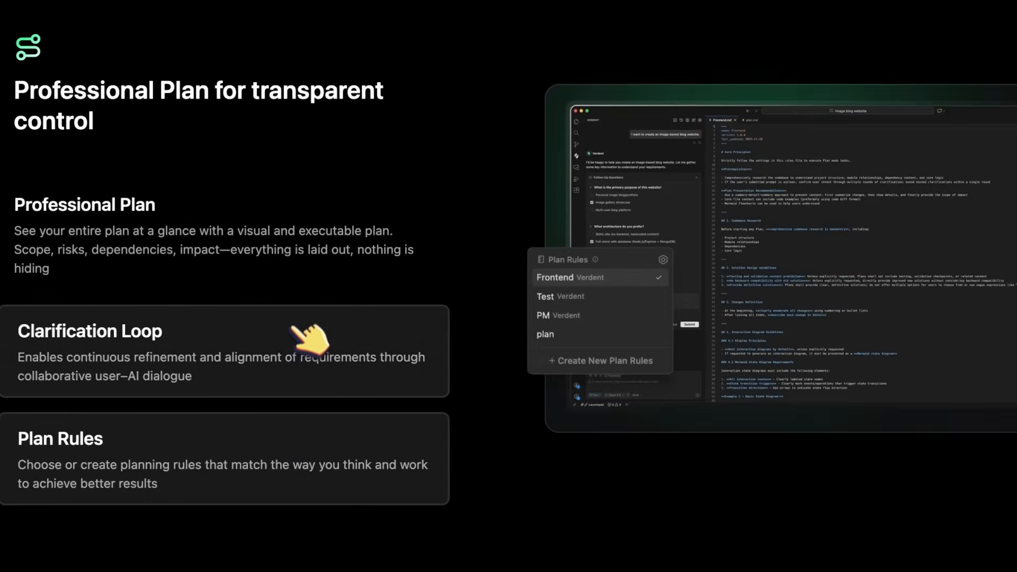
pyautogui.scroll(-3)
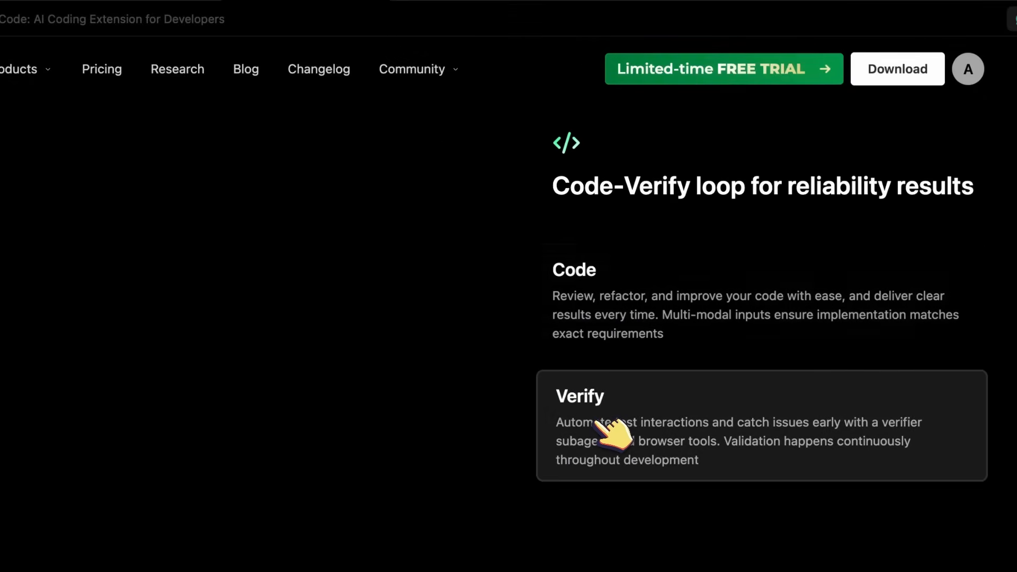
pyautogui.scroll(-3)
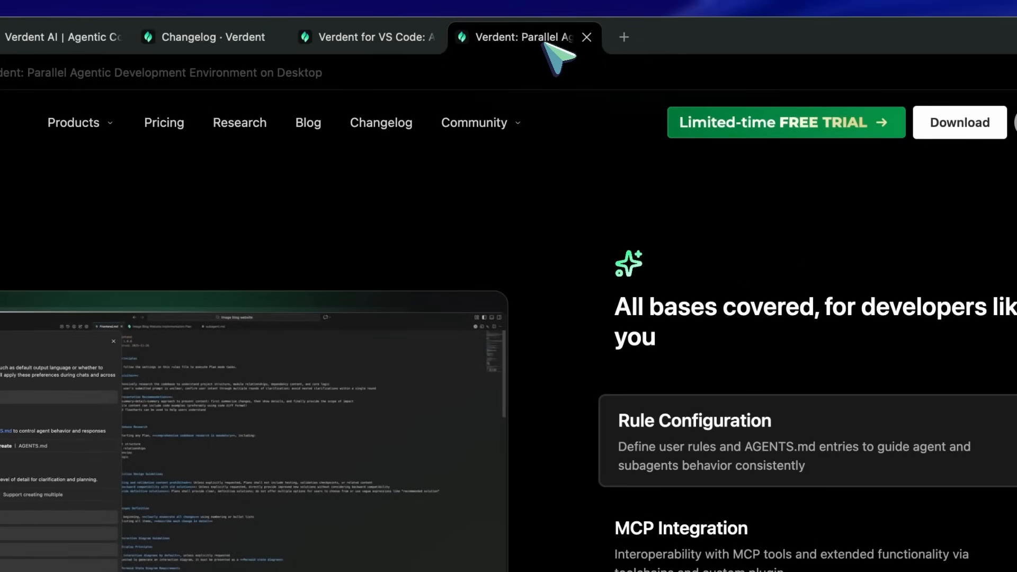
# Scroll the desktop app page through DiffLens and context-awareness to Coordinate Agents in Parallel
pyautogui.scroll(3)
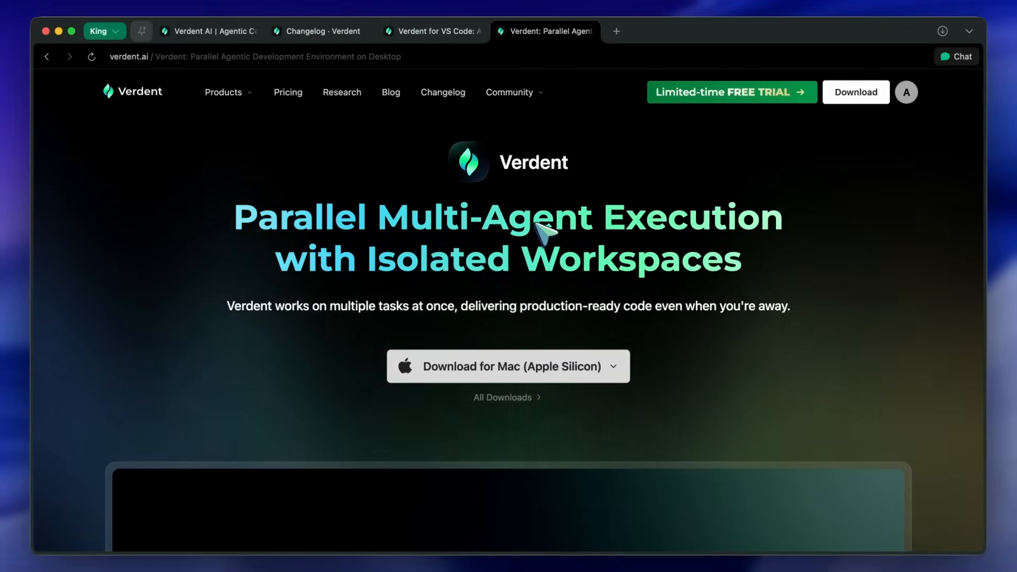
pyautogui.scroll(-3)
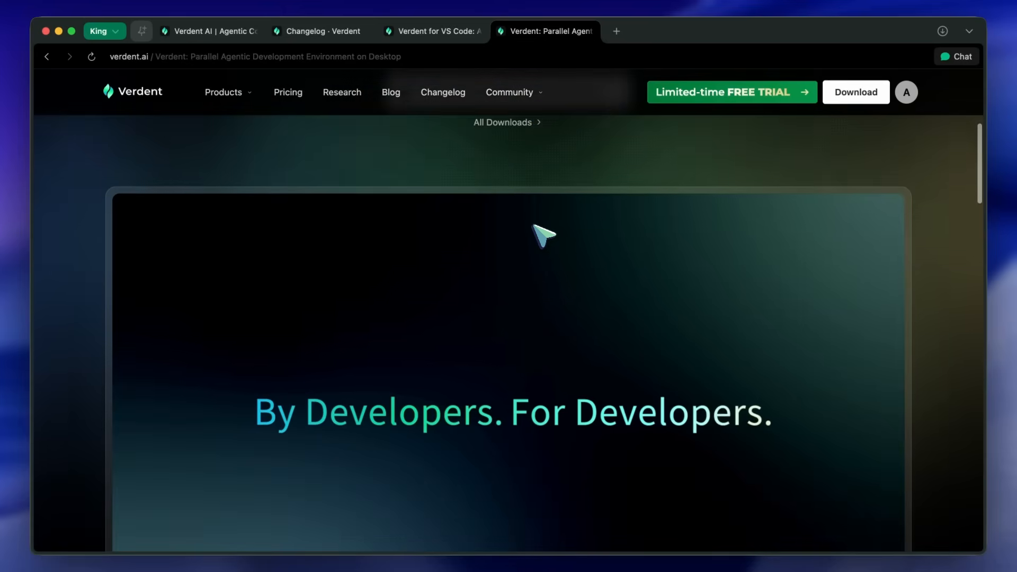
pyautogui.scroll(-3)
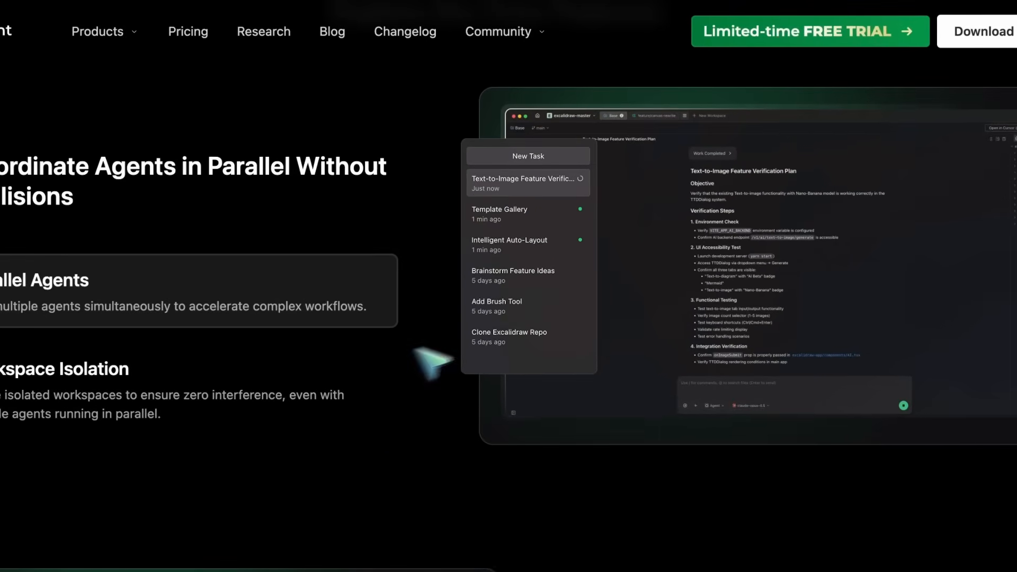
pyautogui.scroll(-3)
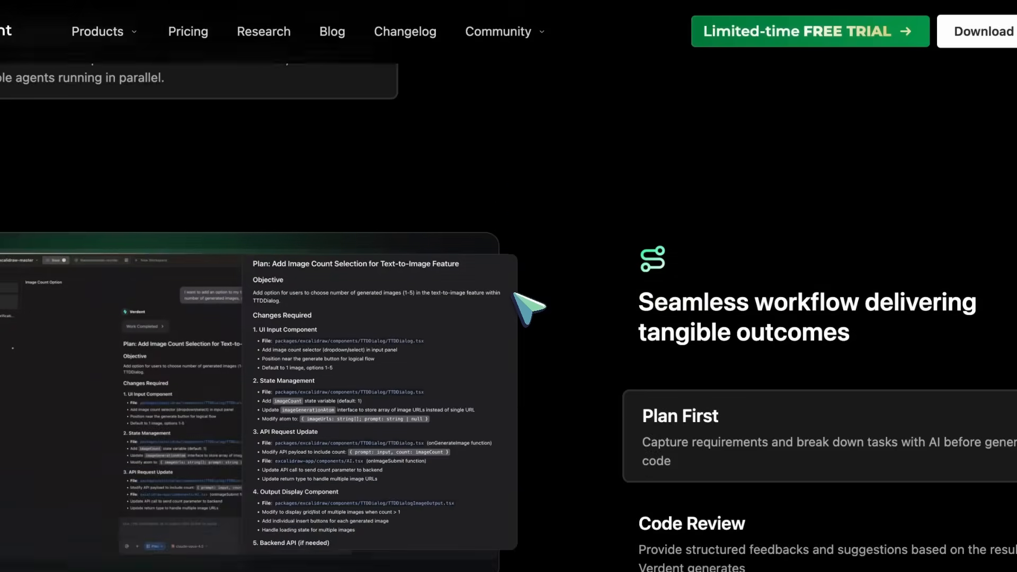
pyautogui.scroll(-3)
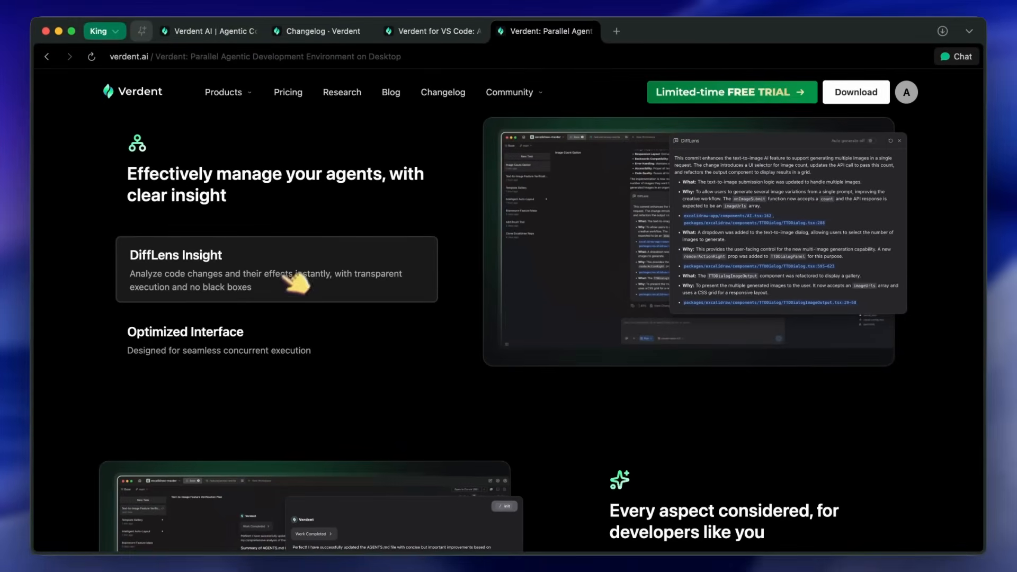
pyautogui.scroll(-3)
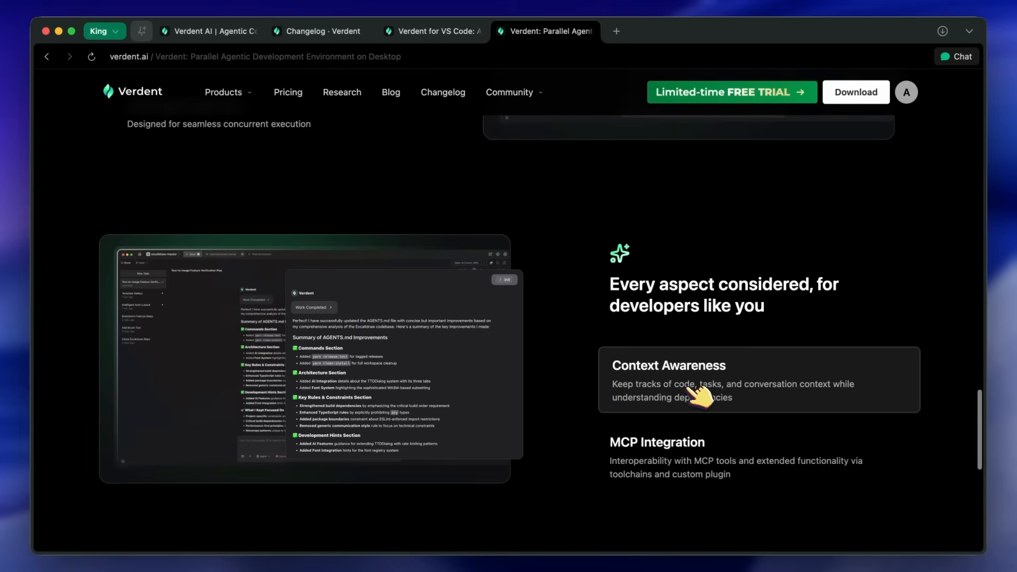
pyautogui.moveTo(700, 327)
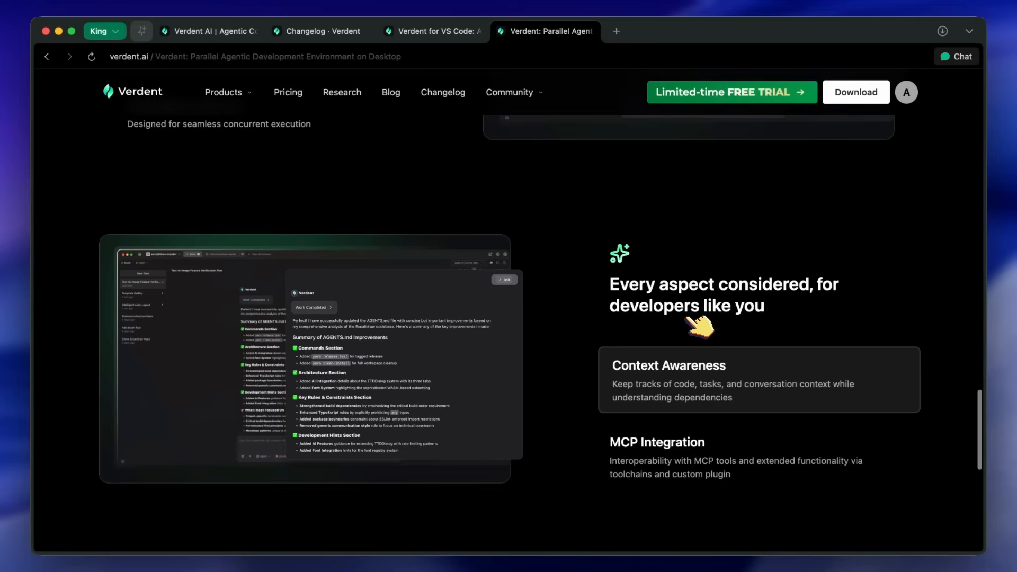
pyautogui.moveTo(639, 299)
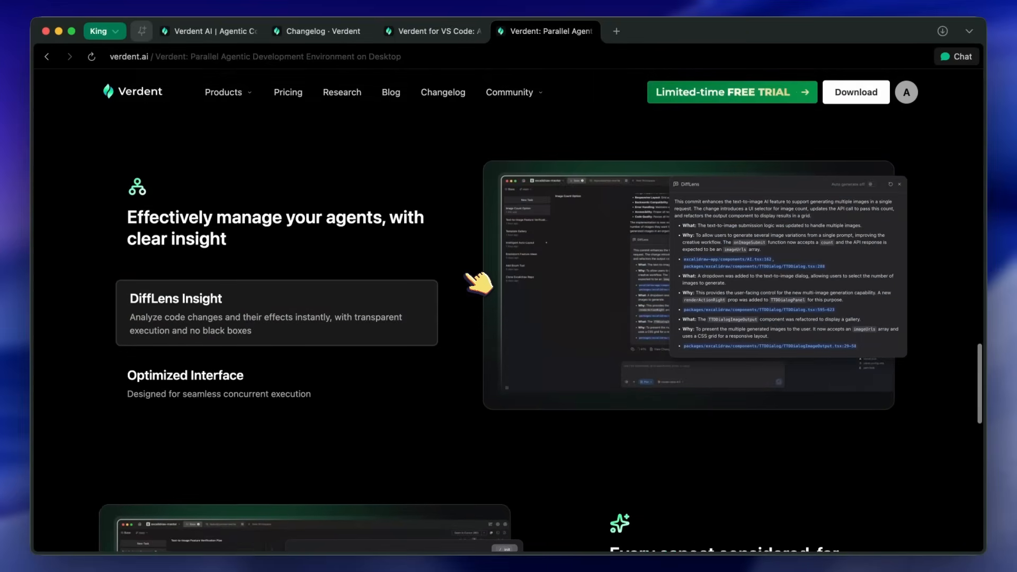
pyautogui.scroll(-3)
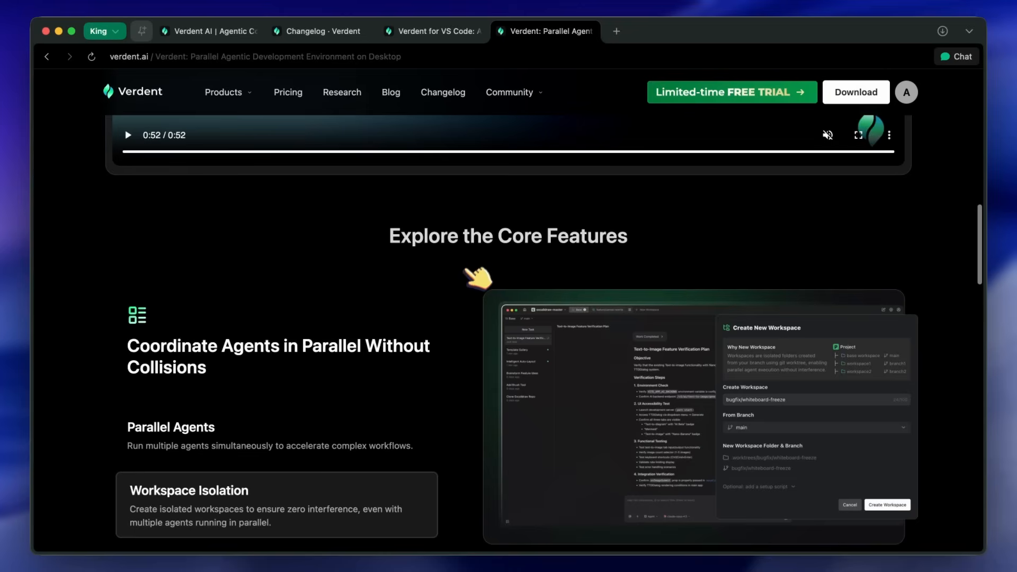
pyautogui.scroll(-3)
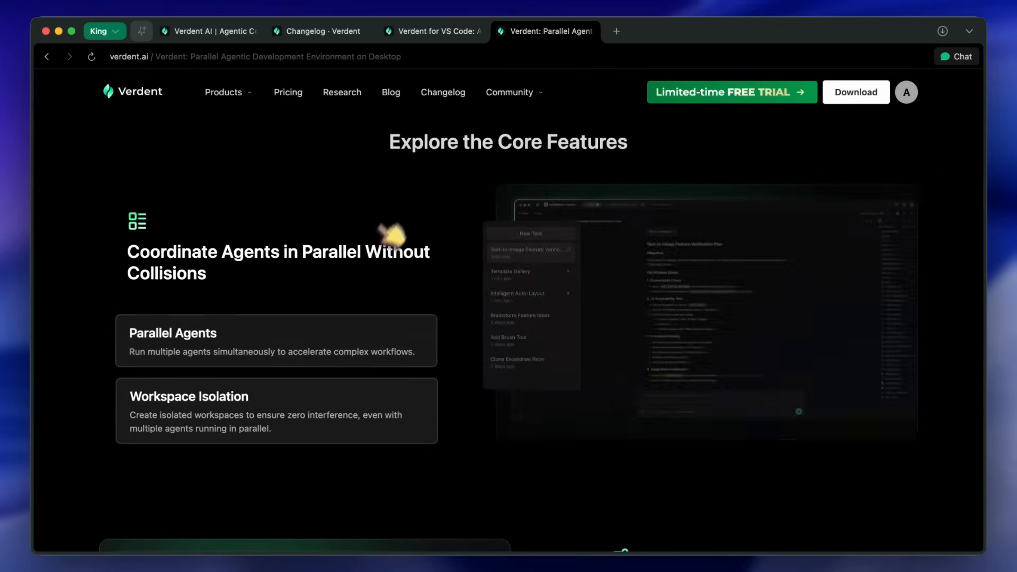
# Switch to the Changelog page and scroll through the recent Verdent Desktop release entries
pyautogui.click(317, 31)
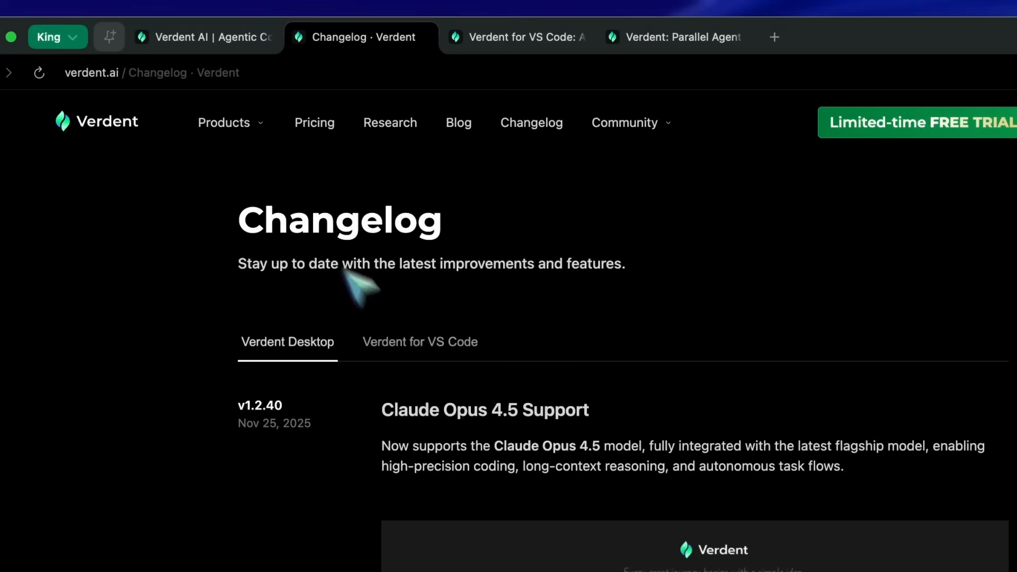
pyautogui.scroll(-3)
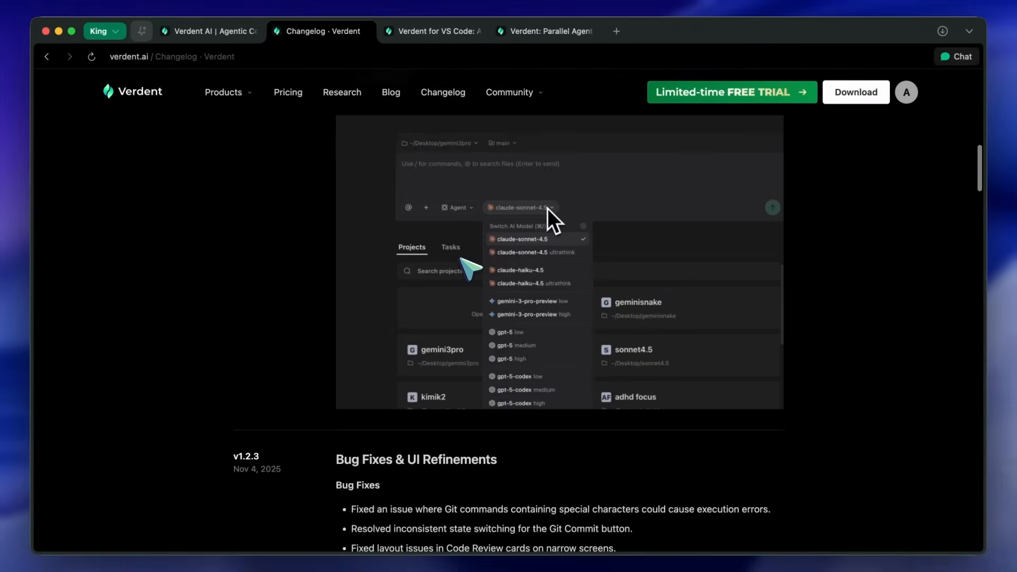
pyautogui.moveTo(583, 325)
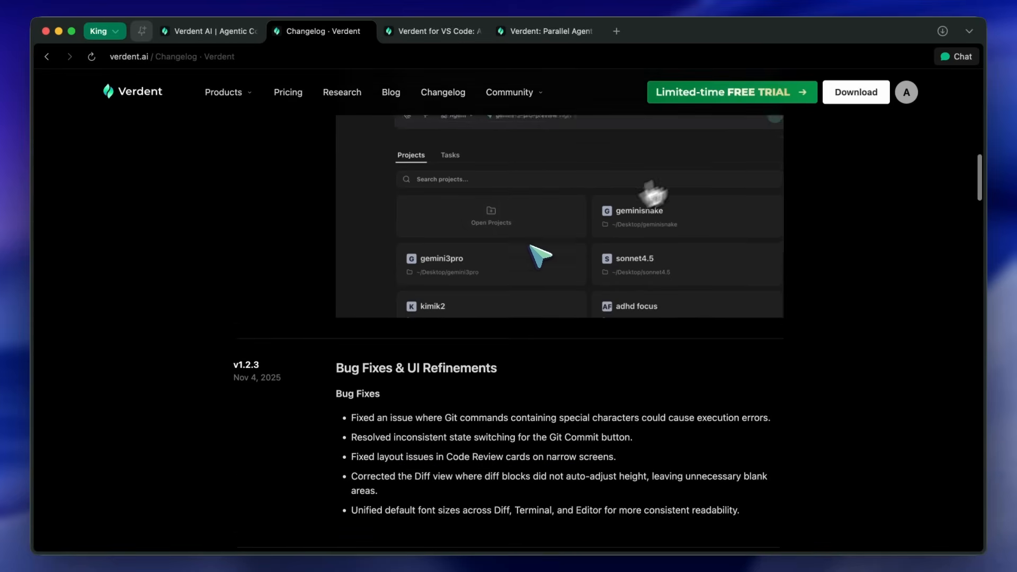
pyautogui.scroll(-3)
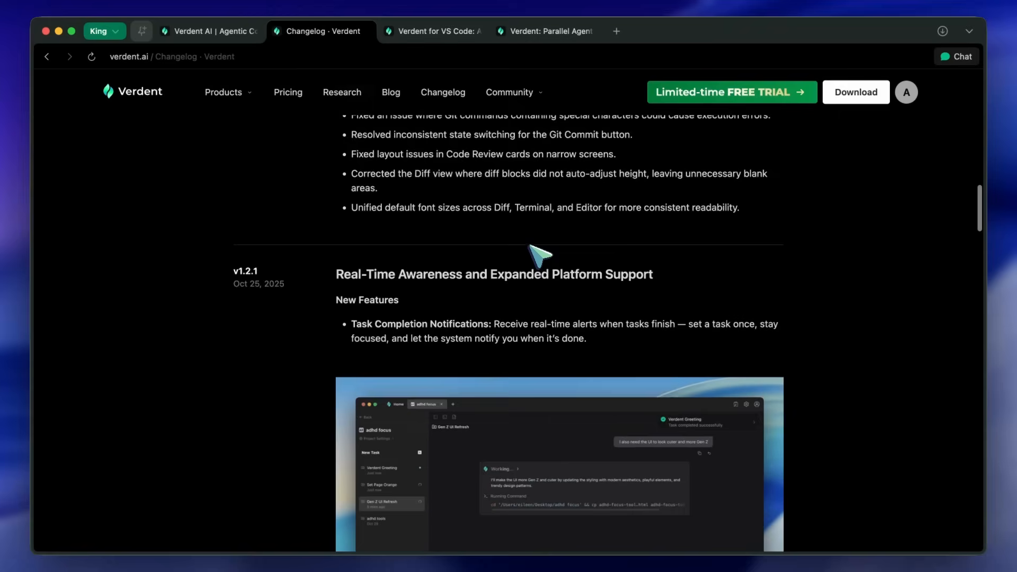
pyautogui.scroll(-3)
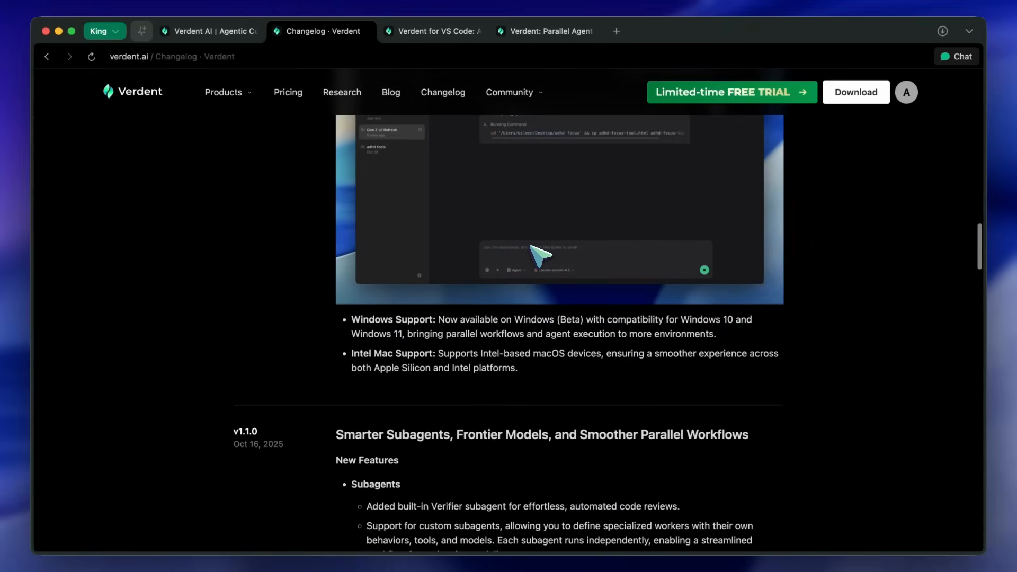
pyautogui.scroll(-3)
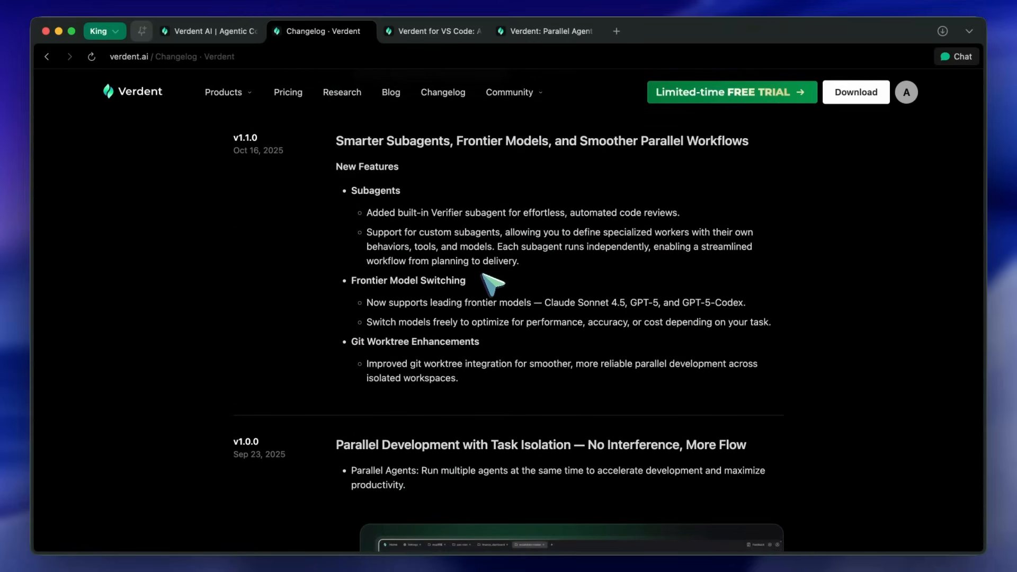
pyautogui.scroll(-3)
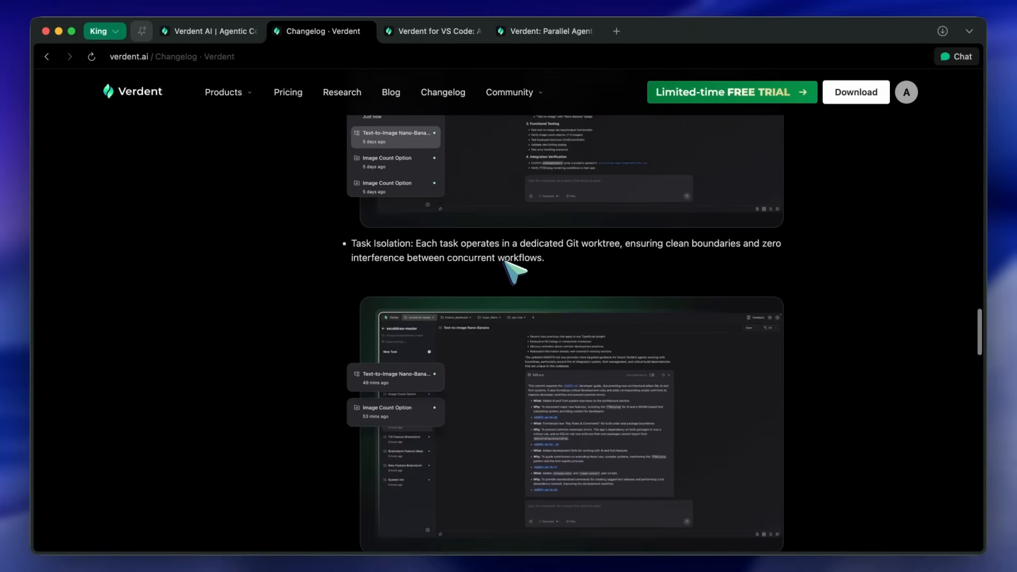
pyautogui.scroll(-3)
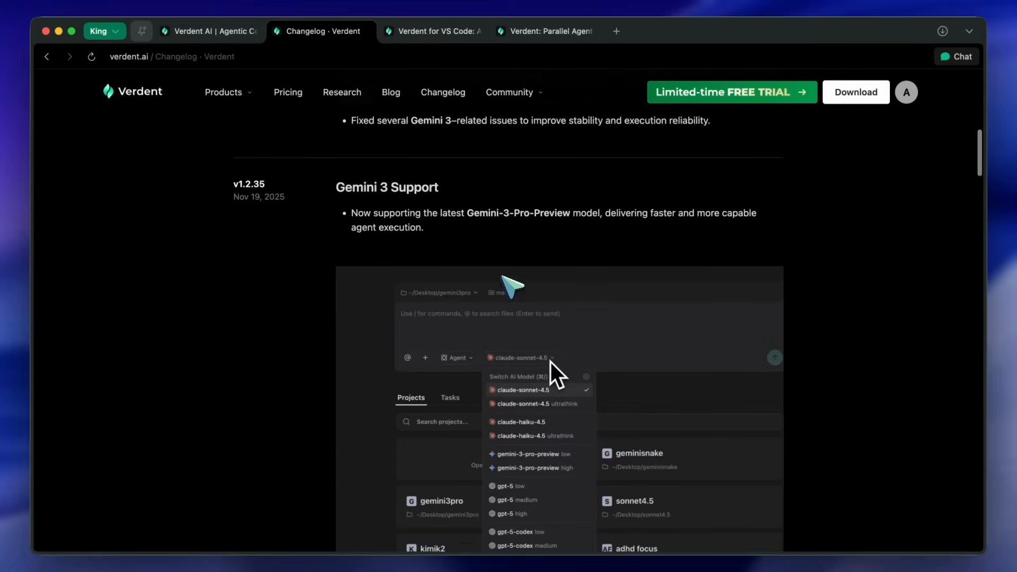
# Continue down the changelog through the older releases toward v1.0.0
pyautogui.click(533, 467)
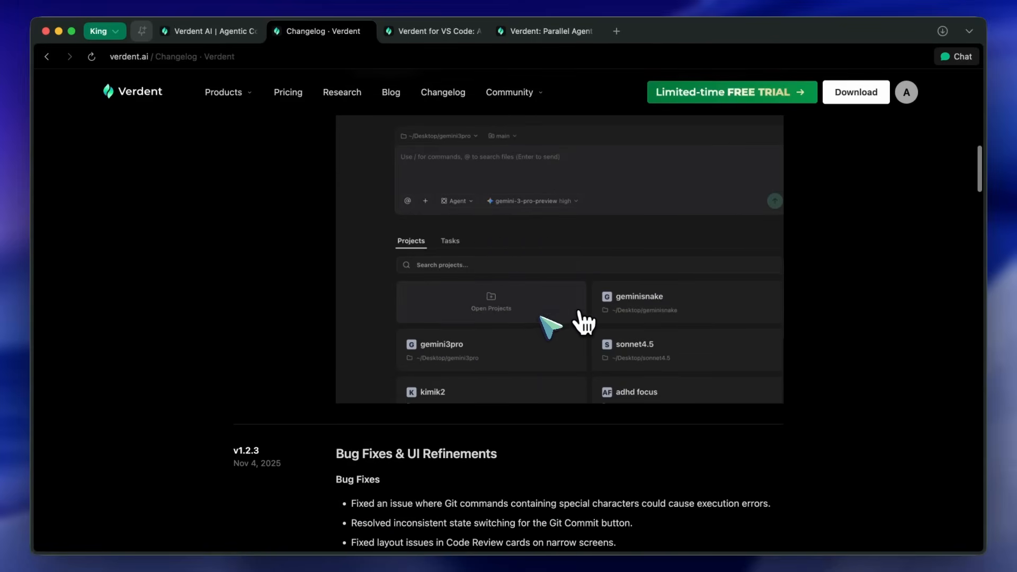
pyautogui.scroll(-3)
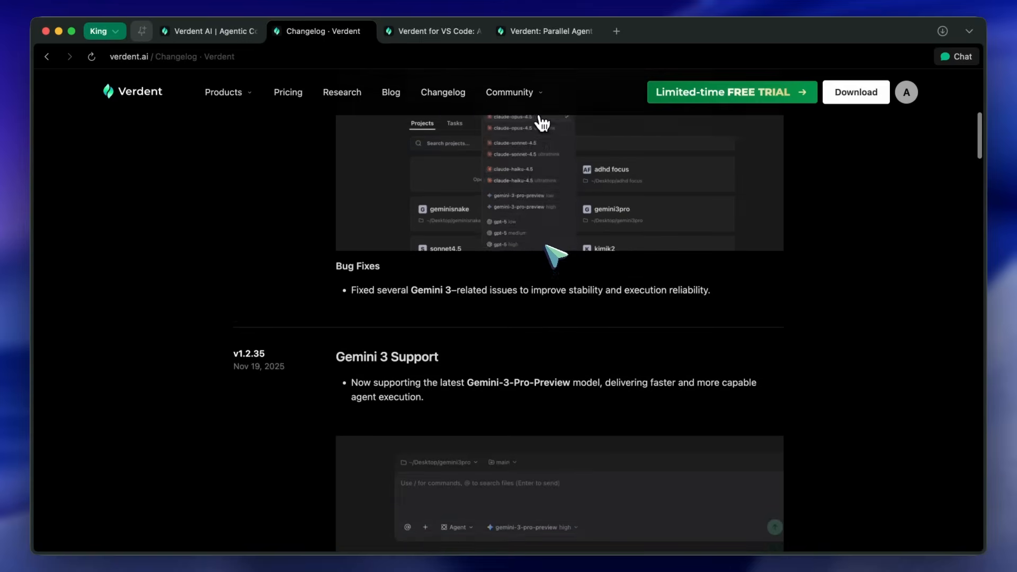
pyautogui.scroll(-3)
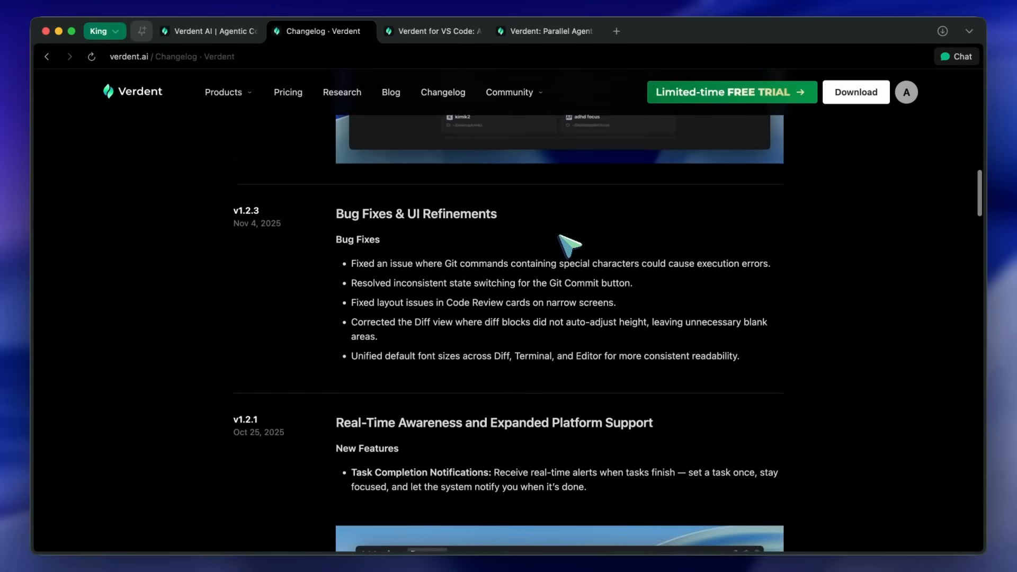
pyautogui.scroll(-3)
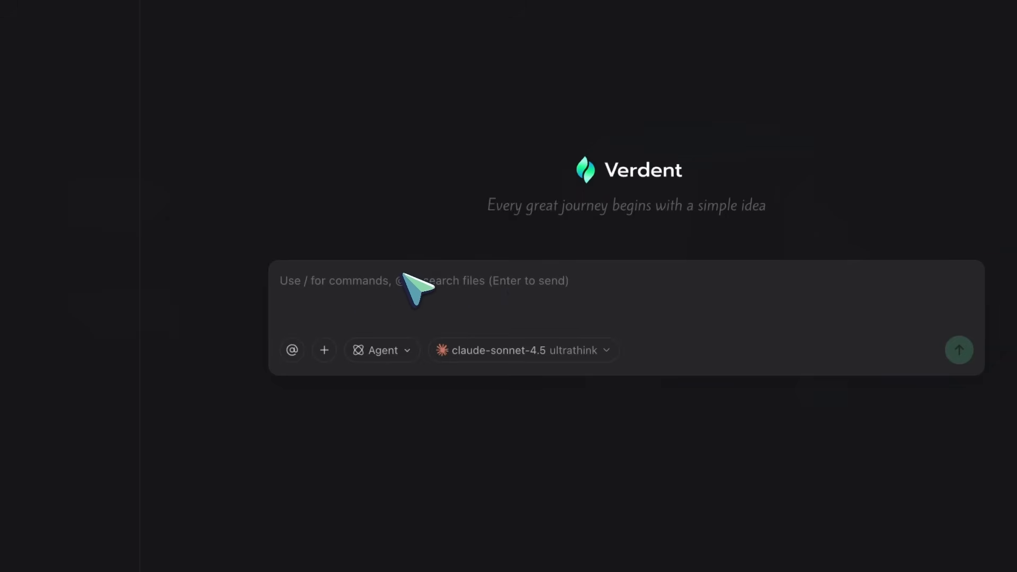
# Enter the Supabase Movie Tracker 'movies' table prompt in Plan mode with claude-opus-4.5
pyautogui.write("Set up a Supabase backend for a Movie Tracker. Create a 'movies' table with title, release date, rating, and a 'watched' boolean. Give me the SQL setup script.")
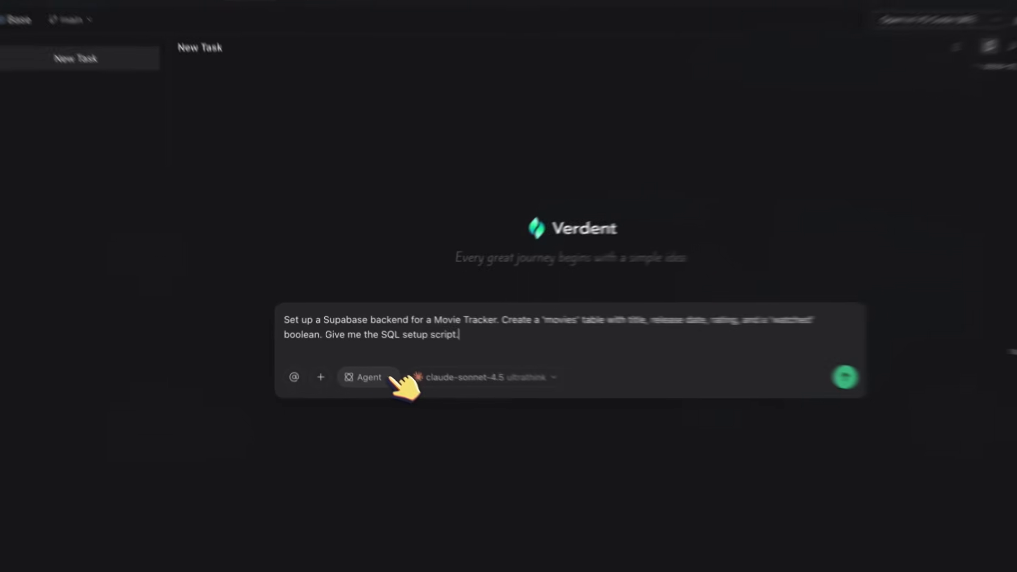
pyautogui.click(368, 377)
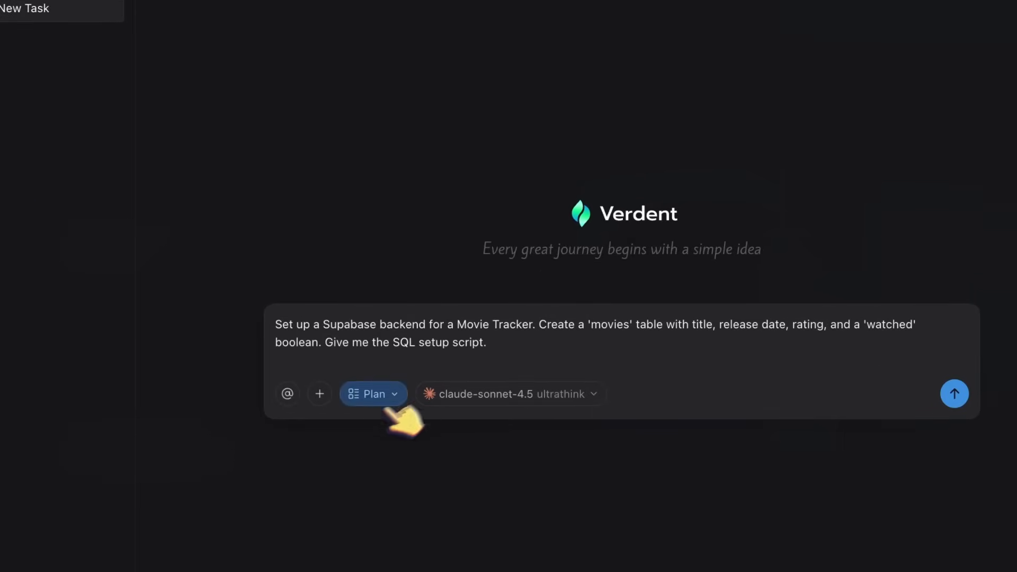
pyautogui.click(509, 394)
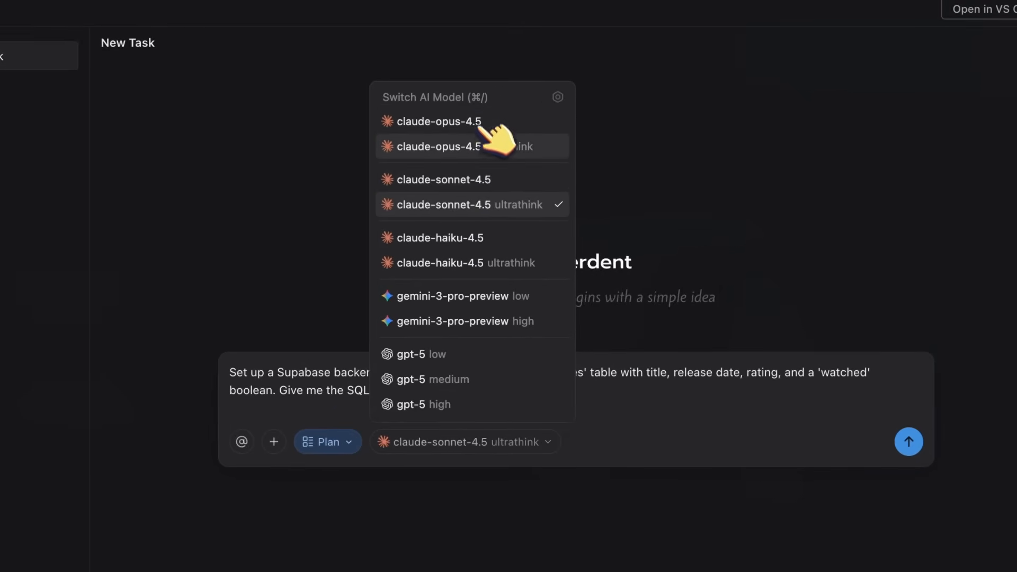
pyautogui.click(437, 121)
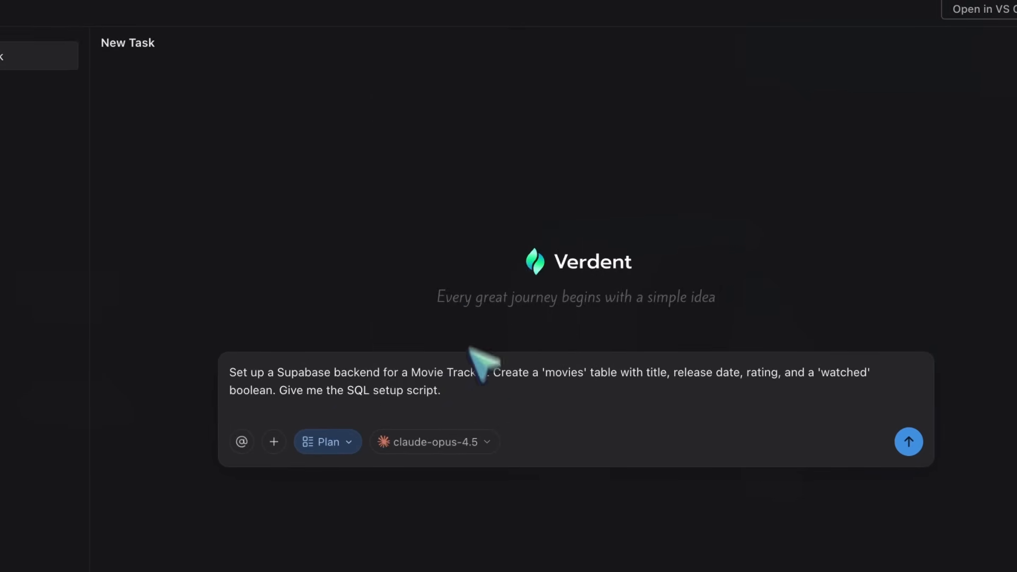
pyautogui.moveTo(551, 408)
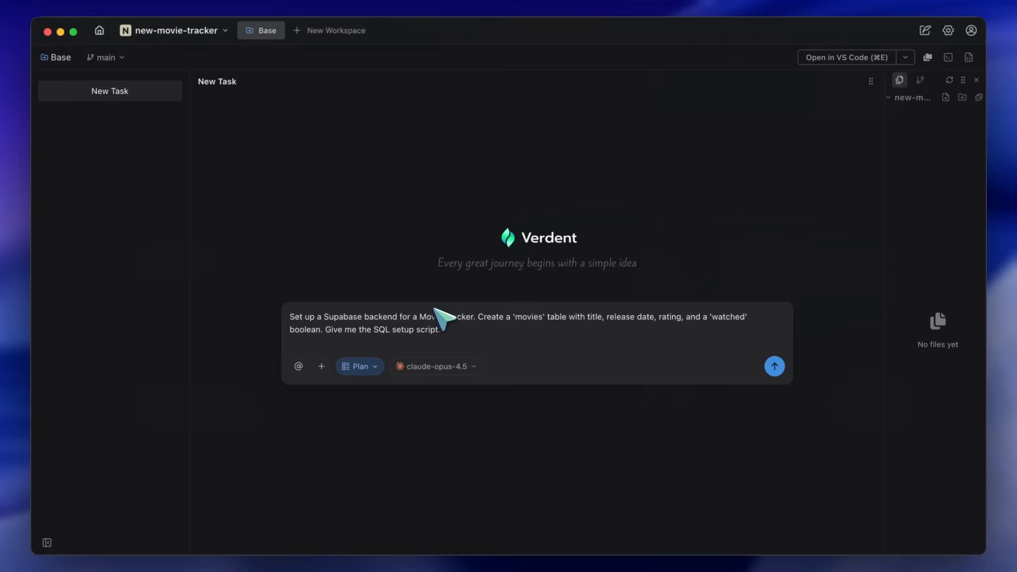
pyautogui.moveTo(406, 318)
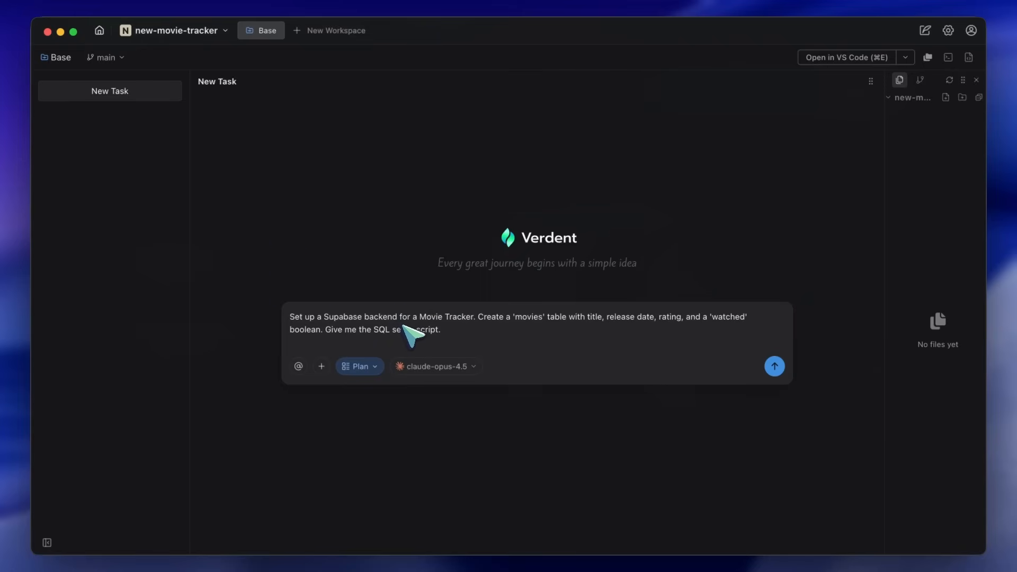
pyautogui.moveTo(593, 357)
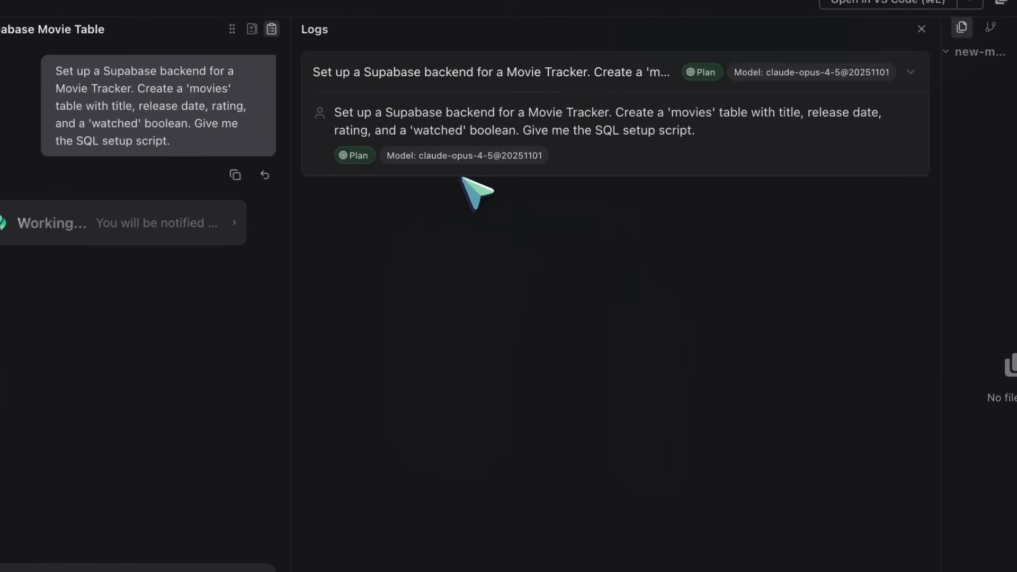
pyautogui.moveTo(454, 210)
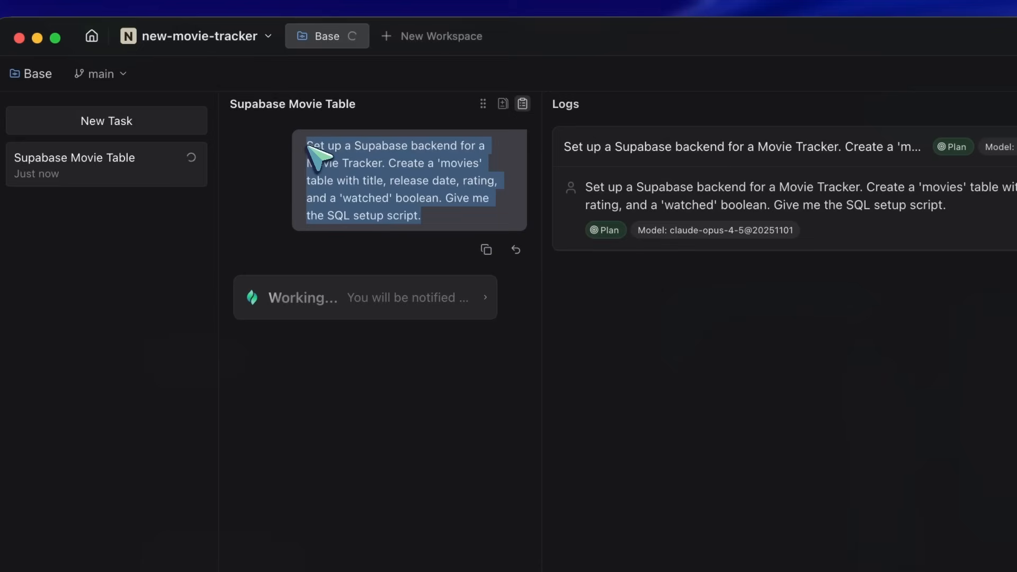
pyautogui.moveTo(360, 208)
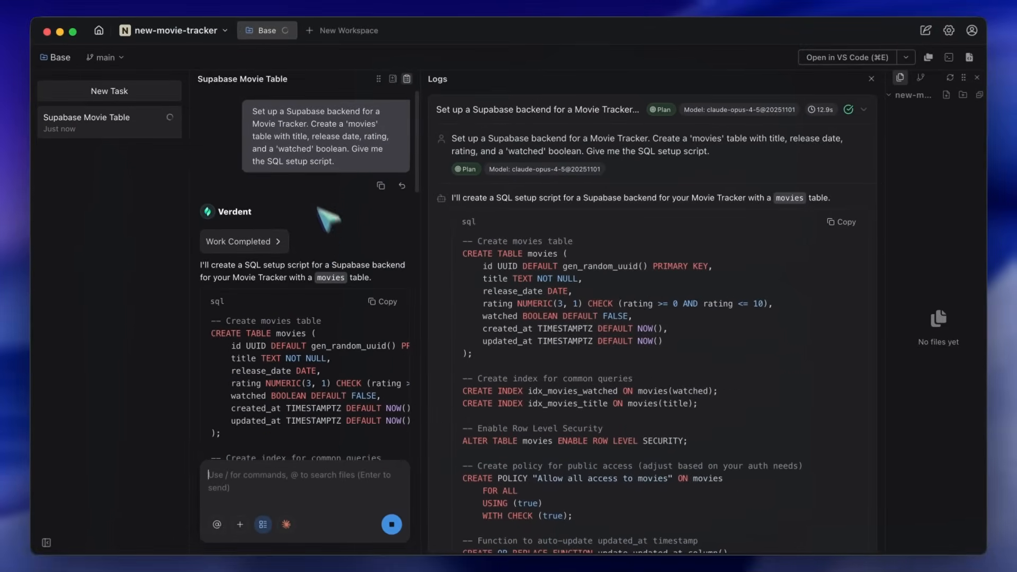
# Read the generated movies-table SQL script and its 'What this includes' summary
pyautogui.scroll(-3)
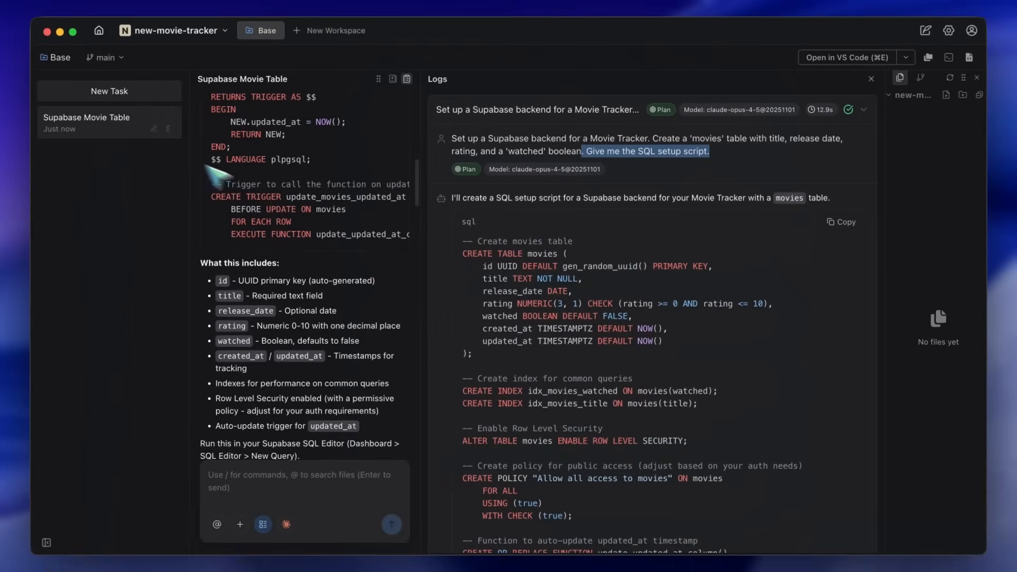
pyautogui.moveTo(110, 91)
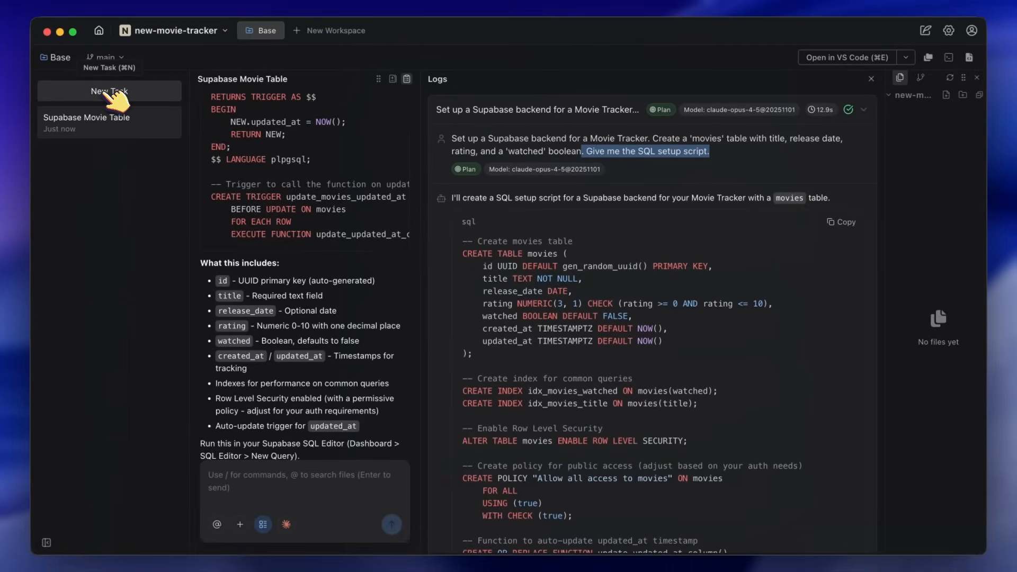
# Submit a new Next.js 14 + Tailwind movie card task on gemini-3-pro-preview high and view it running
pyautogui.click(109, 91)
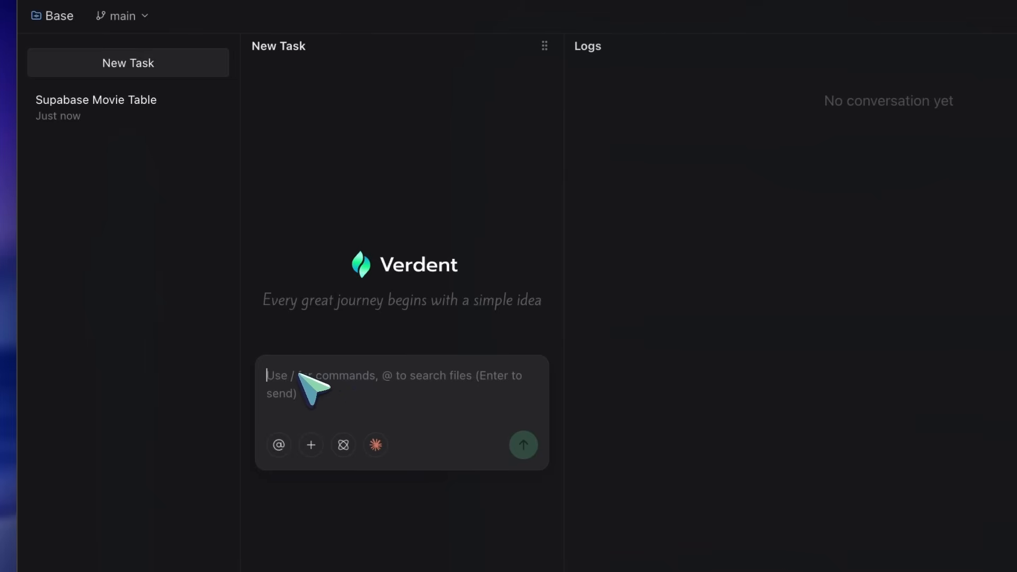
pyautogui.write('Initialize a Next.js 14 project with Tailwind CSS. Create a basic card component to display movie details assuming we have title, date, and rating')
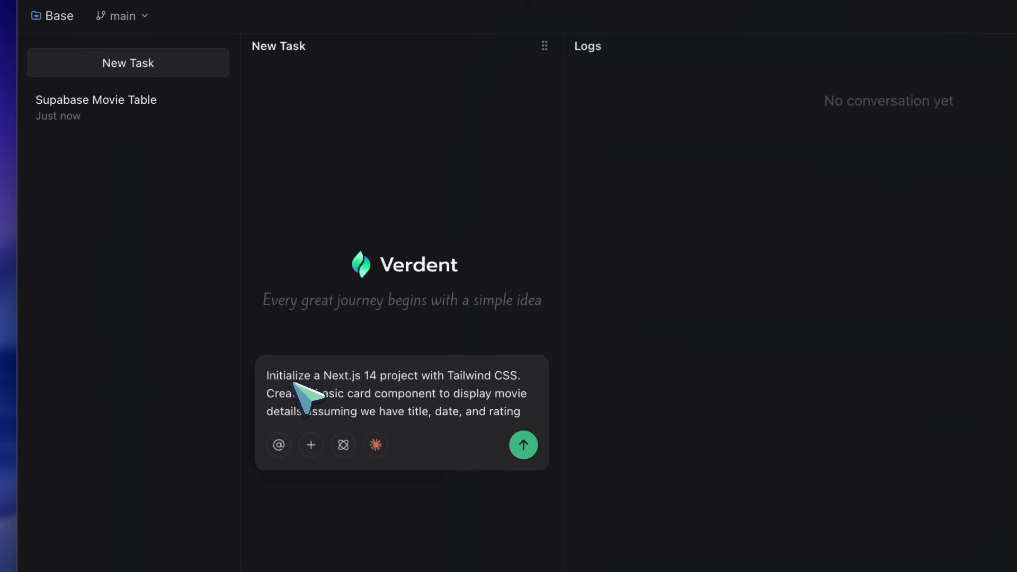
pyautogui.moveTo(268, 375); pyautogui.dragTo(447, 393)
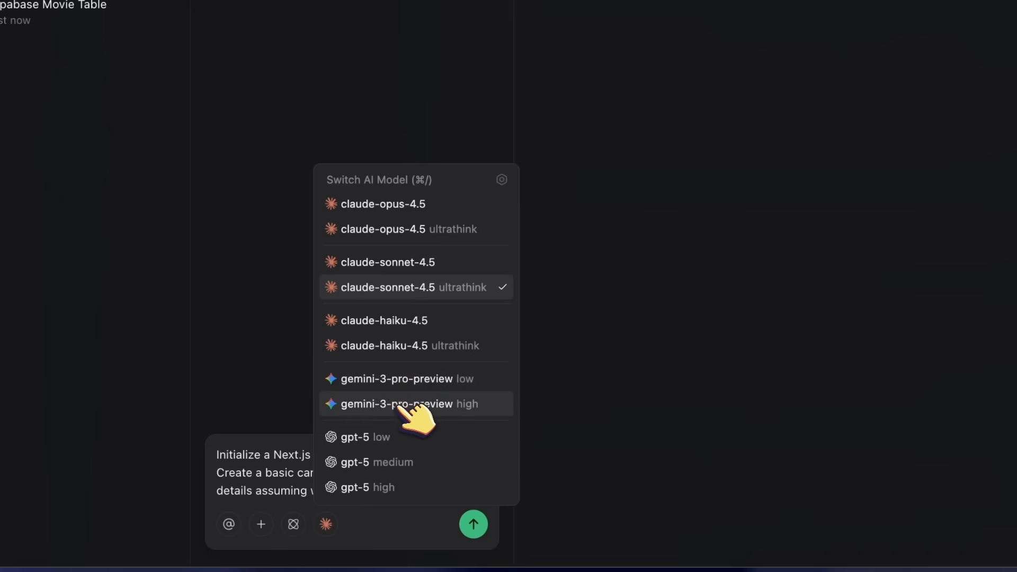
pyautogui.click(404, 403)
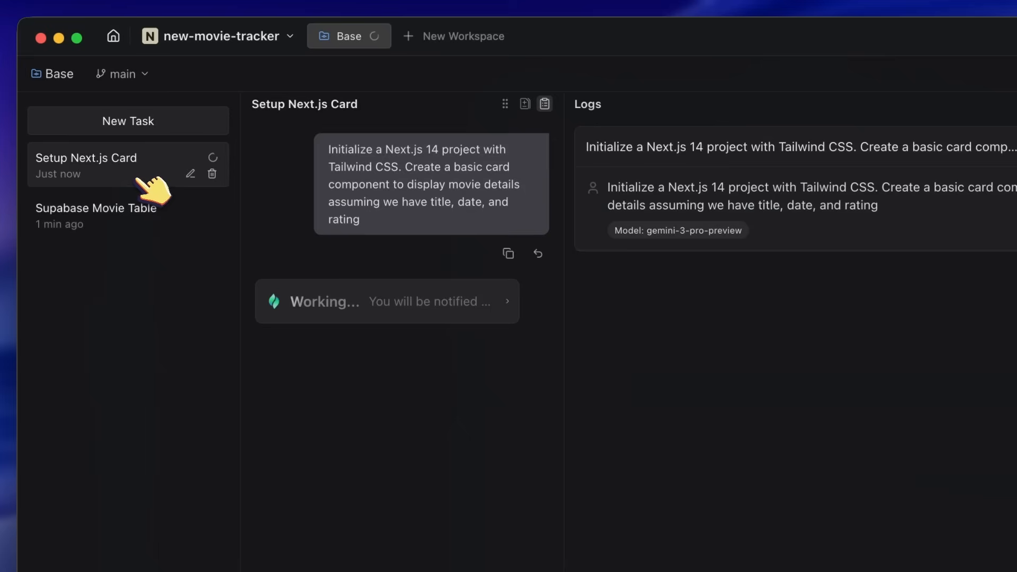
pyautogui.click(122, 73)
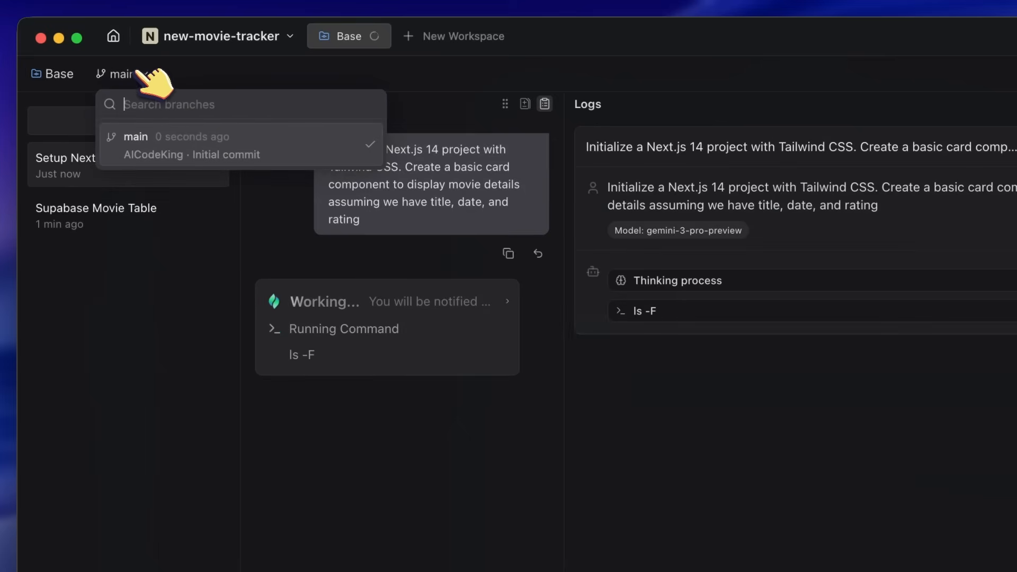
pyautogui.click(53, 73)
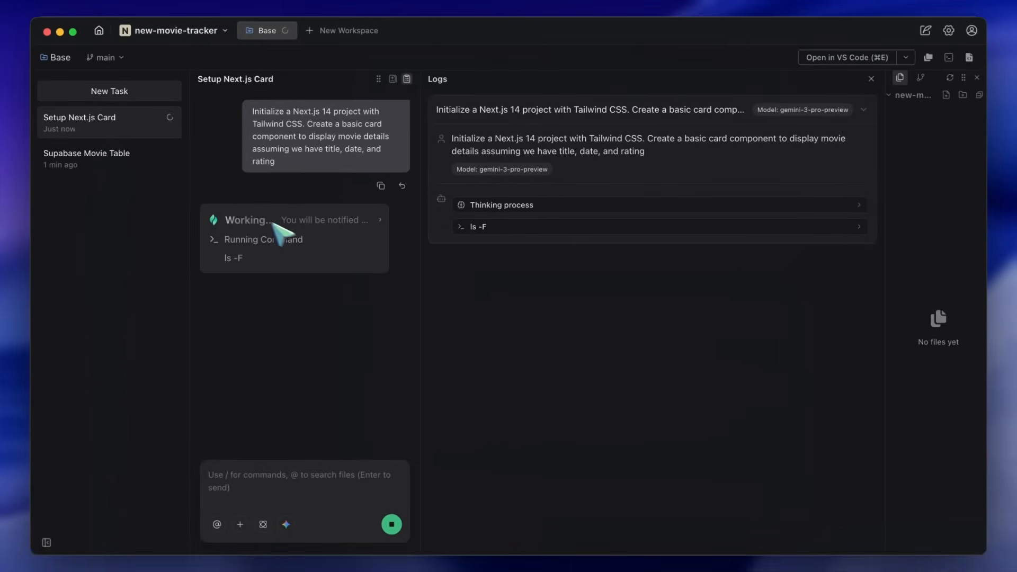
pyautogui.moveTo(331, 275)
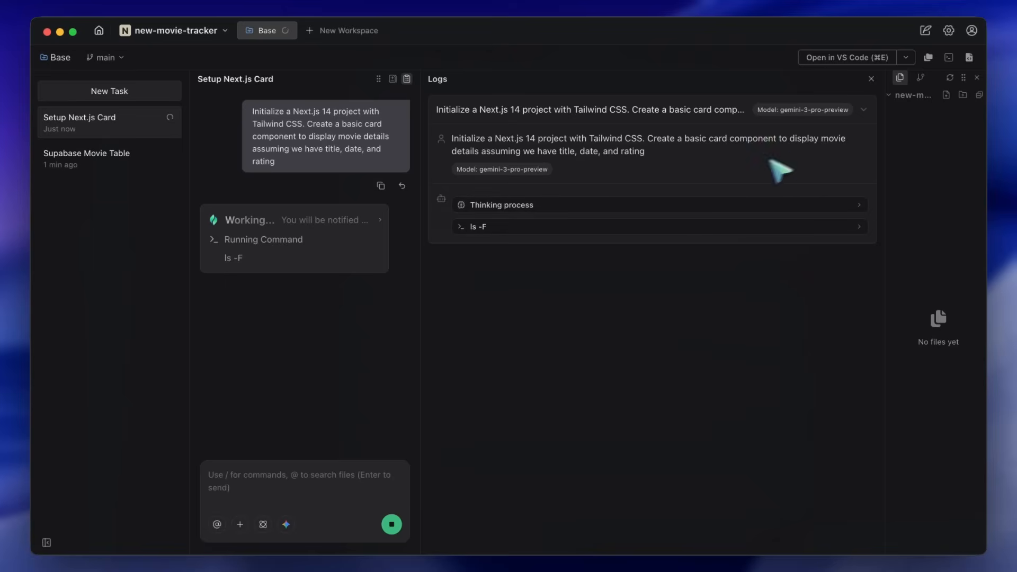
pyautogui.moveTo(586, 228)
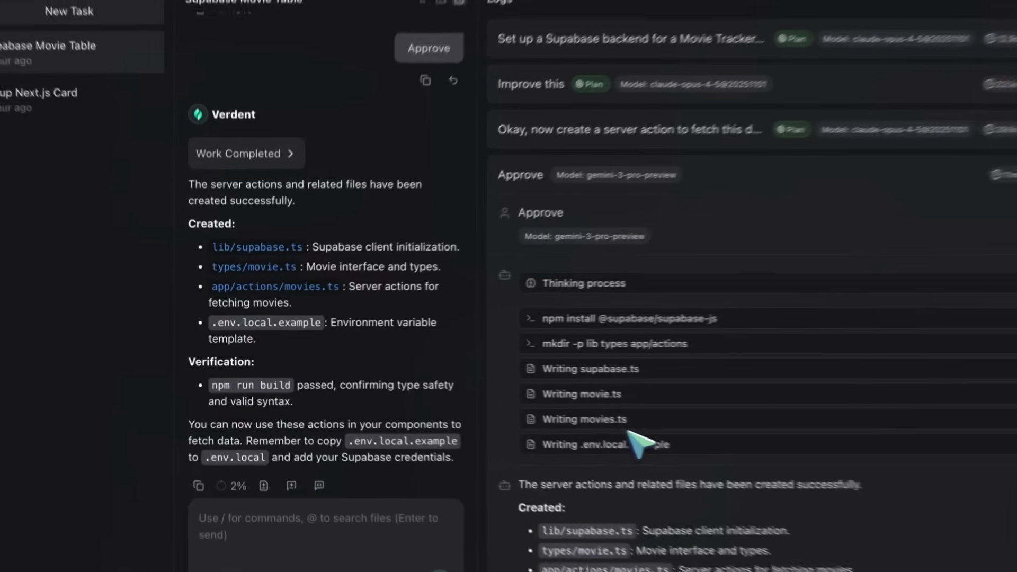
pyautogui.scroll(-3)
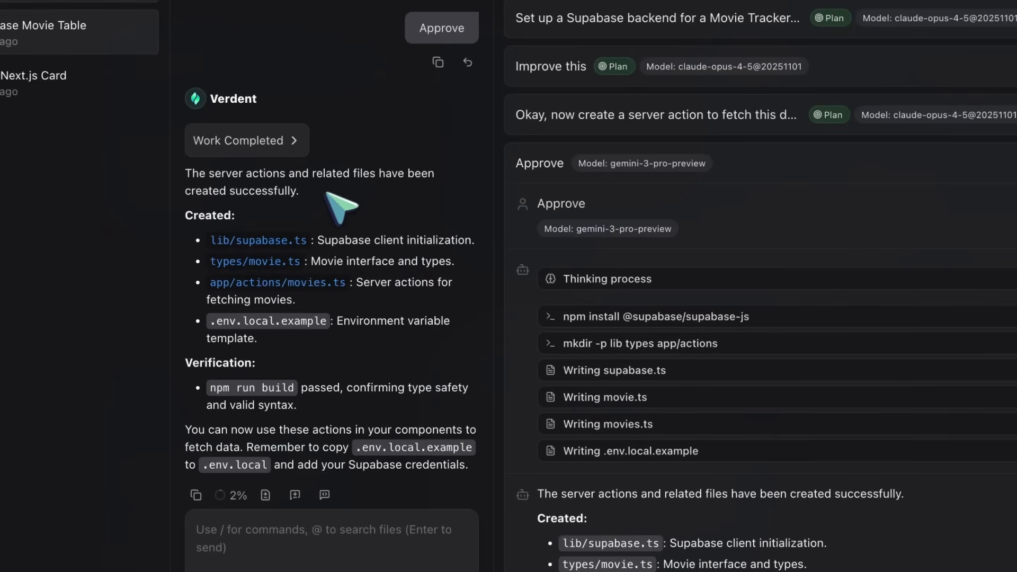
pyautogui.moveTo(313, 229)
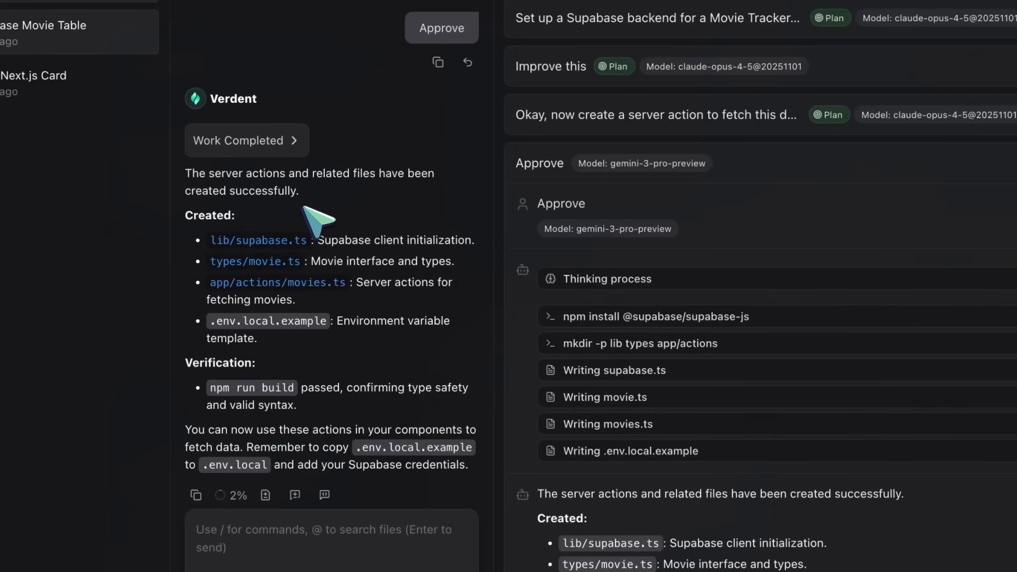
pyautogui.click(85, 137)
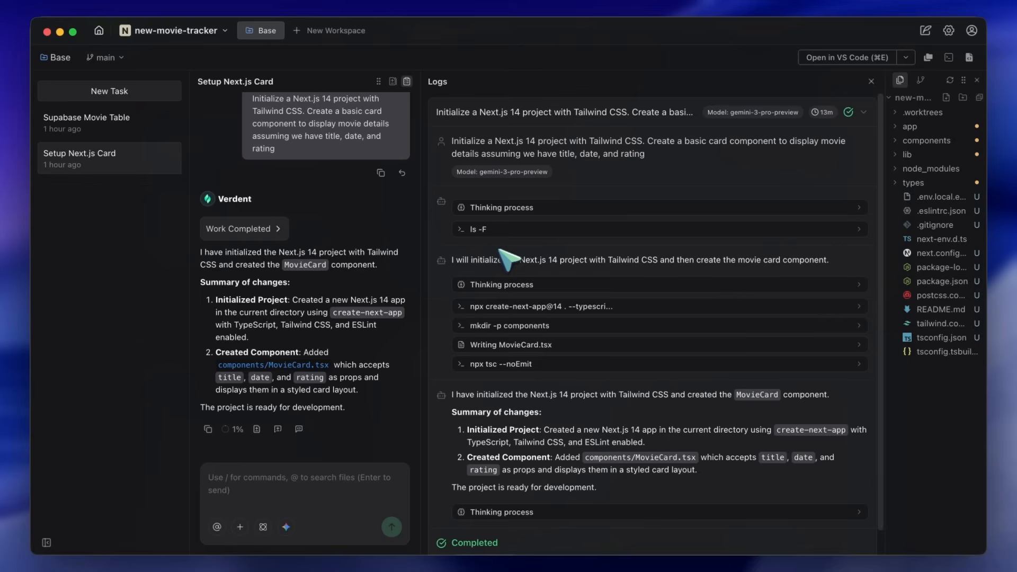
pyautogui.click(95, 122)
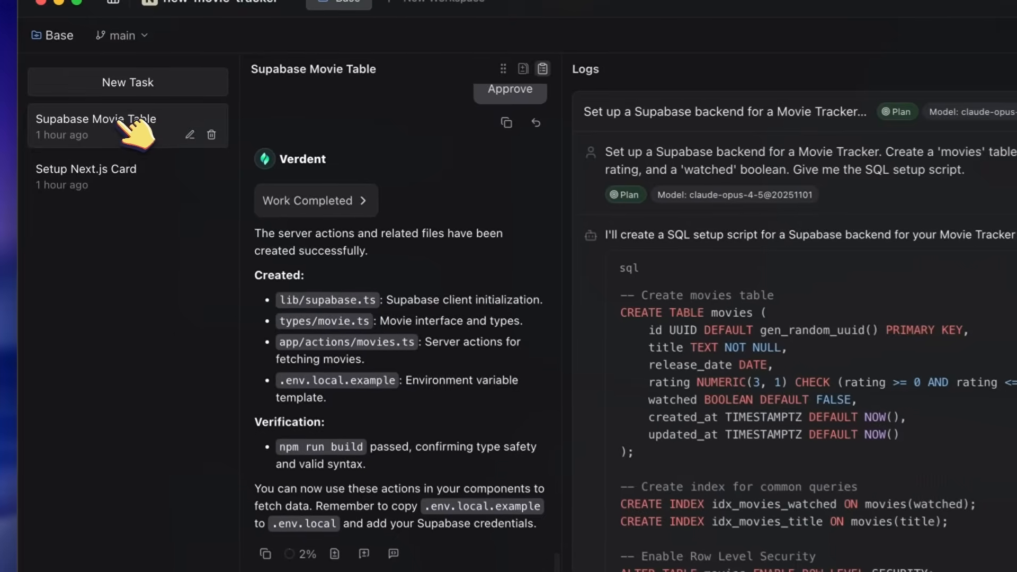
pyautogui.scroll(-3)
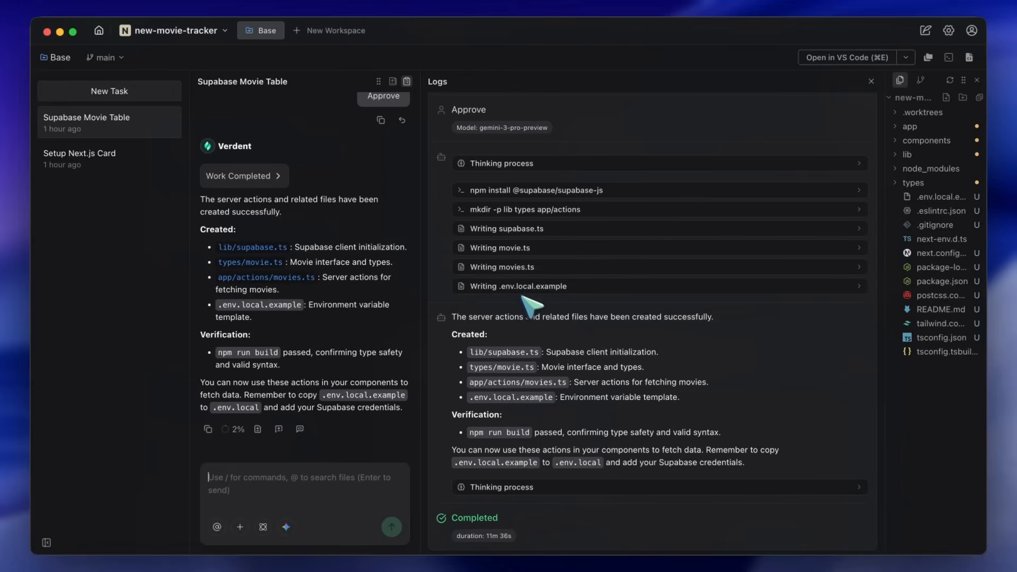
pyautogui.moveTo(531, 294)
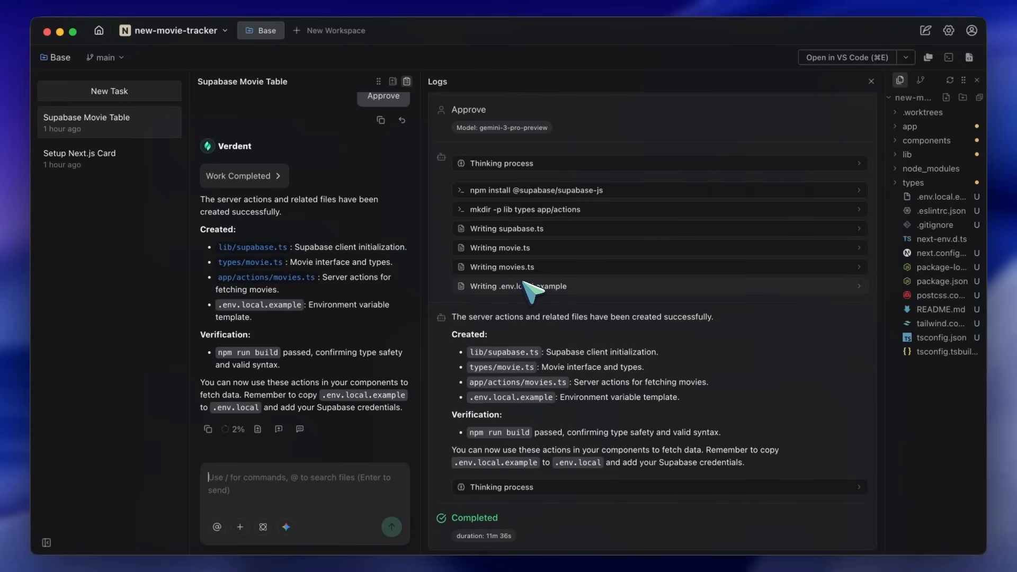
pyautogui.moveTo(566, 305)
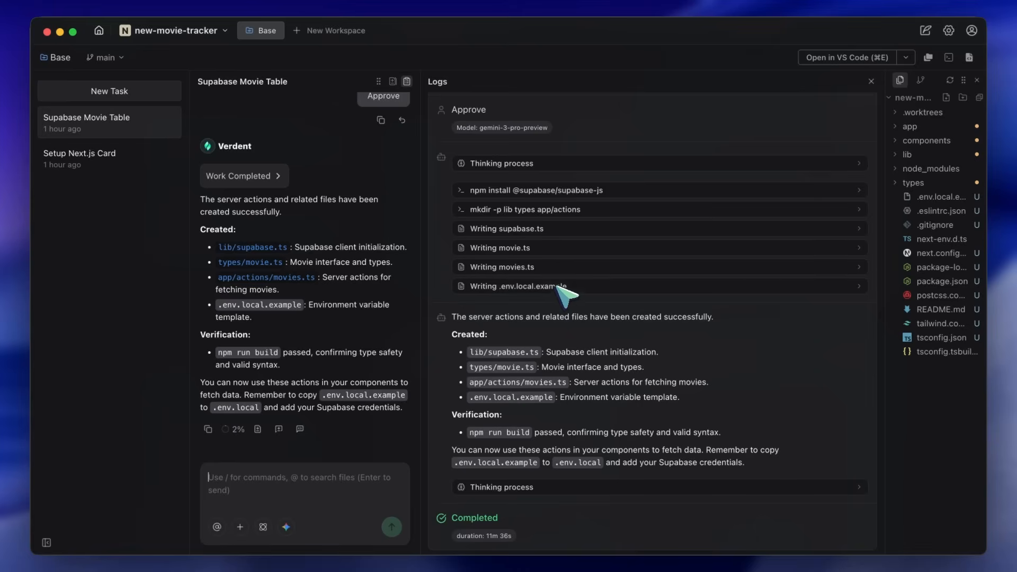
pyautogui.moveTo(502, 279)
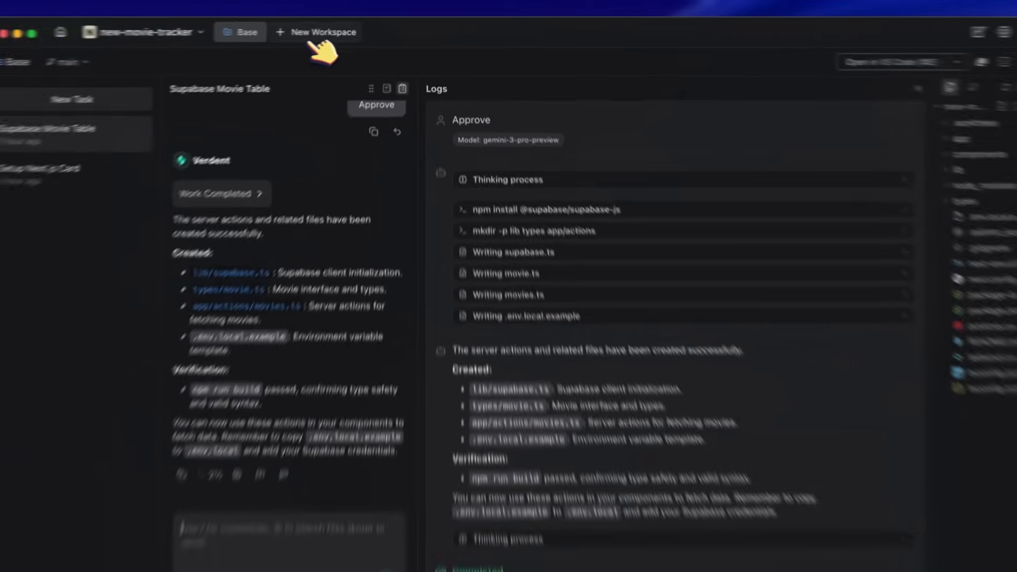
pyautogui.click(316, 32)
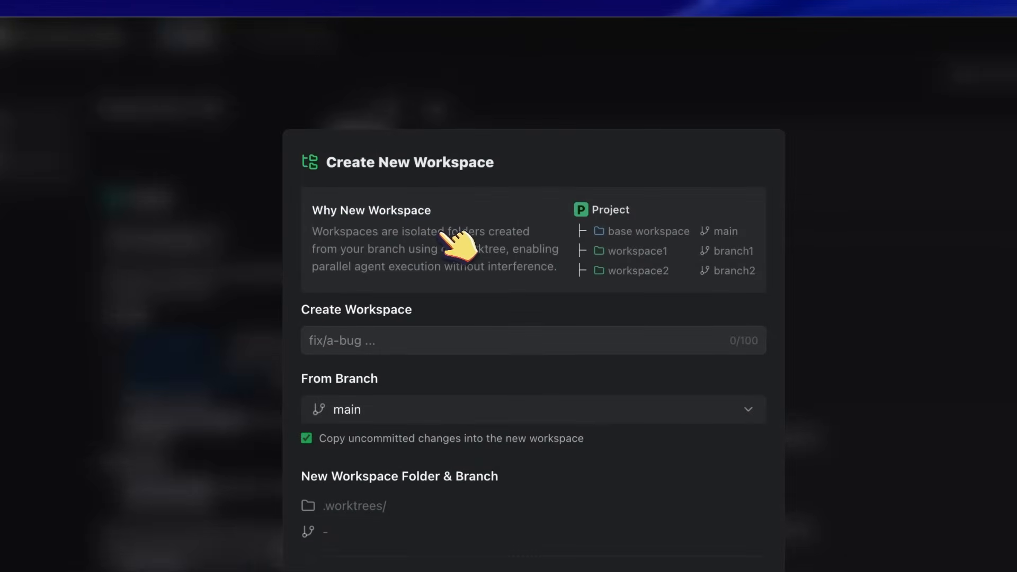
pyautogui.moveTo(626, 253)
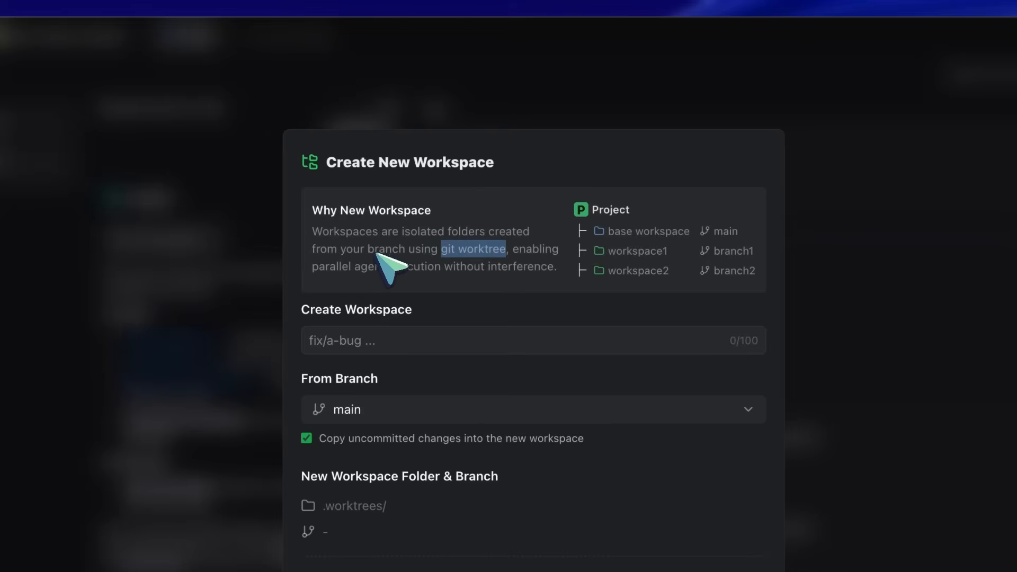
pyautogui.moveTo(400, 259)
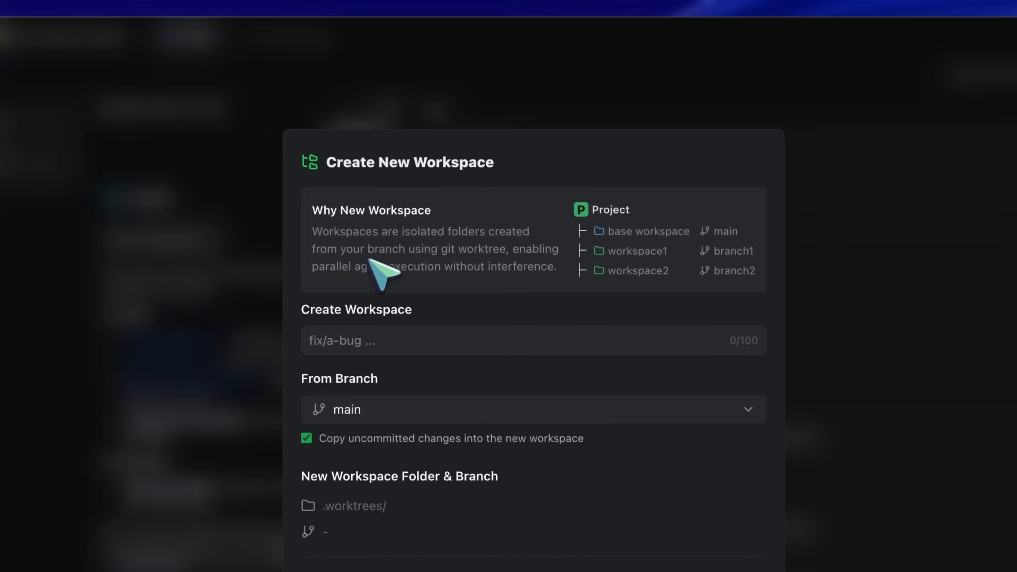
pyautogui.moveTo(369, 266); pyautogui.dragTo(446, 266)
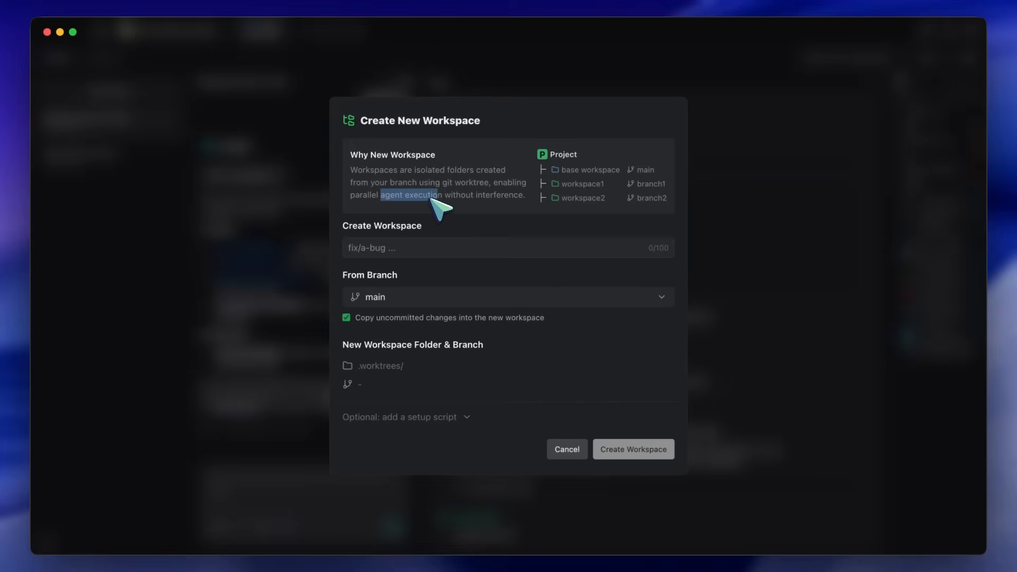
pyautogui.moveTo(452, 206)
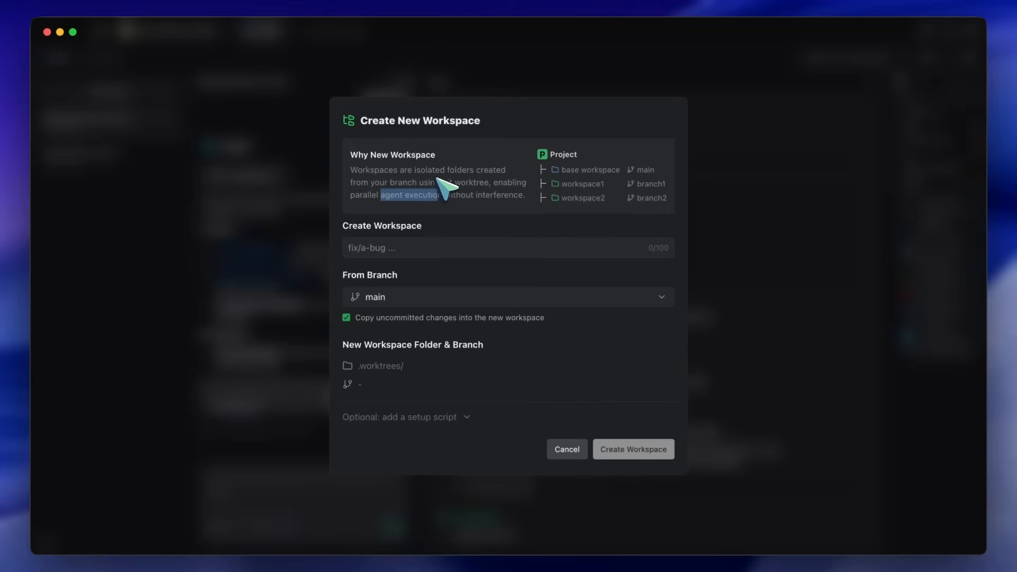
pyautogui.moveTo(525, 211)
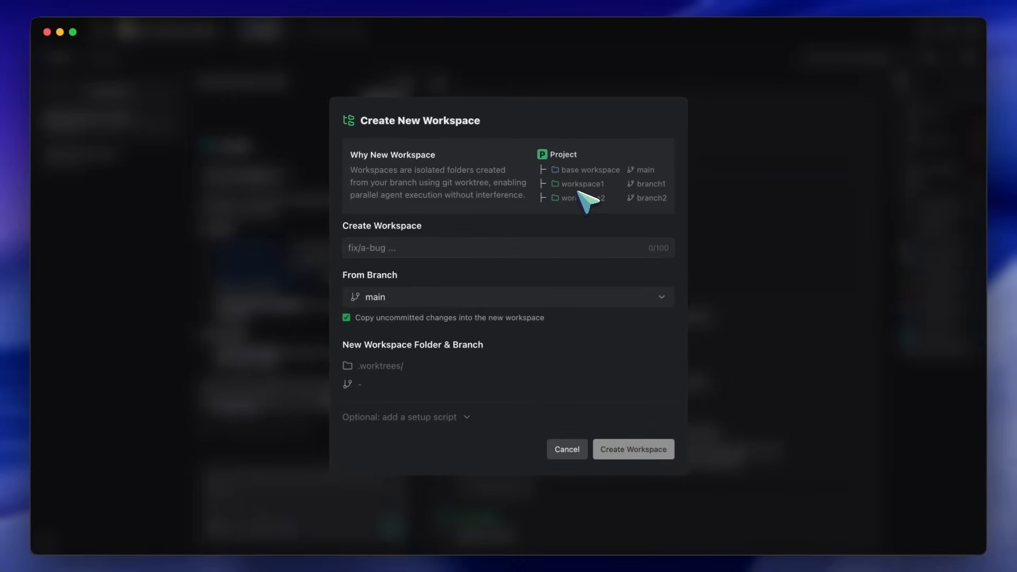
pyautogui.moveTo(559, 343)
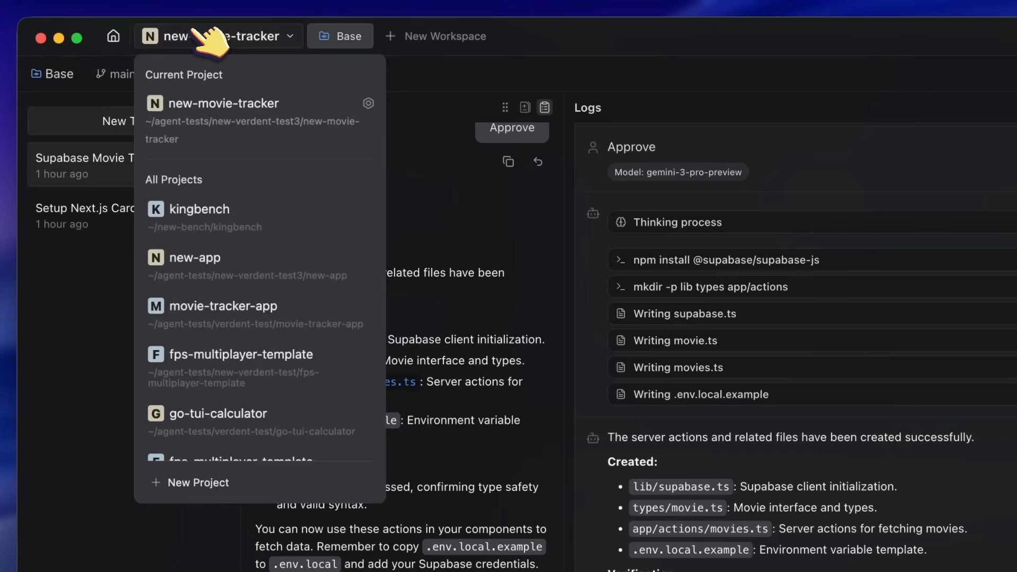
pyautogui.click(197, 209)
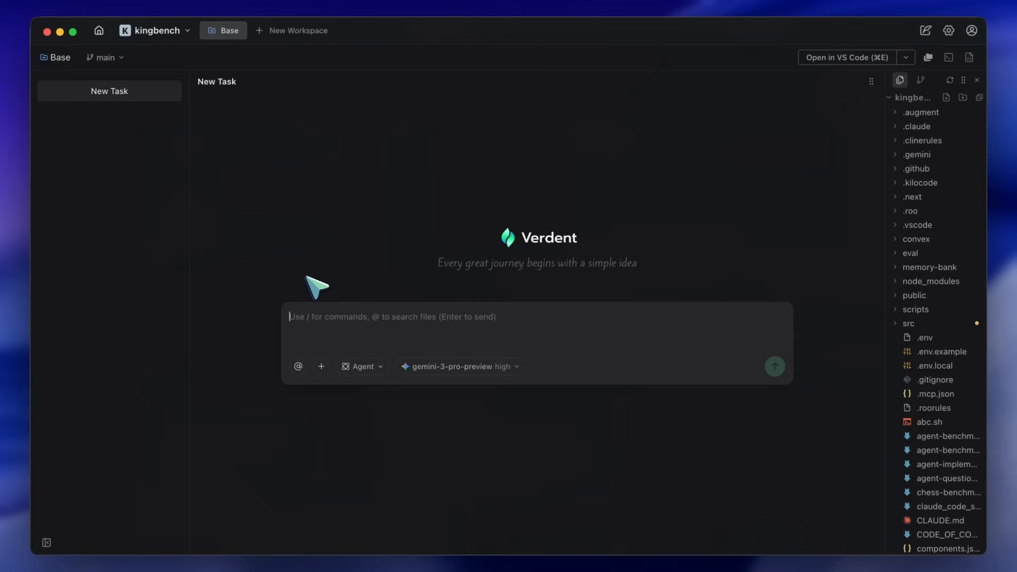
pyautogui.moveTo(336, 331)
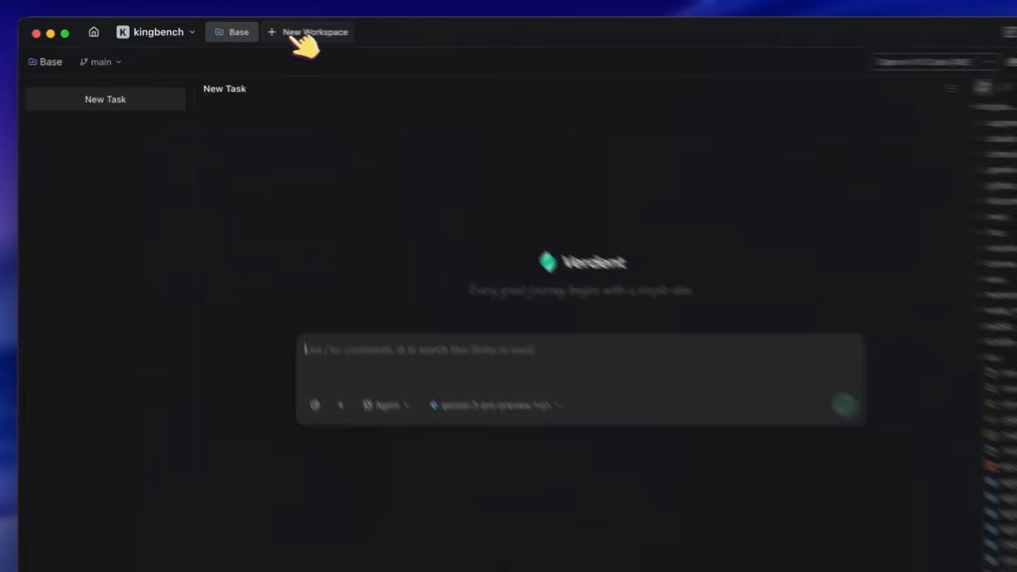
# Create a new parallel workspace on branch feat/leaderboard-table
pyautogui.click(315, 32)
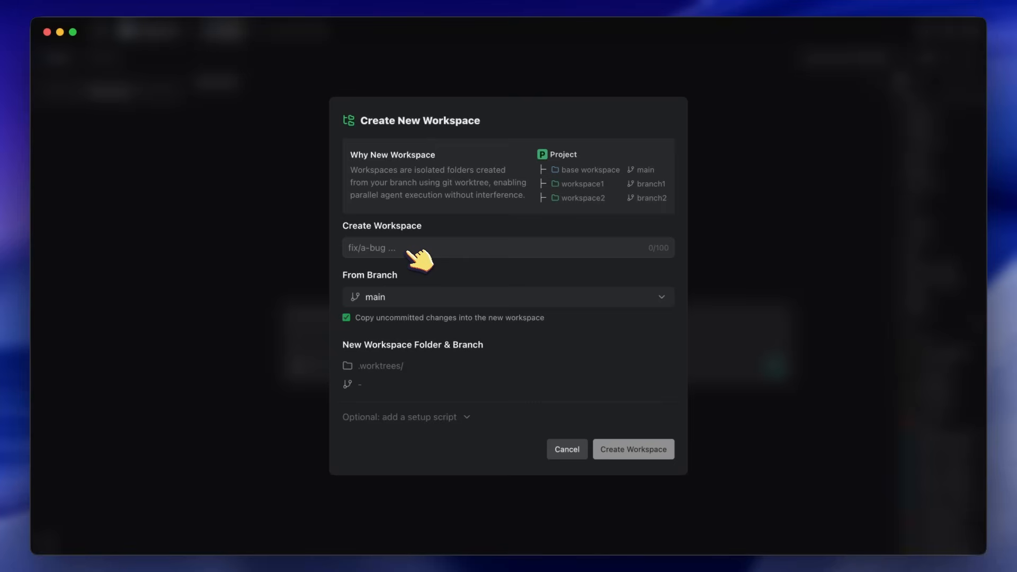
pyautogui.moveTo(421, 258)
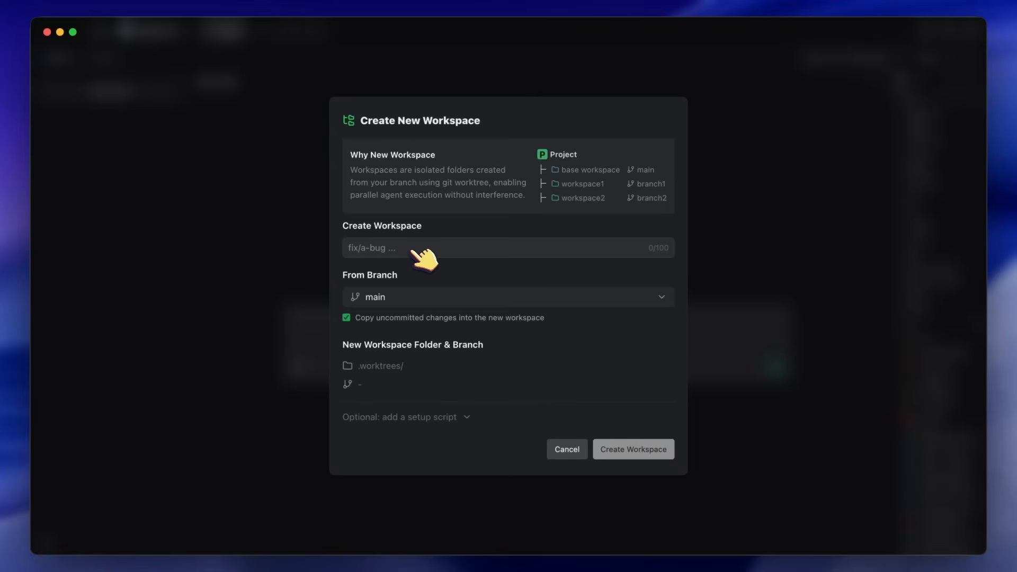
pyautogui.write('feat')
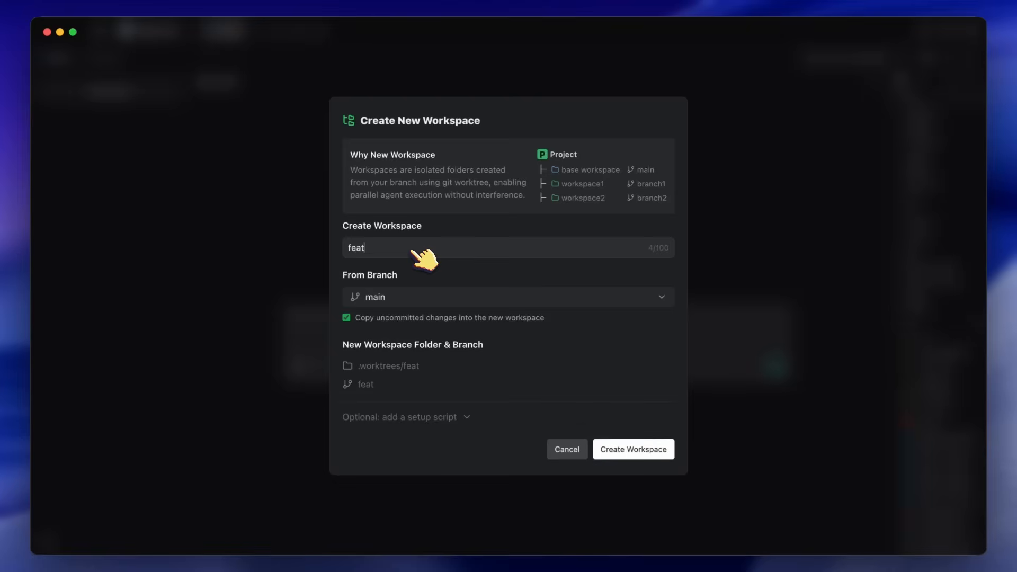
pyautogui.write('/leaderboard-table')
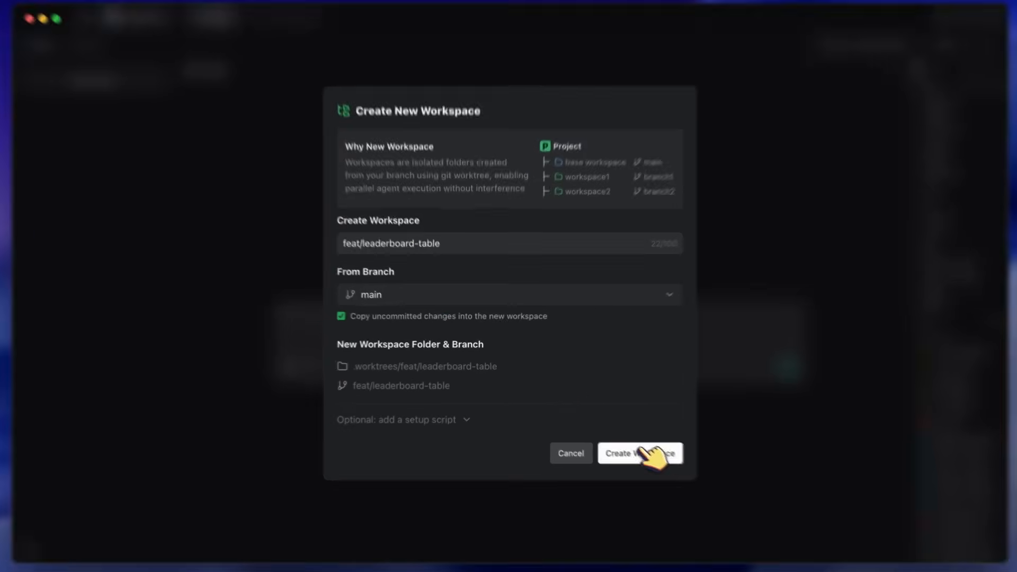
pyautogui.click(639, 452)
pyautogui.write('Add table view in the leaderboard page. Use material UI.')
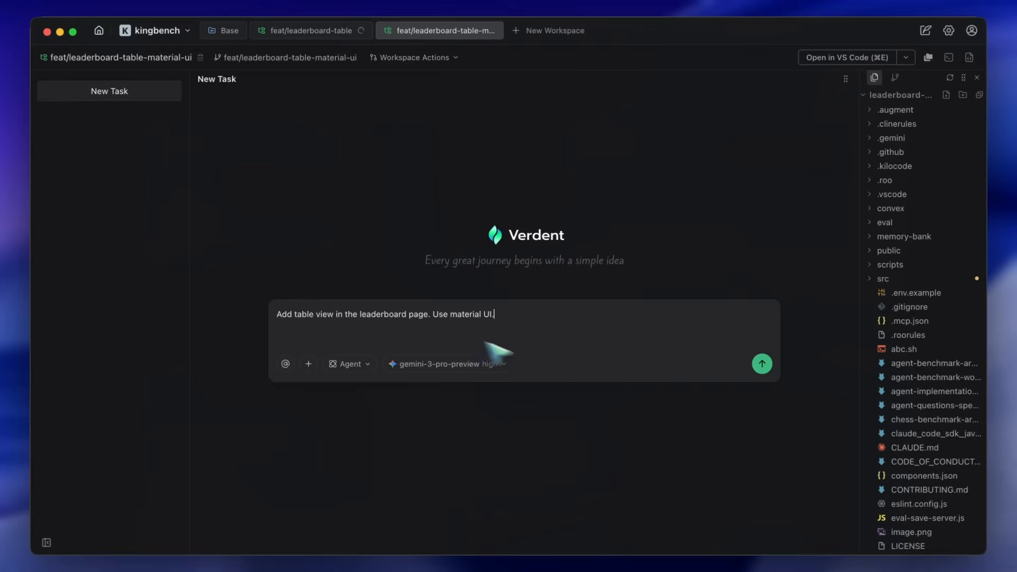
# Send the Material UI table view request and read the agent's completion summary
pyautogui.click(761, 363)
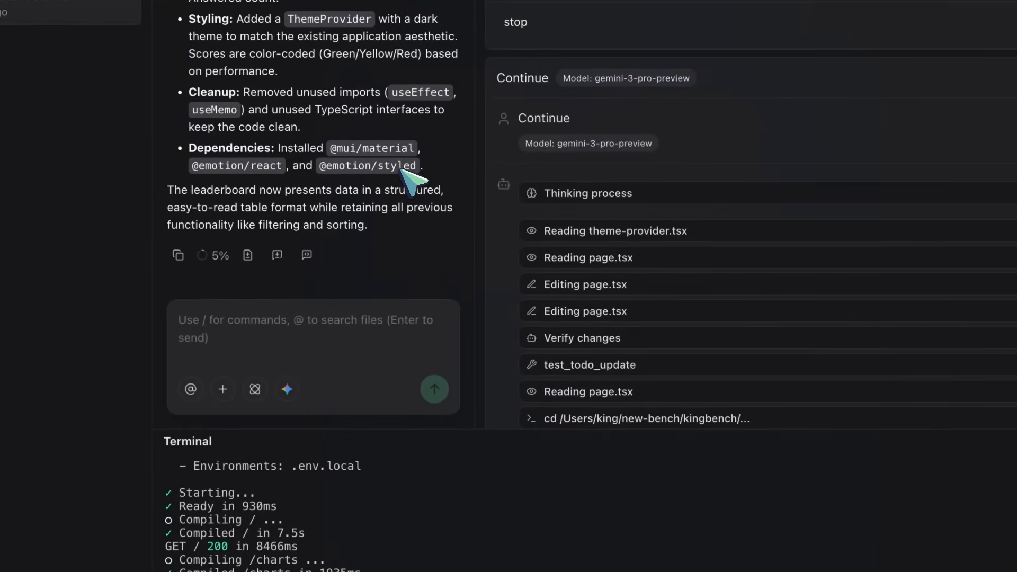
pyautogui.scroll(-3)
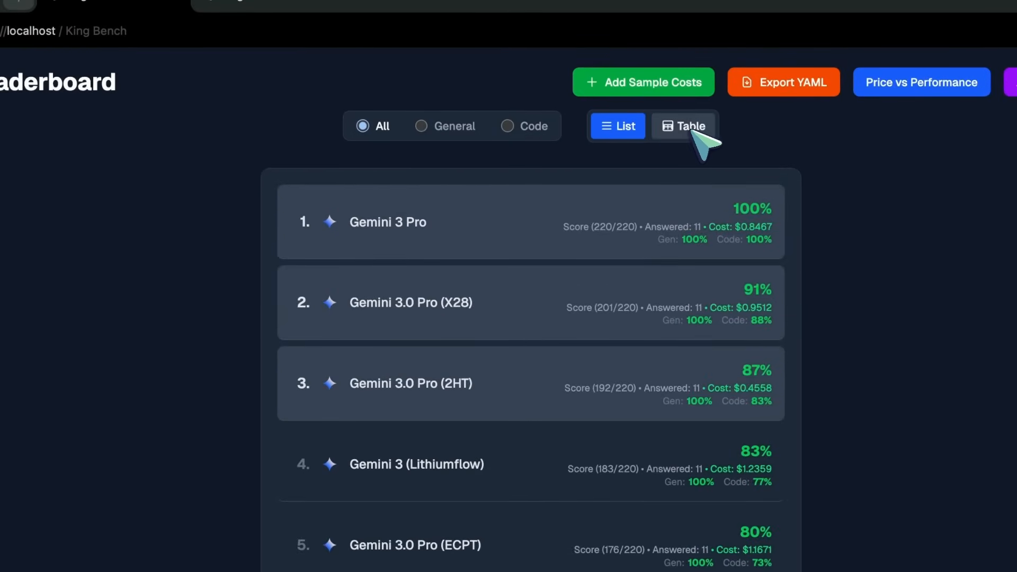
# Switch the King Bench leaderboard to the new Table view of models and scores
pyautogui.click(683, 126)
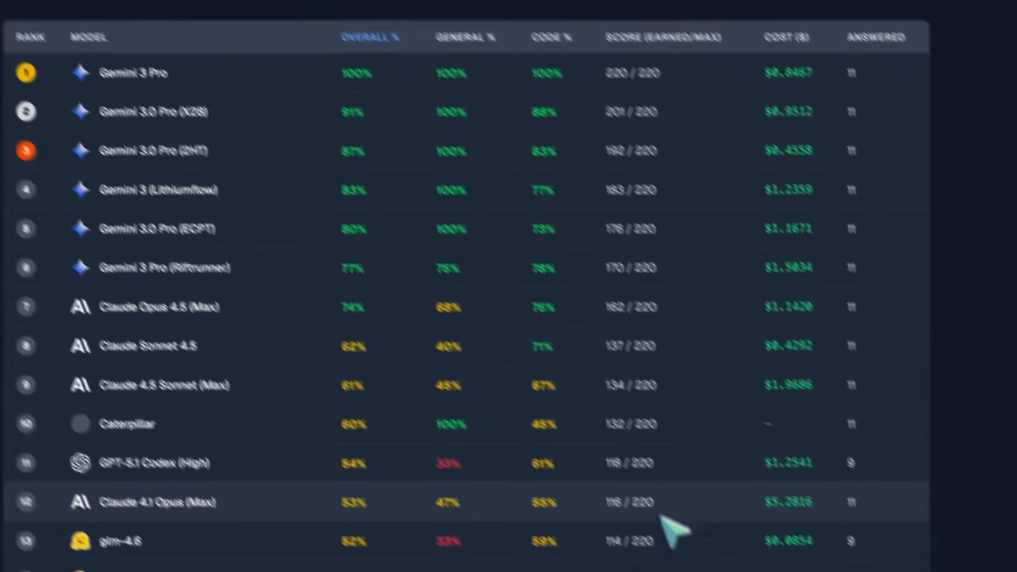
pyautogui.click(407, 36)
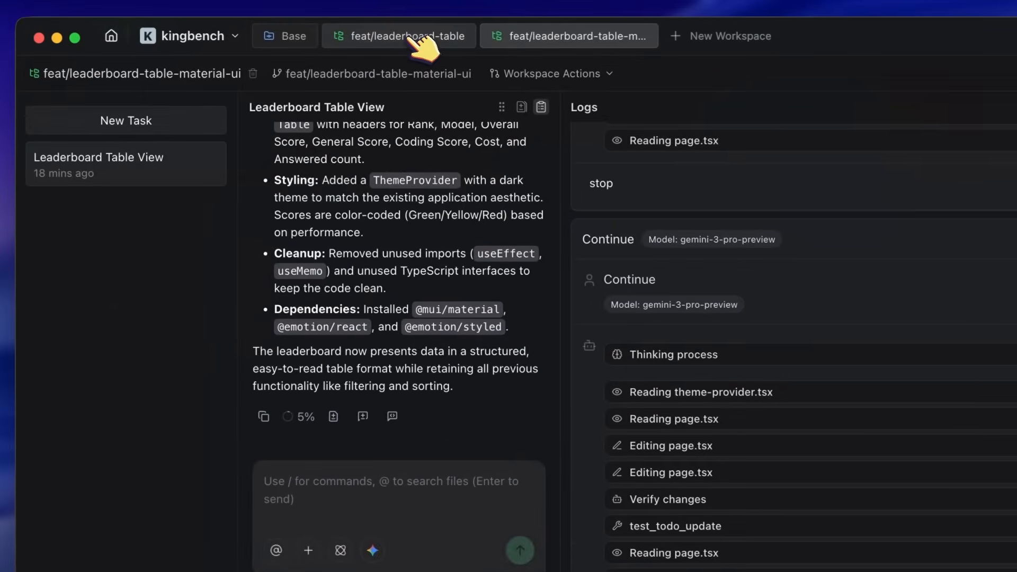
# Send the agent a request for clickable rows showing summary, questions, answers and generation previews
pyautogui.click(398, 36)
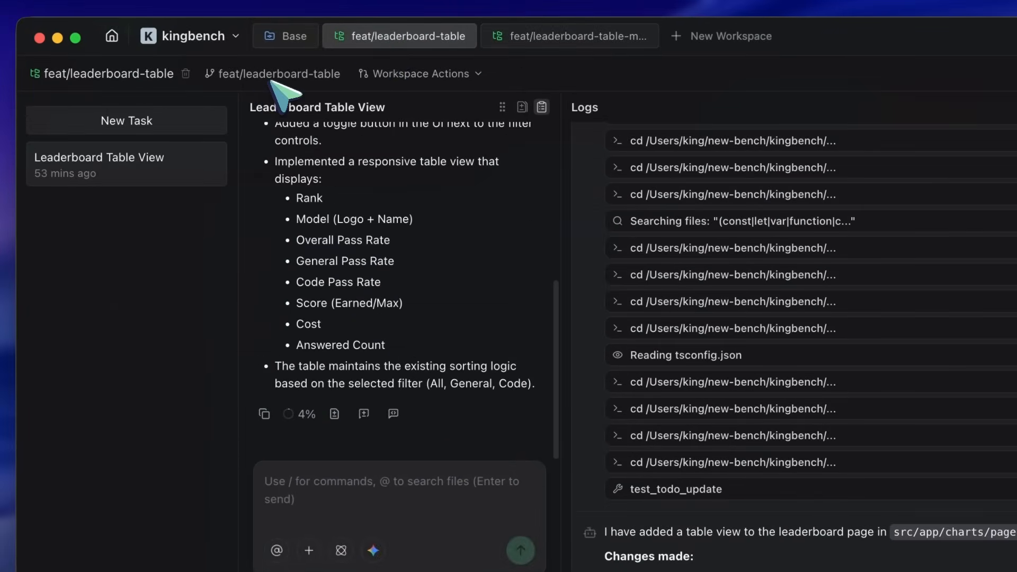
pyautogui.click(419, 73)
pyautogui.write('Allow me to click on a row and see the performance summary and questions / answers / preview of the generations.')
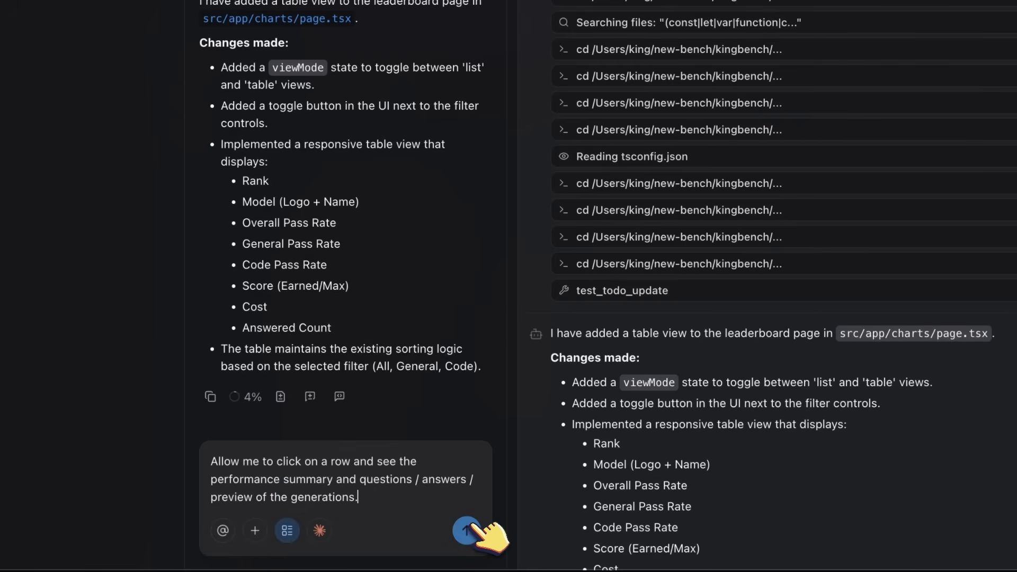
pyautogui.click(466, 538)
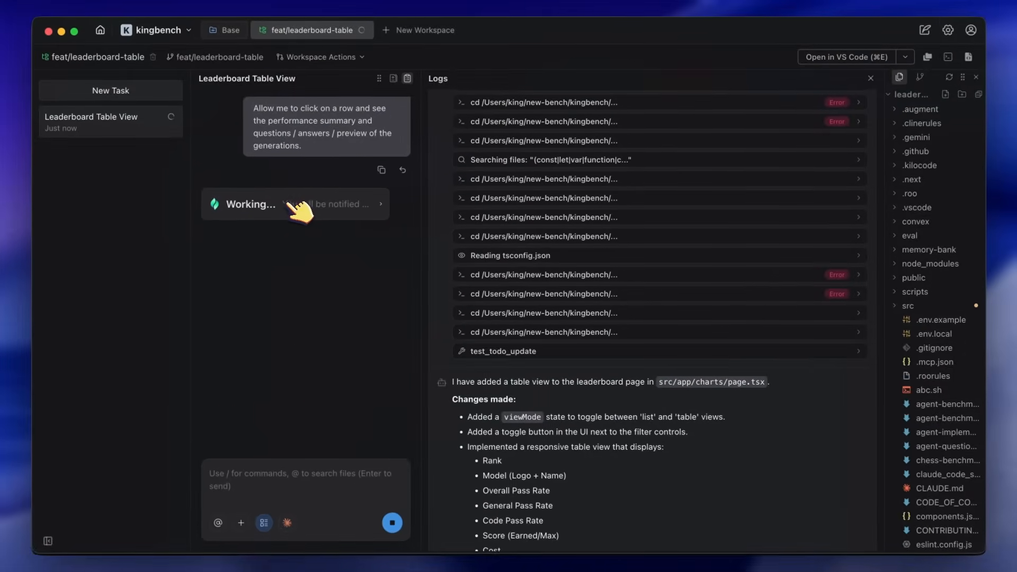
pyautogui.moveTo(311, 224)
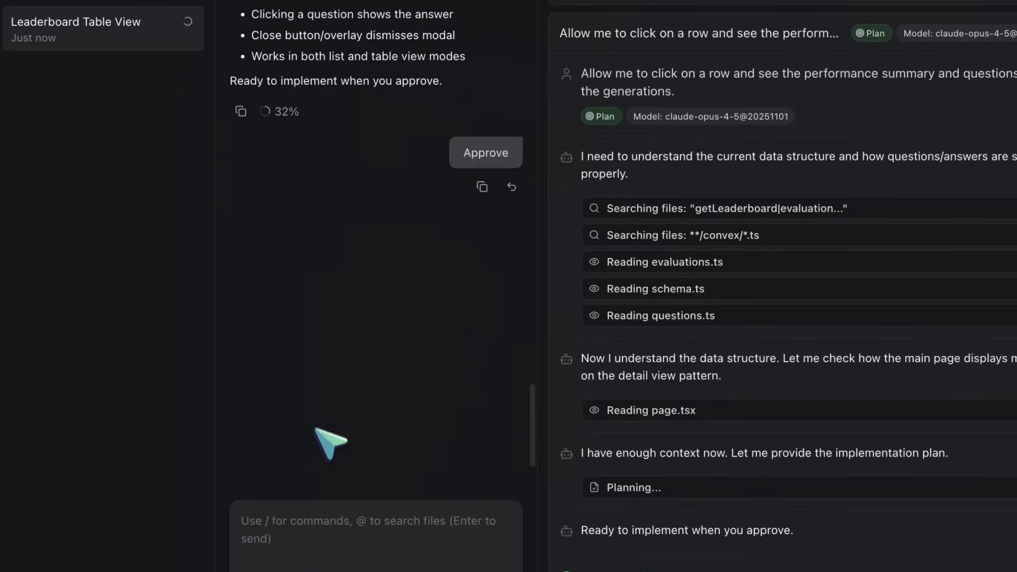
# Approve the row-detail modal plan for page.tsx and bring up the project list
pyautogui.click(485, 153)
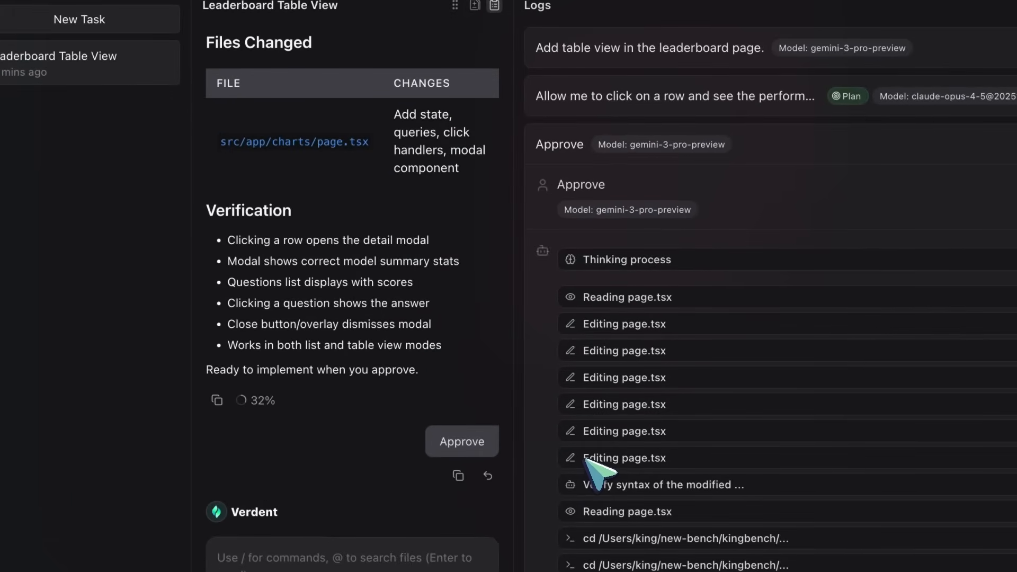
pyautogui.moveTo(403, 315)
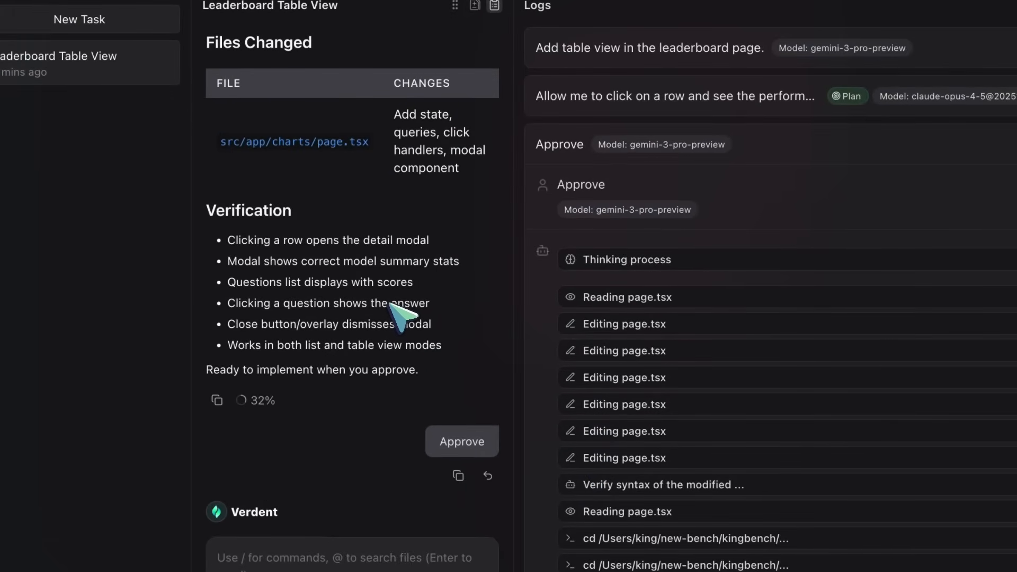
pyautogui.click(191, 36)
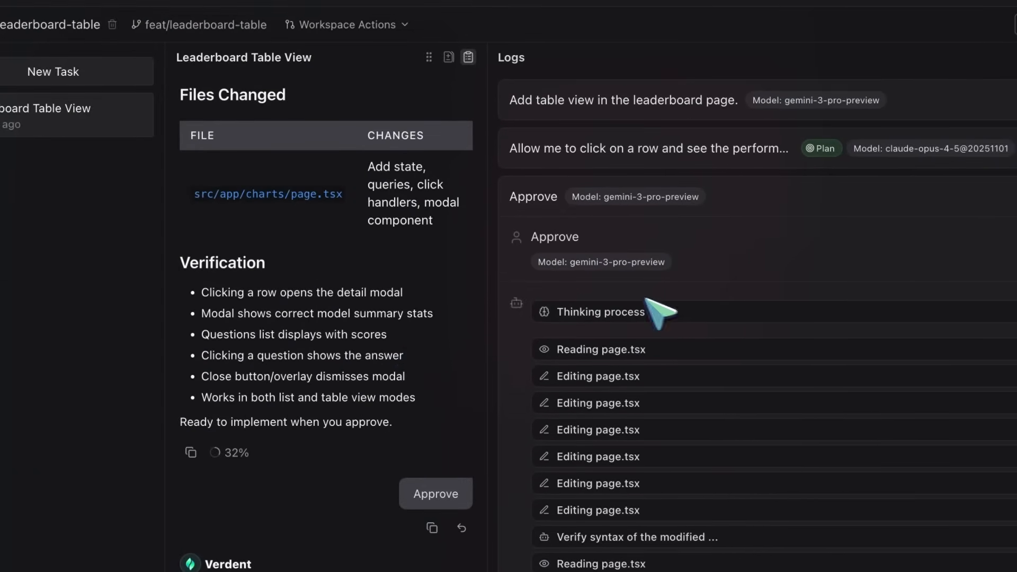
pyautogui.click(188, 36)
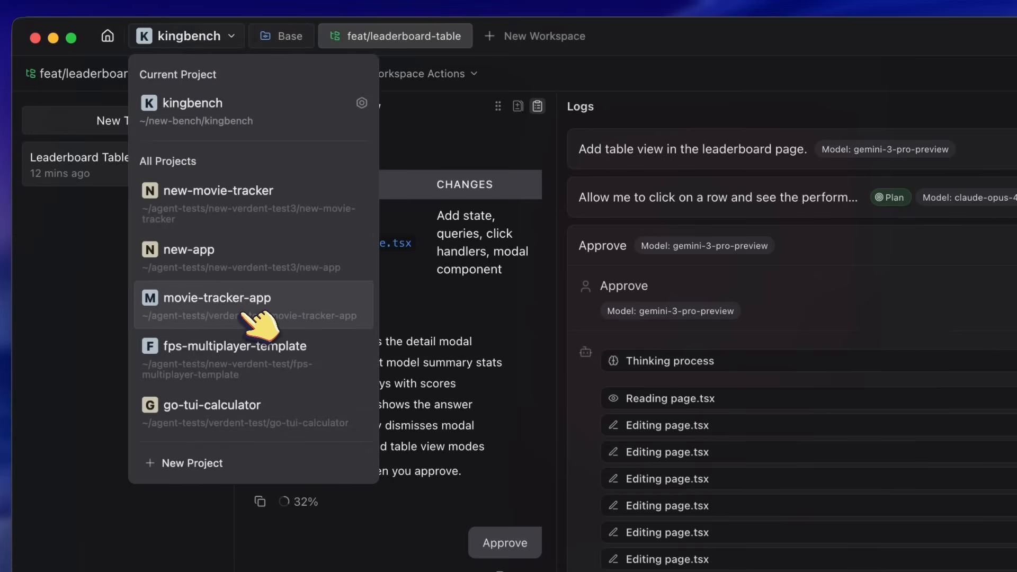
# Switch to fps-multiplayer-template and view its Implement Step/Health task
pyautogui.click(218, 297)
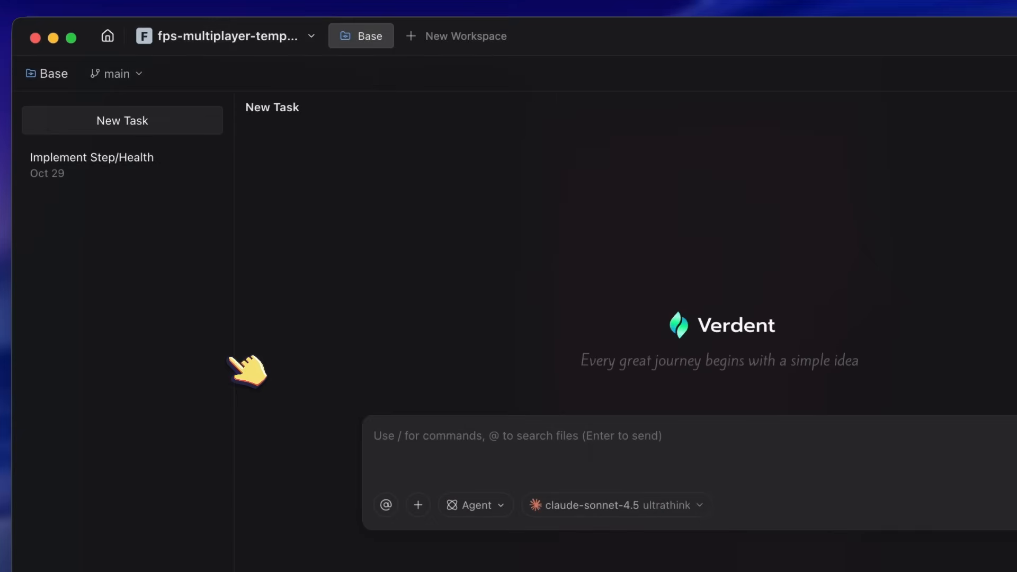
pyautogui.click(91, 156)
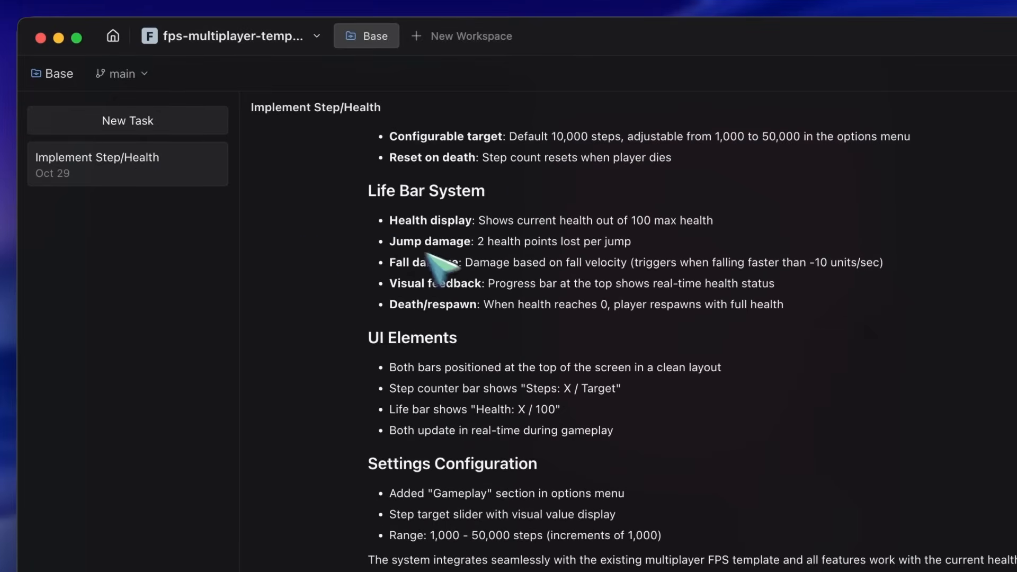
pyautogui.click(230, 36)
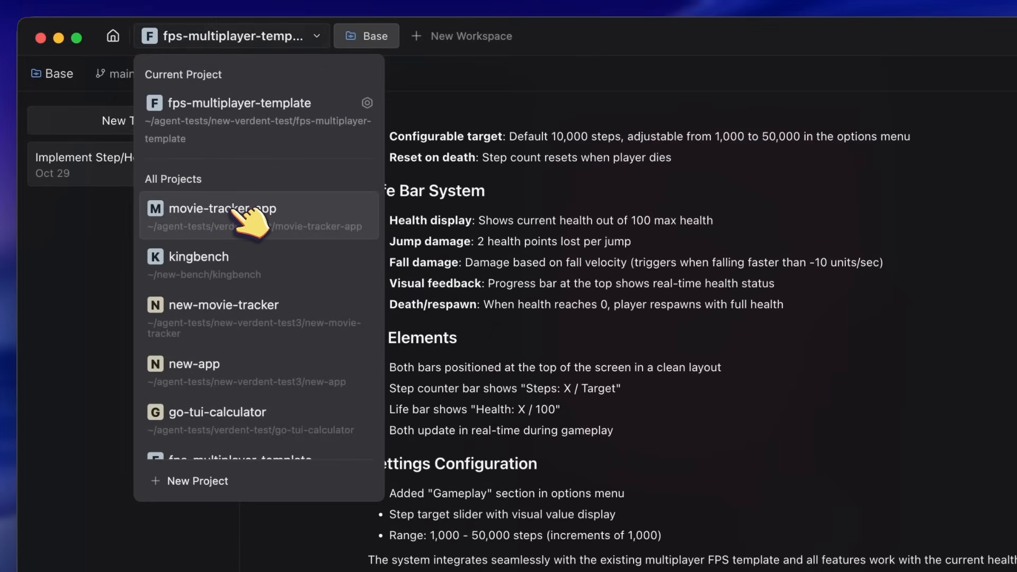
# Visit the movie-tracker-app project, then return to kingbench
pyautogui.click(222, 209)
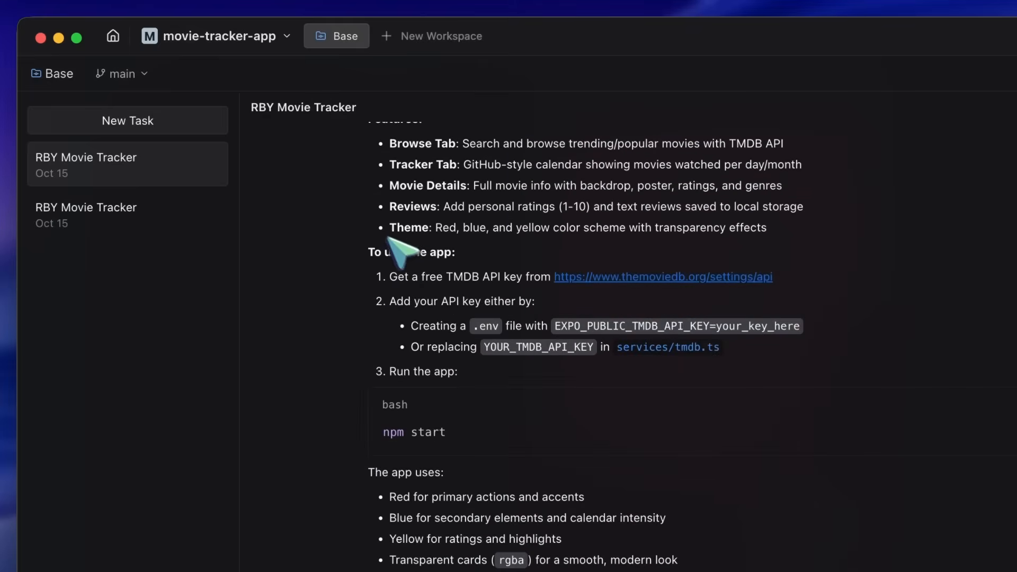
pyautogui.click(214, 36)
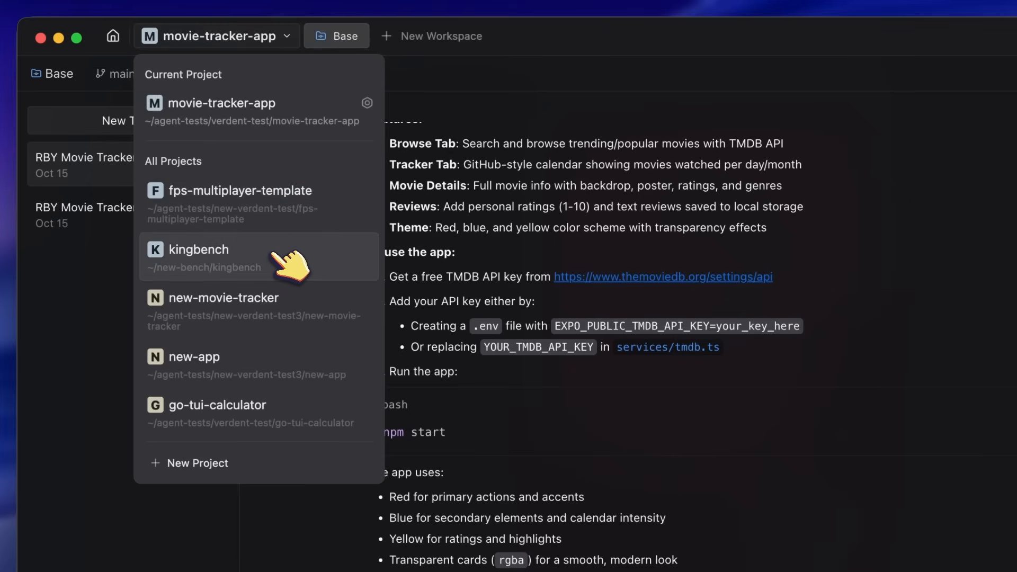
pyautogui.click(197, 250)
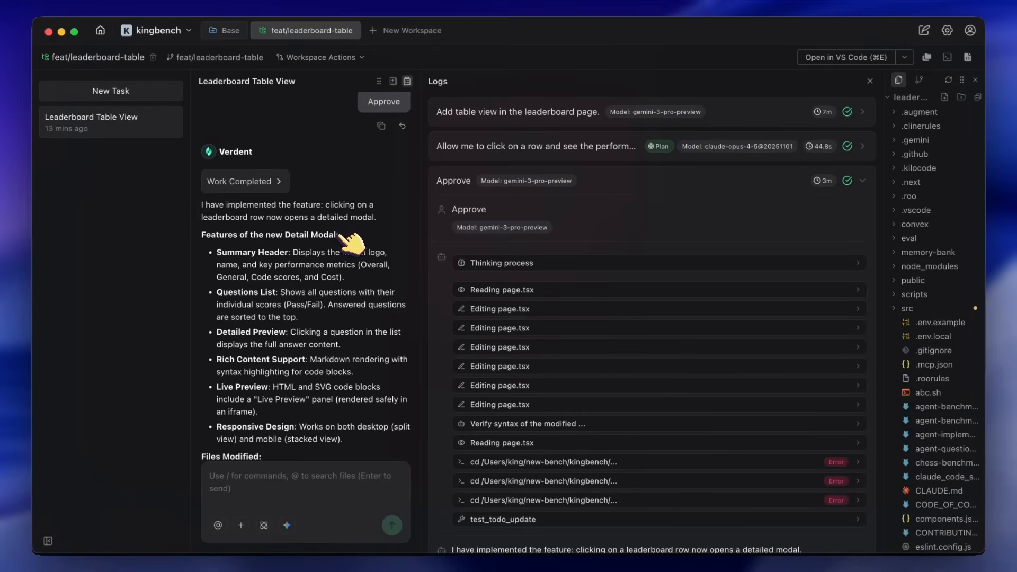
# Scroll the task logs toward the 'Verify syntax of the modified…' entry
pyautogui.scroll(-3)
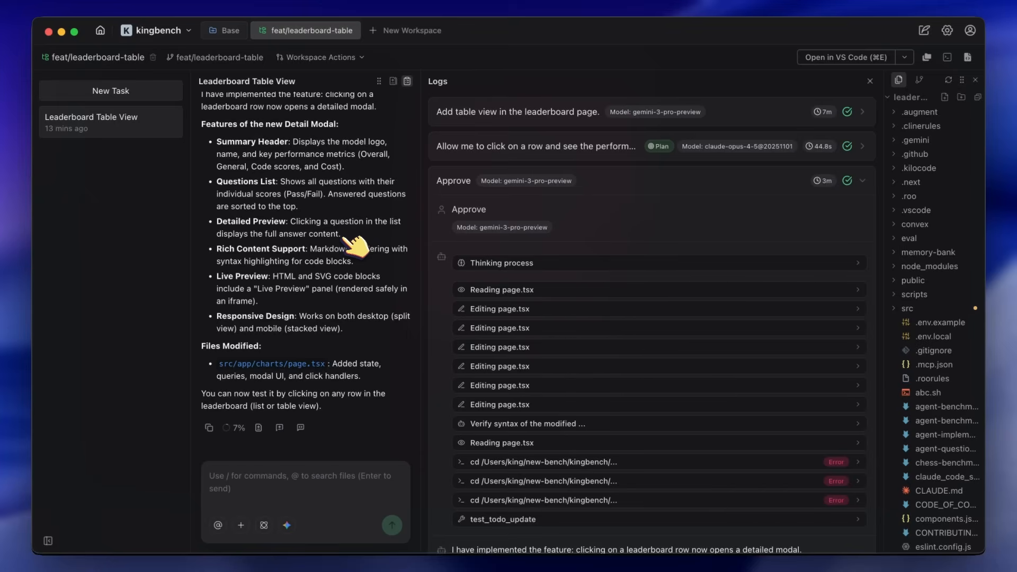
pyautogui.moveTo(360, 250)
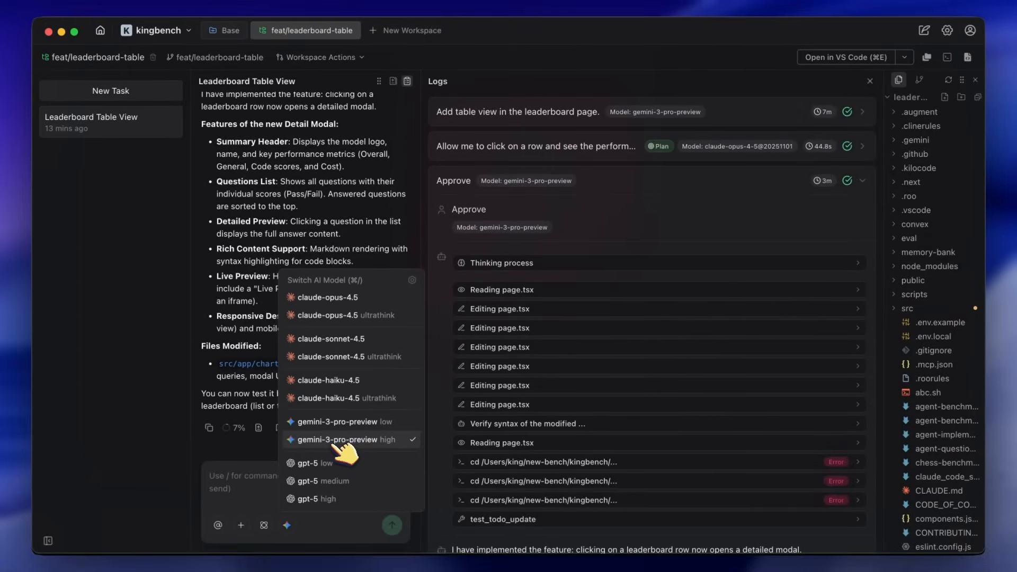
pyautogui.moveTo(334, 443)
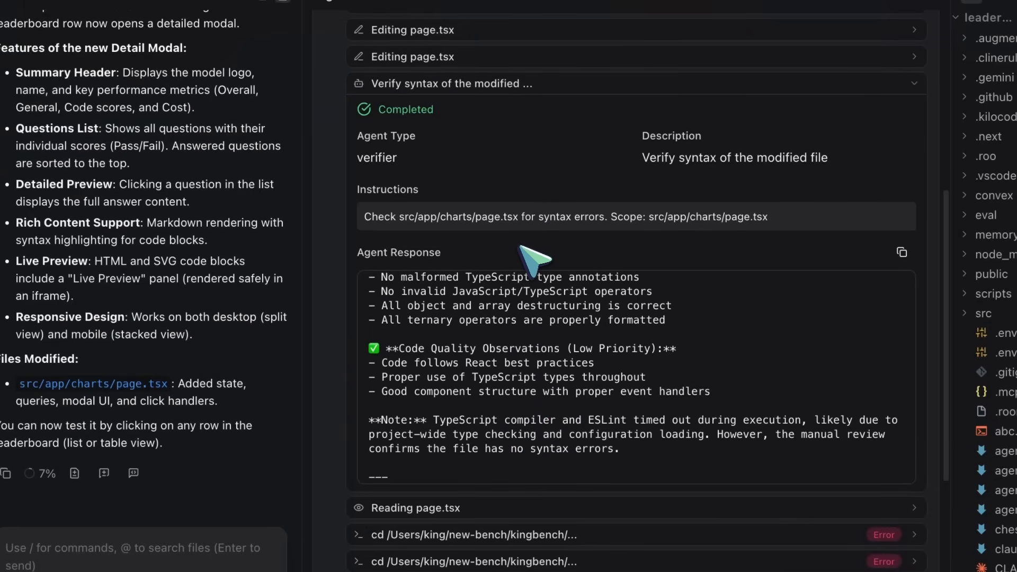
pyautogui.doubleClick(376, 157)
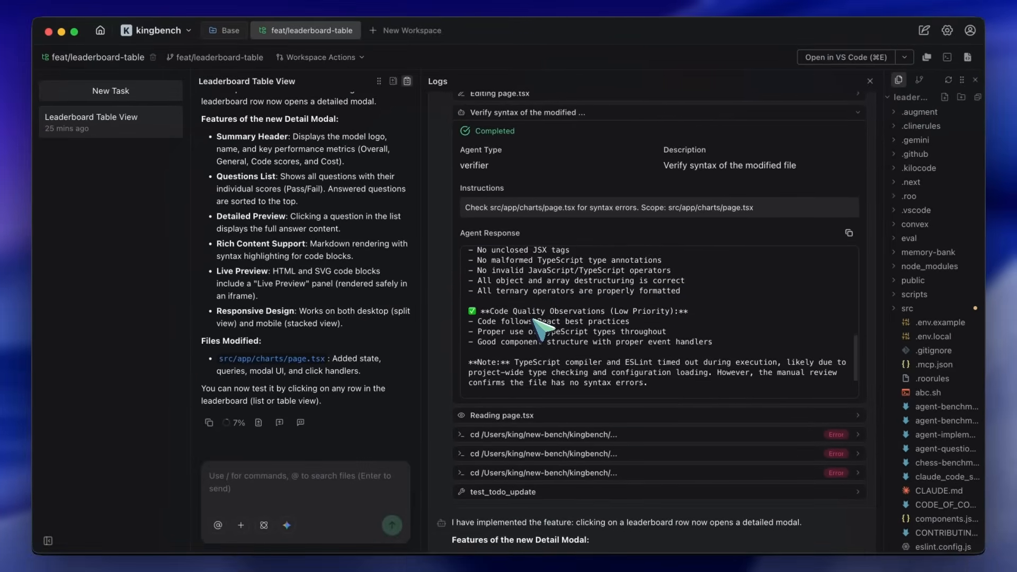
pyautogui.scroll(-3)
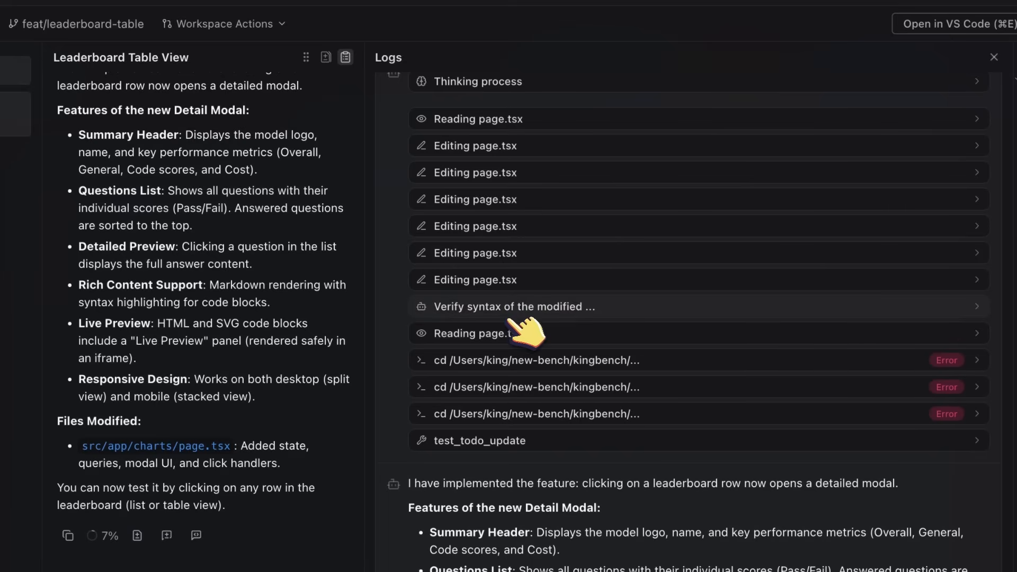
pyautogui.click(514, 306)
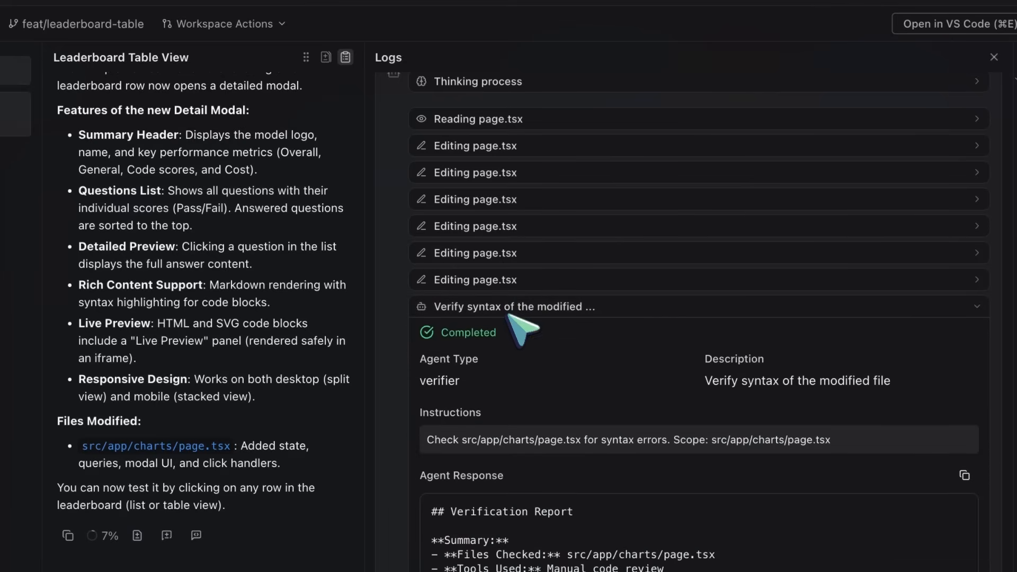
pyautogui.scroll(-3)
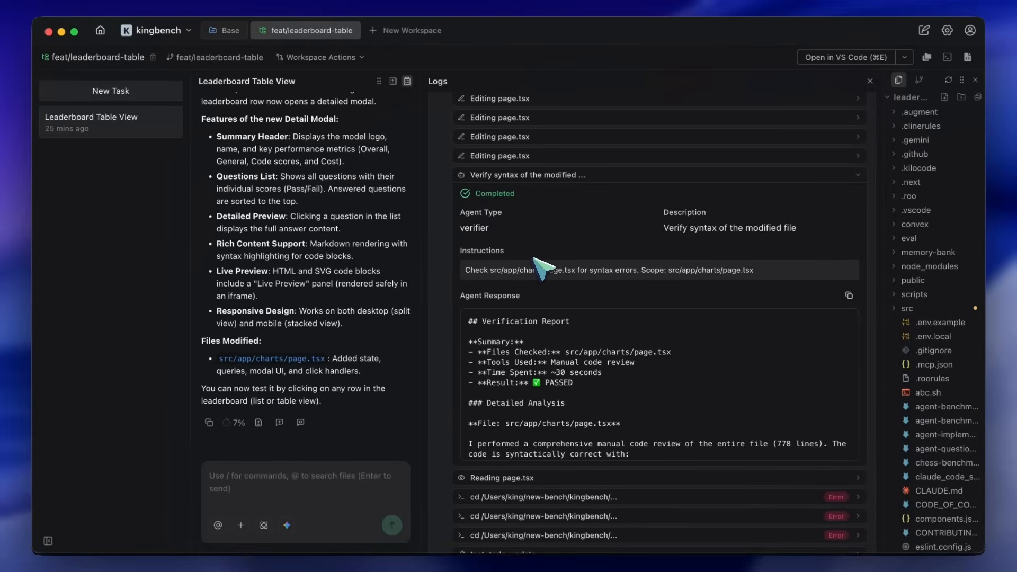
pyautogui.moveTo(554, 253)
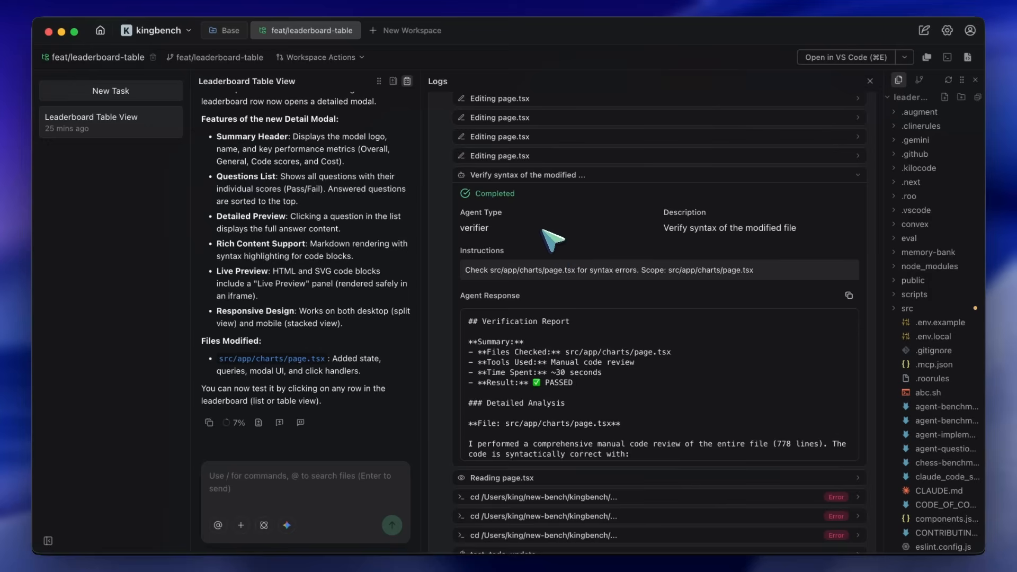
pyautogui.moveTo(543, 244)
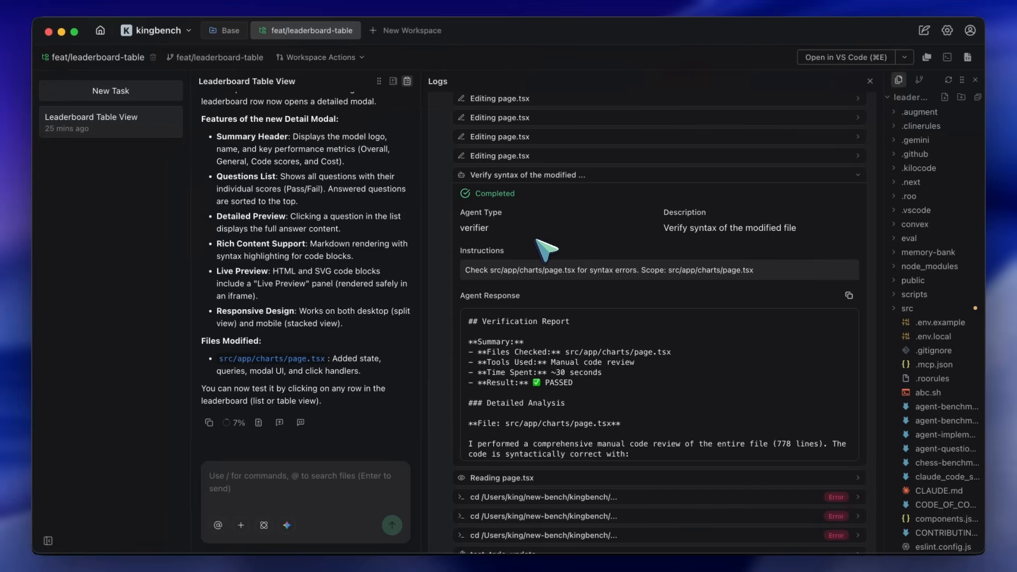
pyautogui.moveTo(445, 401)
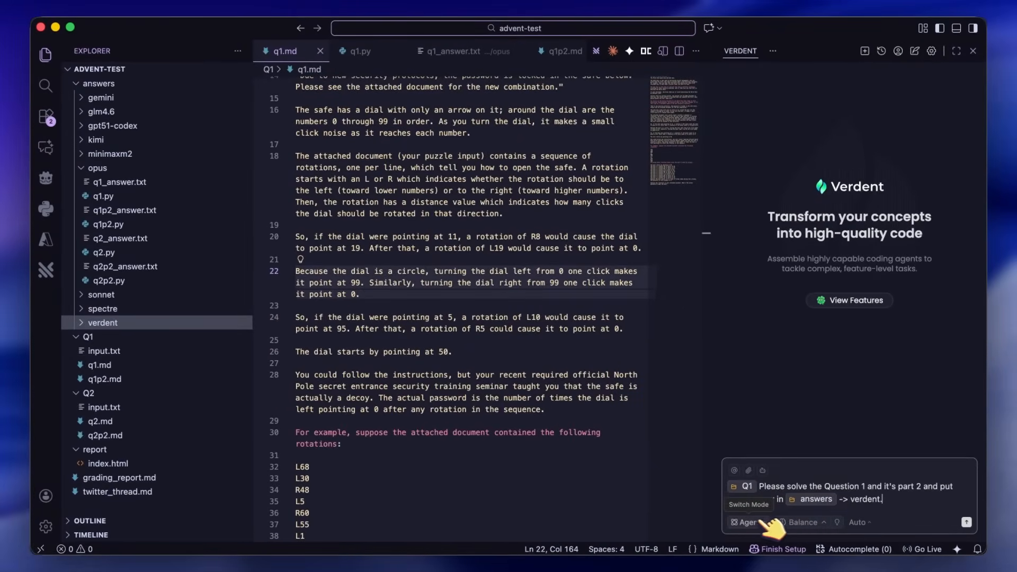
# Send the Question 1 prompt in Agent mode so Verdent creates solve scripts and saves answers
pyautogui.click(799, 522)
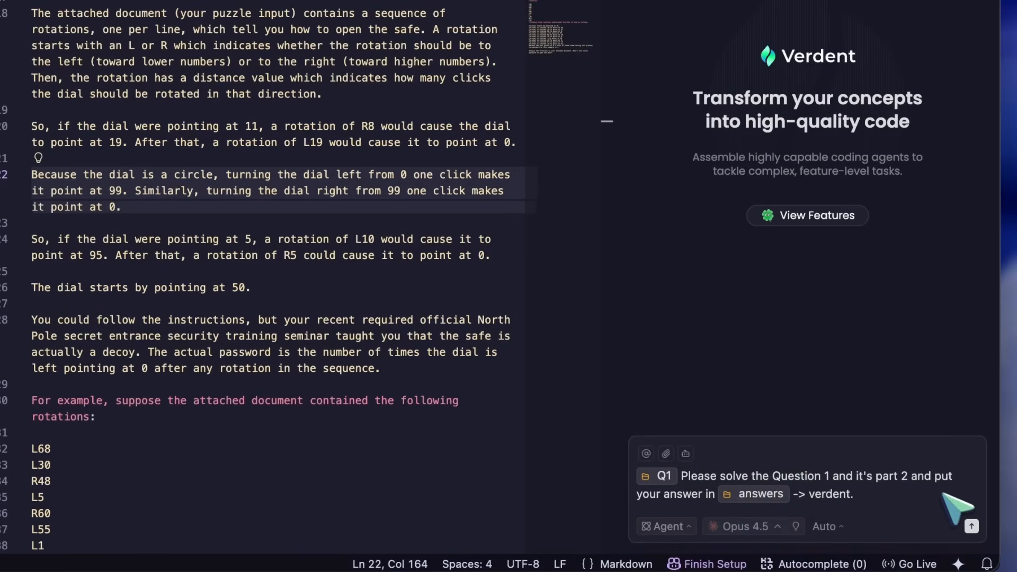
pyautogui.click(971, 527)
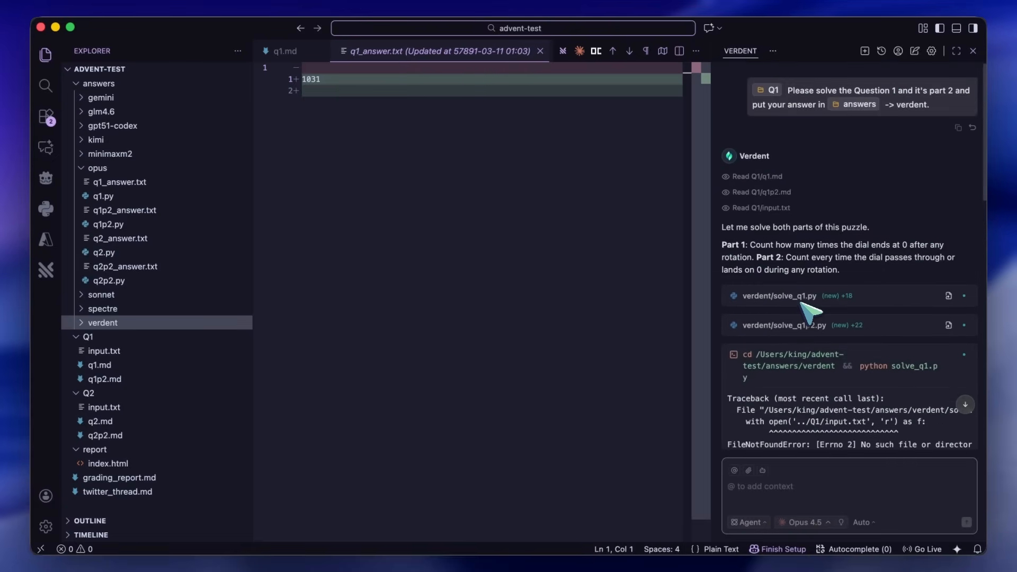
pyautogui.scroll(-3)
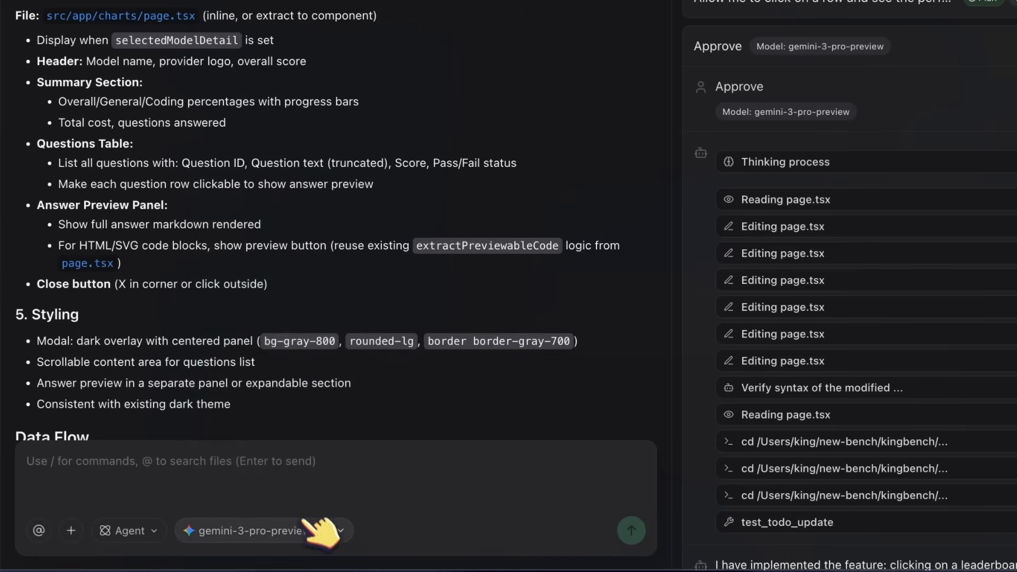
pyautogui.click(250, 530)
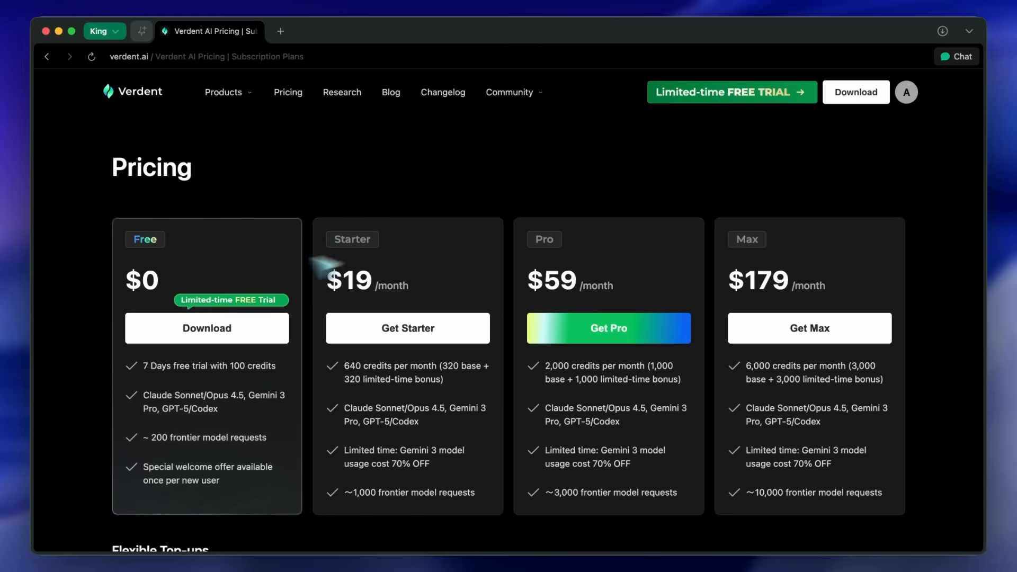
# View the parallel agent execution and context switching demos and reveal the full plan view
pyautogui.scroll(-3)
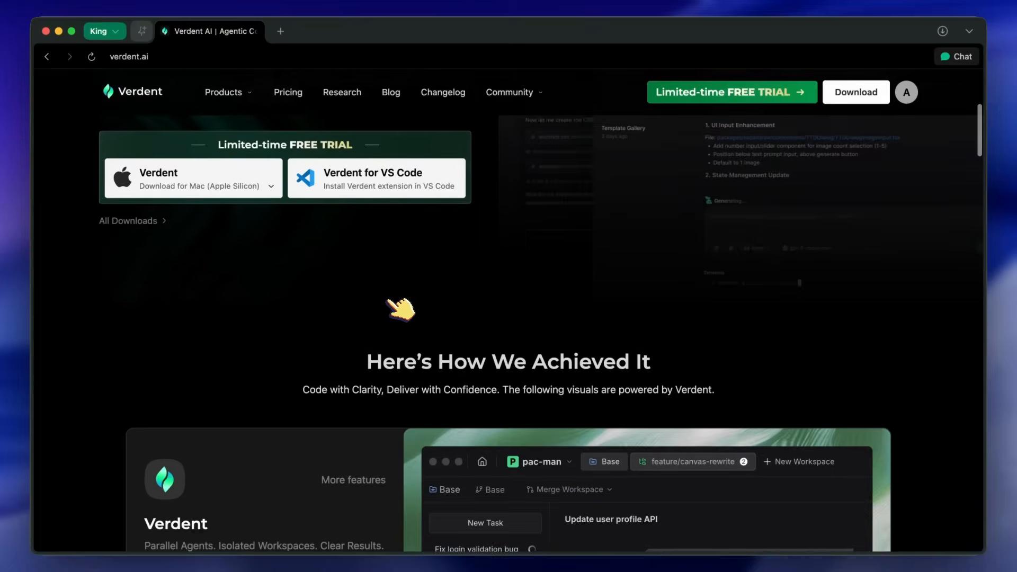
pyautogui.scroll(-3)
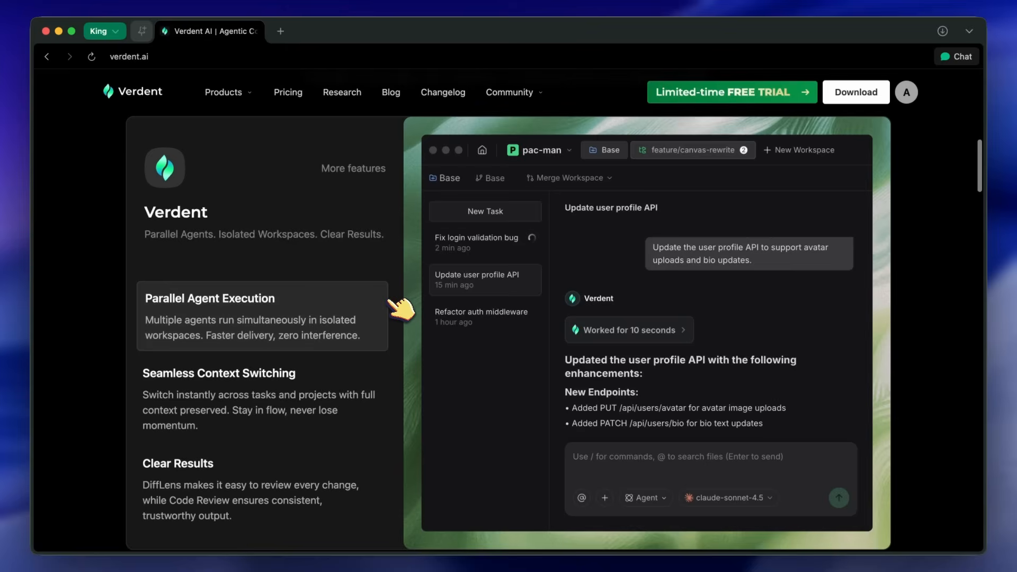
pyautogui.click(685, 149)
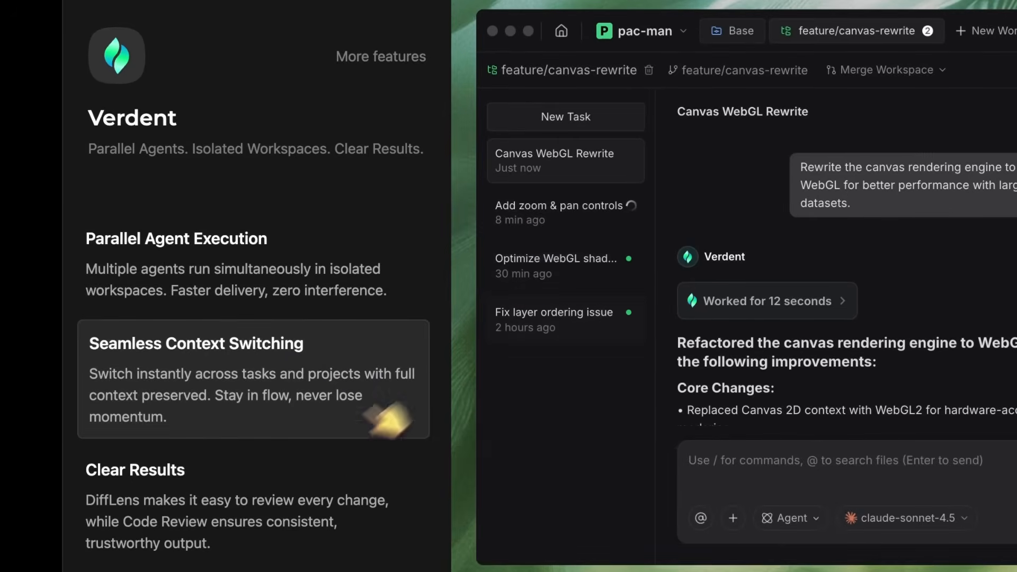
pyautogui.click(732, 31)
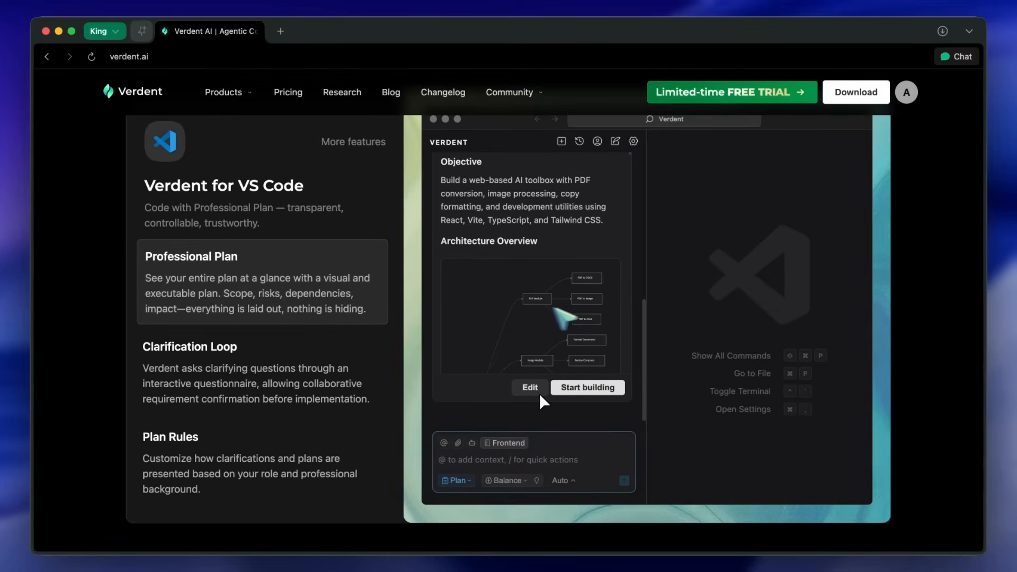
pyautogui.click(585, 388)
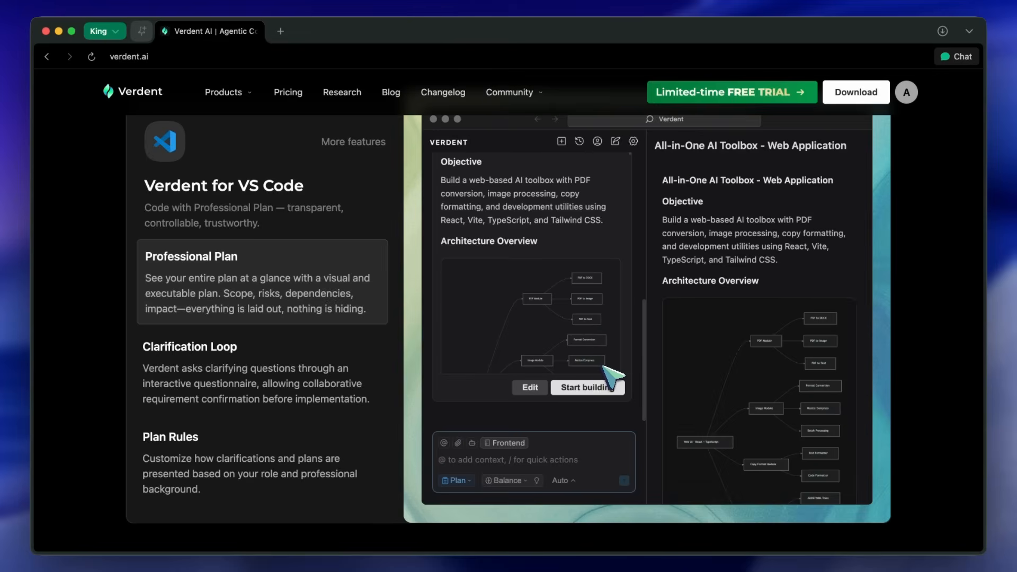
# Scroll the homepage past the SWE-bench chart down to the products section
pyautogui.scroll(-3)
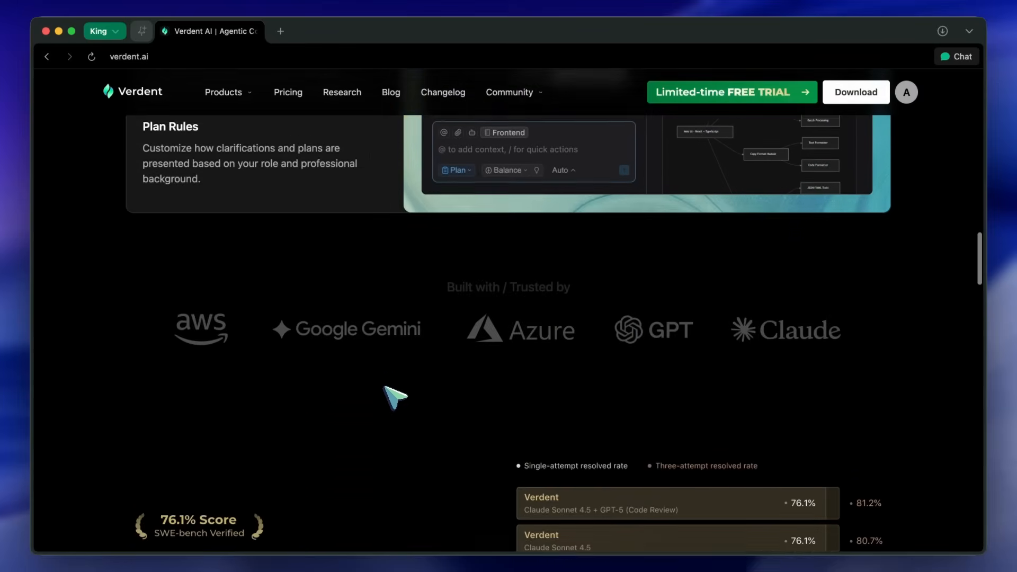
pyautogui.scroll(-3)
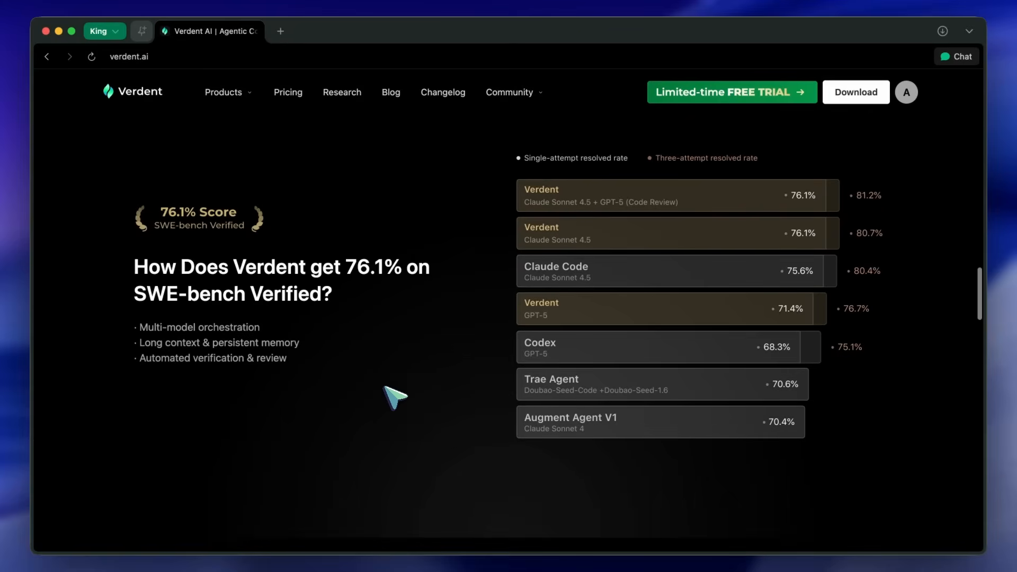
pyautogui.moveTo(620, 414)
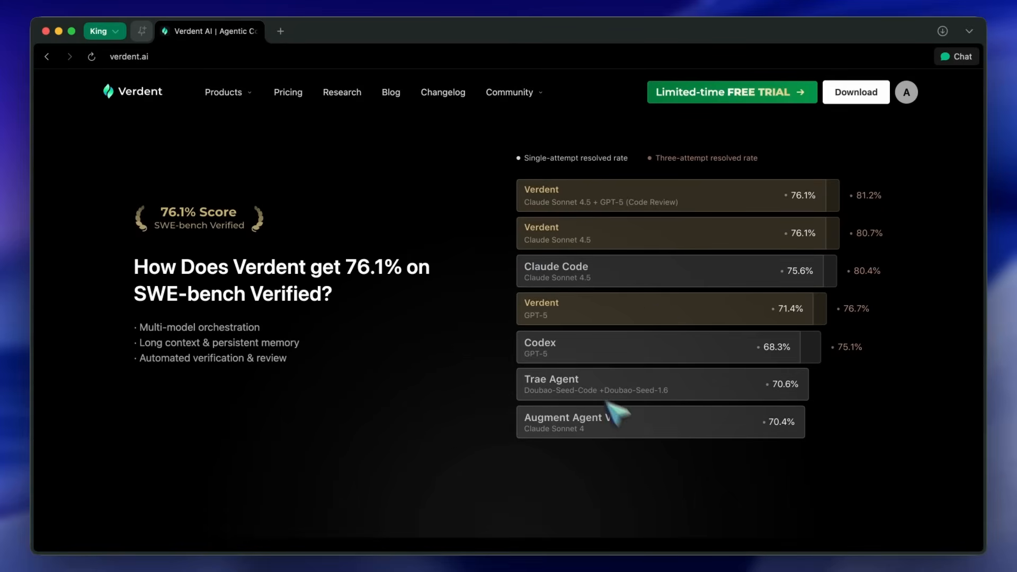
pyautogui.scroll(-3)
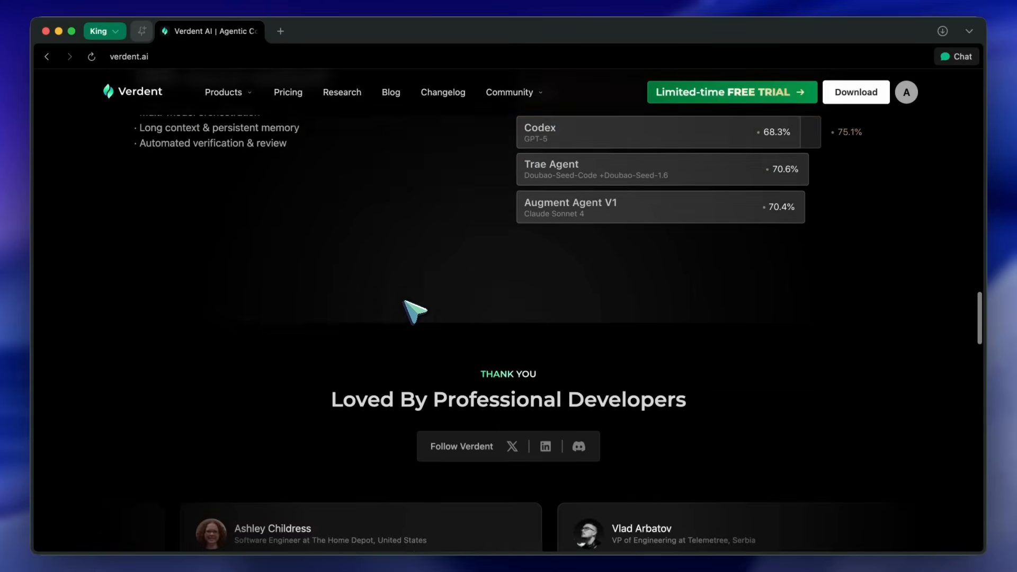
pyautogui.scroll(-3)
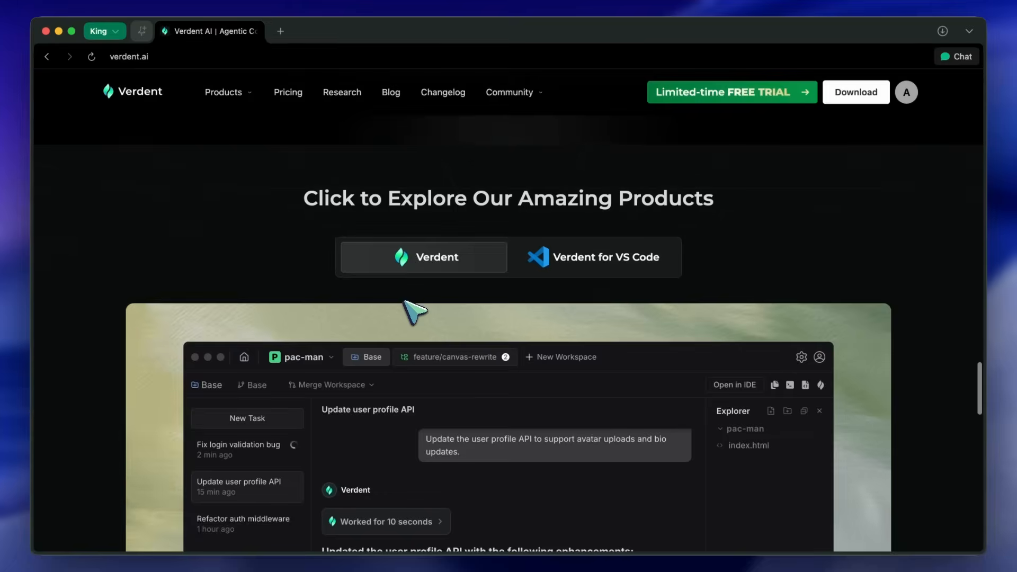
pyautogui.scroll(-3)
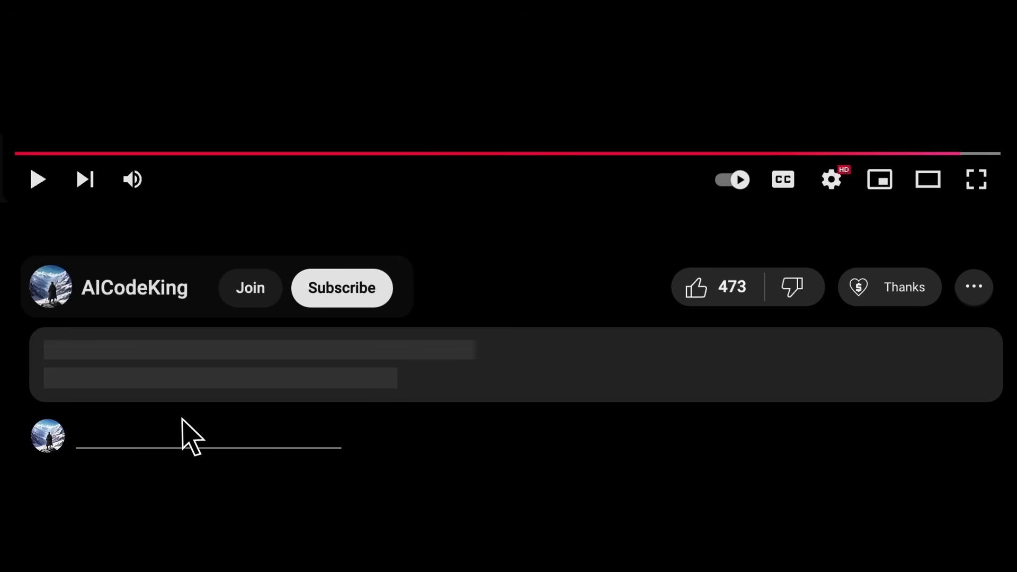
# Subscribe to the AICodeKing channel and bring up the $5.00 Super Thanks dialog
pyautogui.click(341, 287)
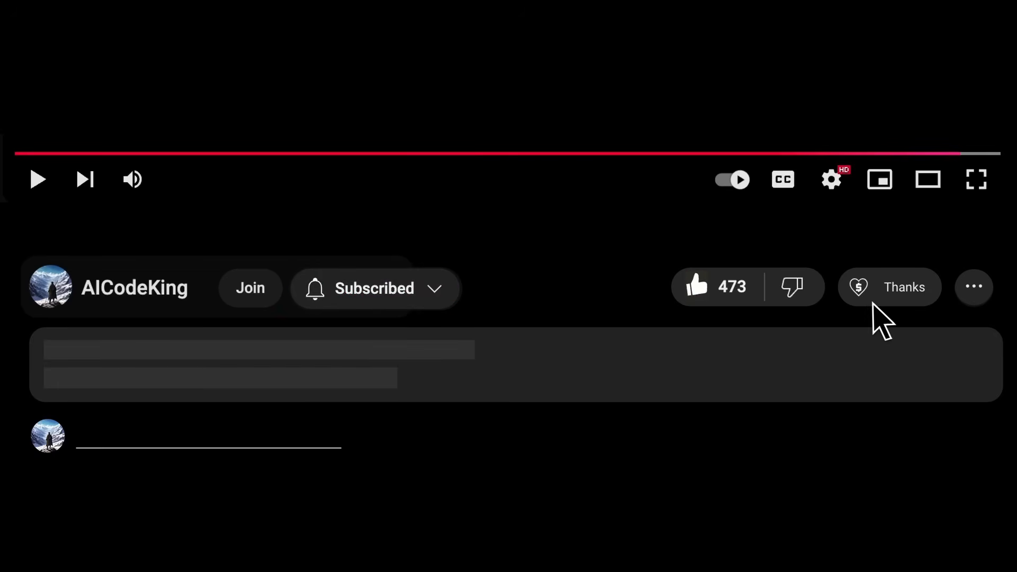
pyautogui.click(888, 287)
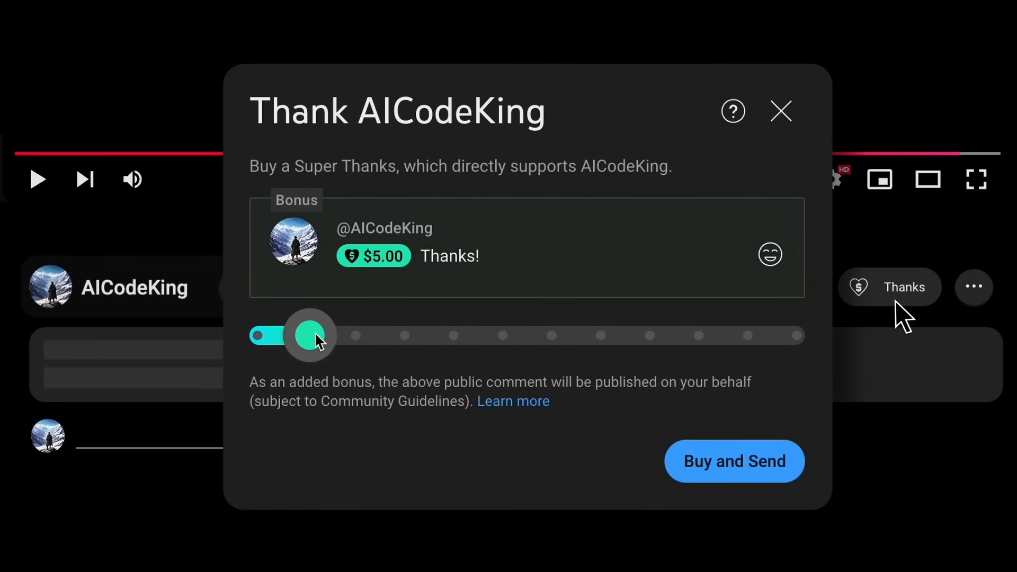